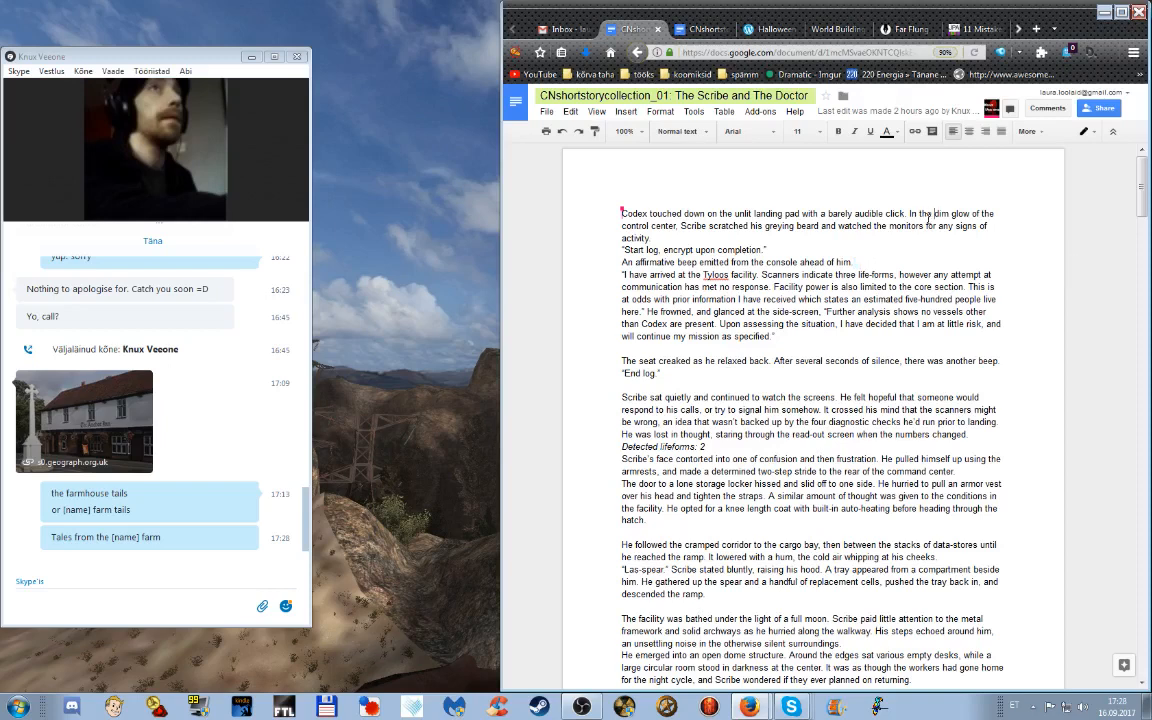
{"action": "mouse_move", "coordinate": [1024, 340]}
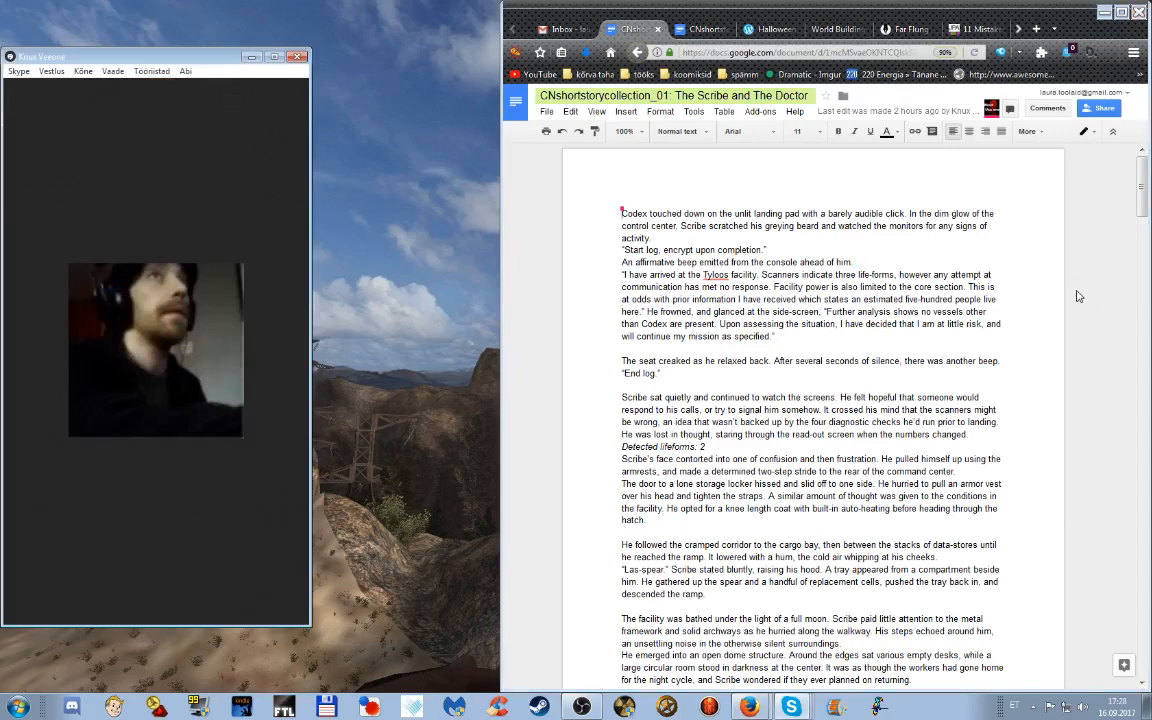
{"action": "mouse_move", "coordinate": [955, 379]}
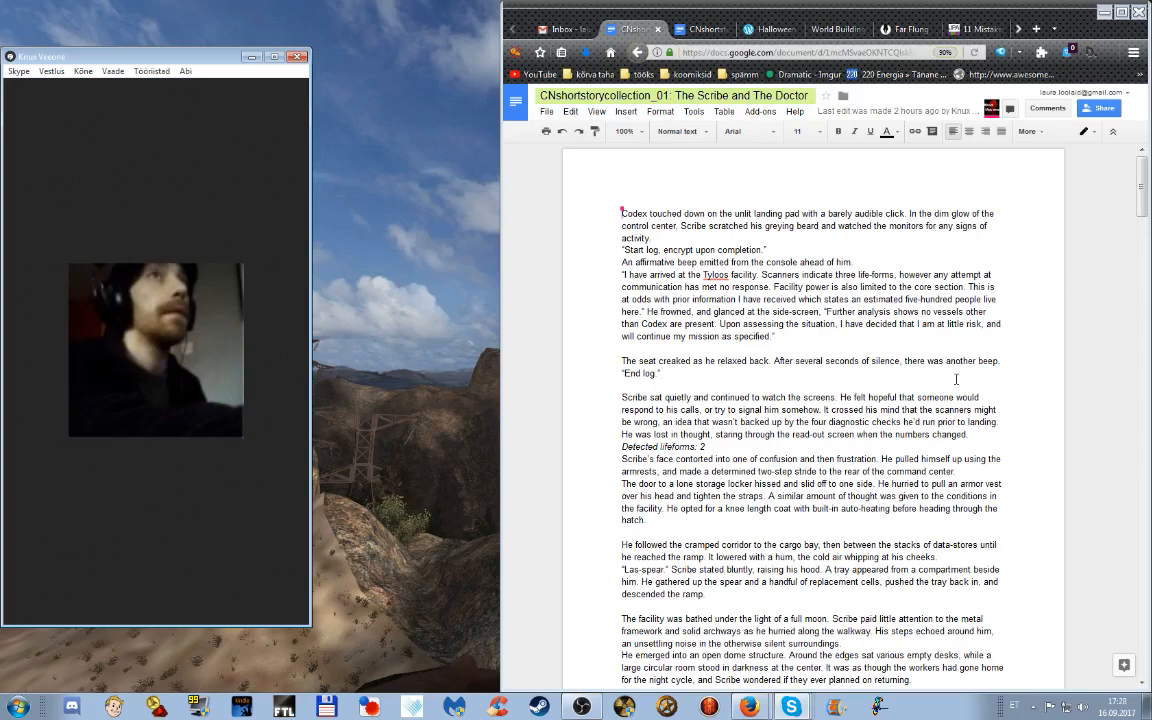
{"action": "mouse_move", "coordinate": [1033, 270]}
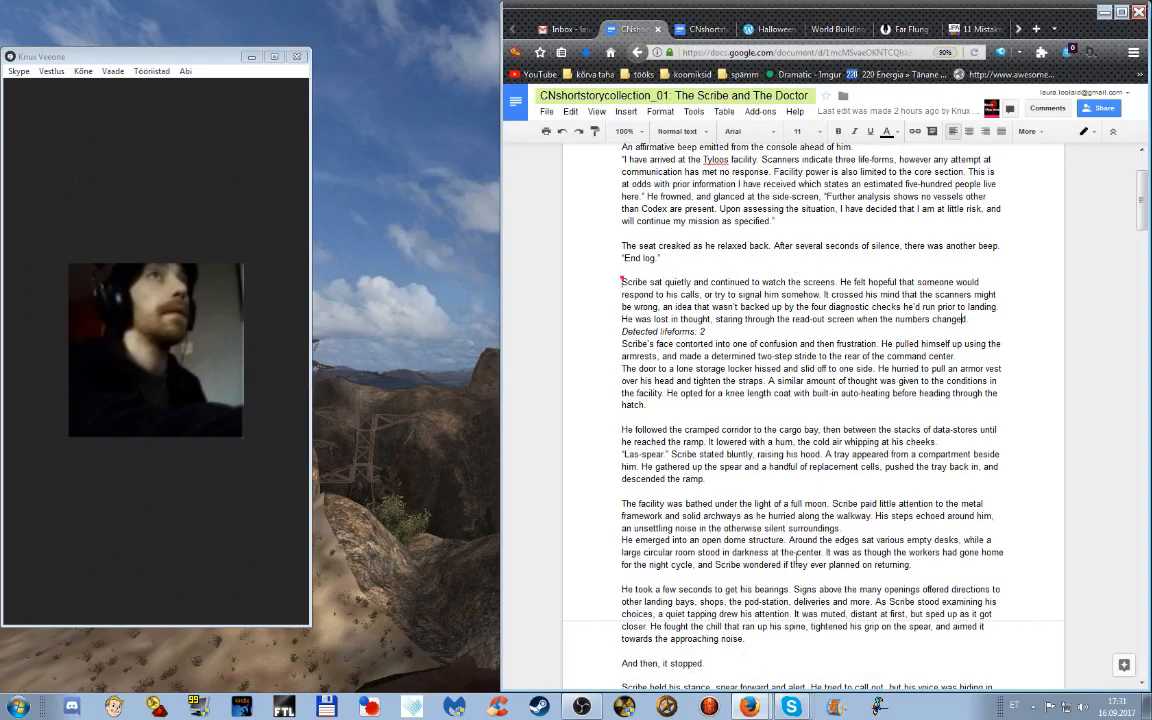
{"action": "mouse_move", "coordinate": [905, 498]}
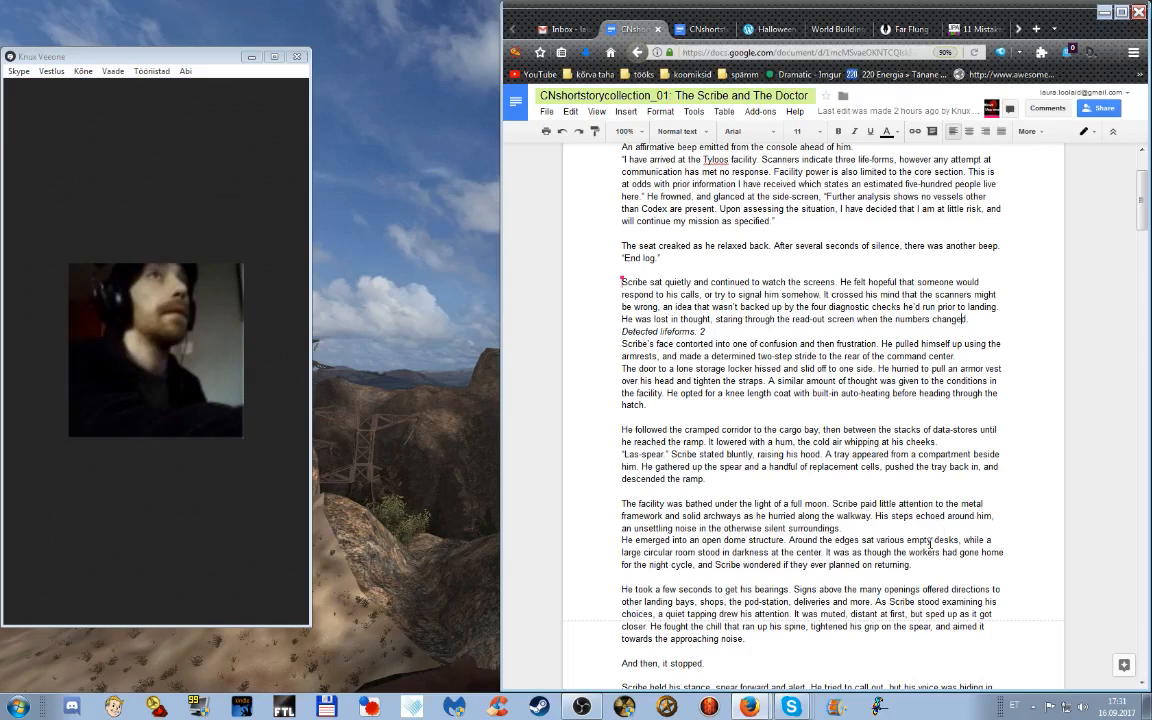
{"action": "mouse_move", "coordinate": [789, 538]}
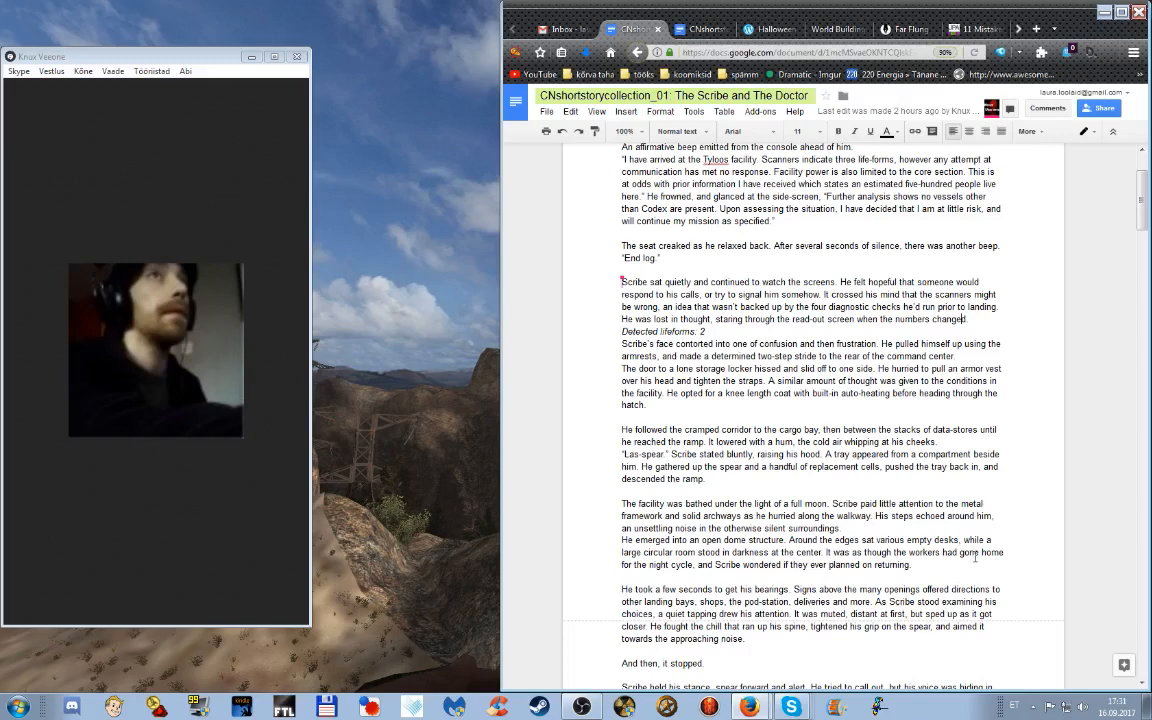
Scroll down to 'And then, it stopped.' and the blood-chilling scream paragraph
{"action": "scroll", "scroll_direction": "down", "scroll_amount": 3}
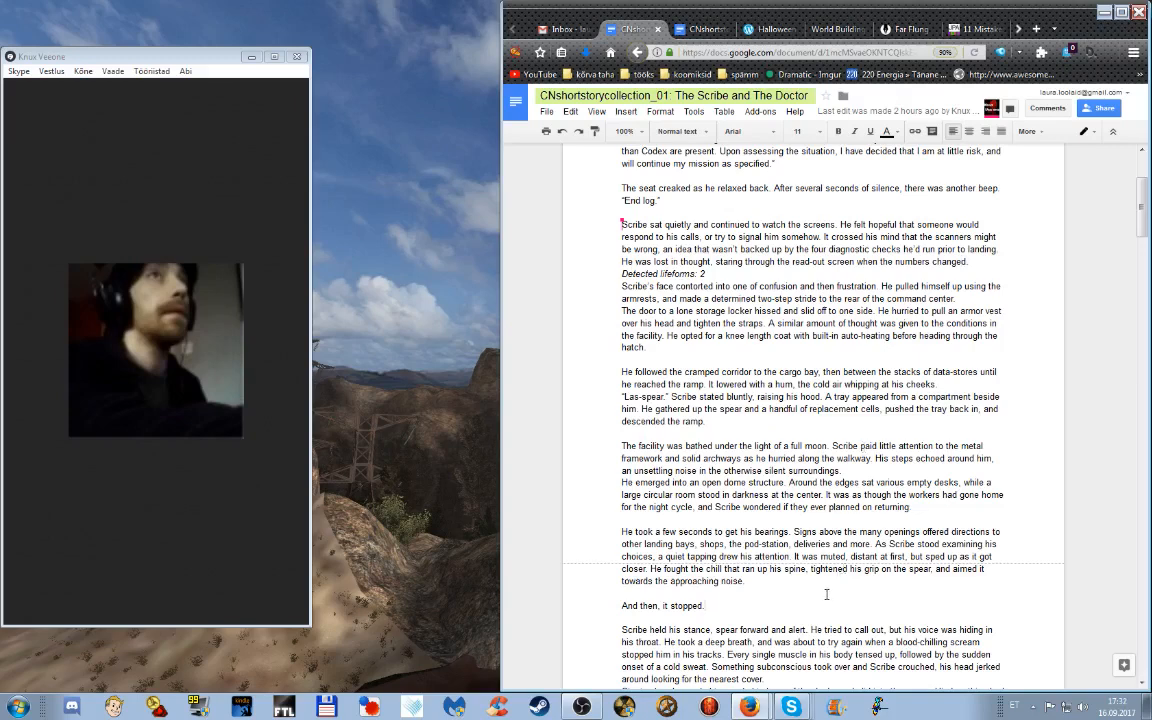
Scroll back to the opening paragraph where Codex lands on the landing pad
{"action": "scroll", "scroll_direction": "down", "scroll_amount": 3}
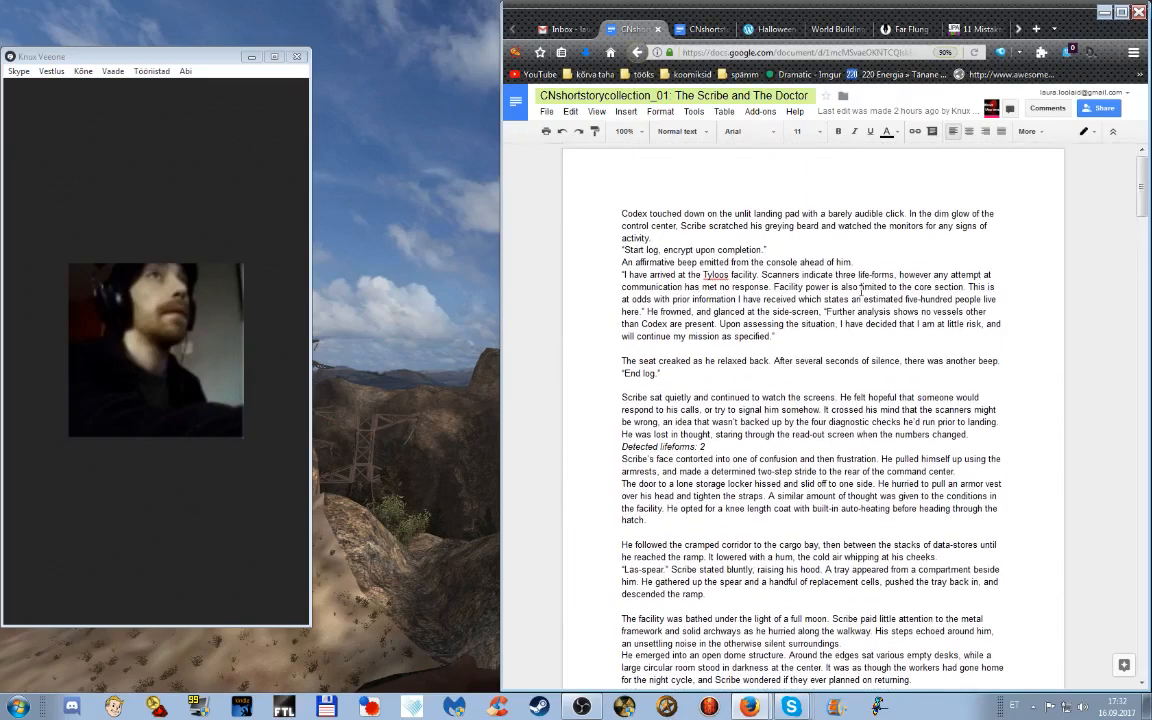
{"action": "left_click", "coordinate": [560, 29]}
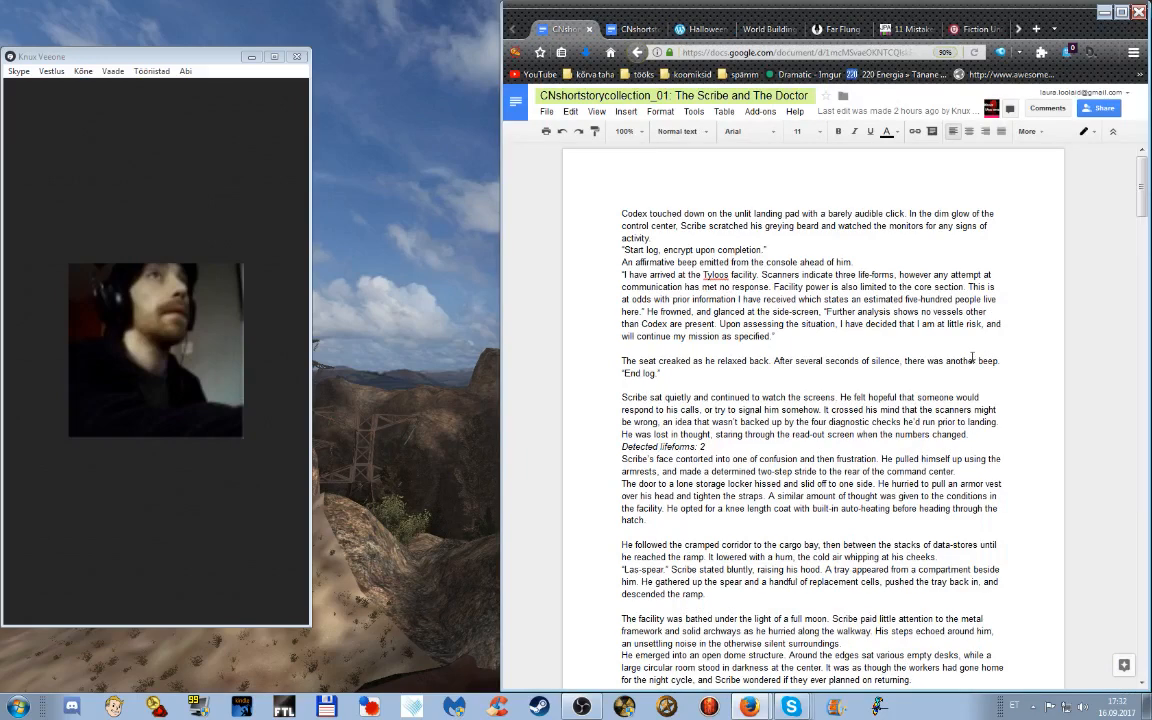
{"action": "mouse_move", "coordinate": [966, 355]}
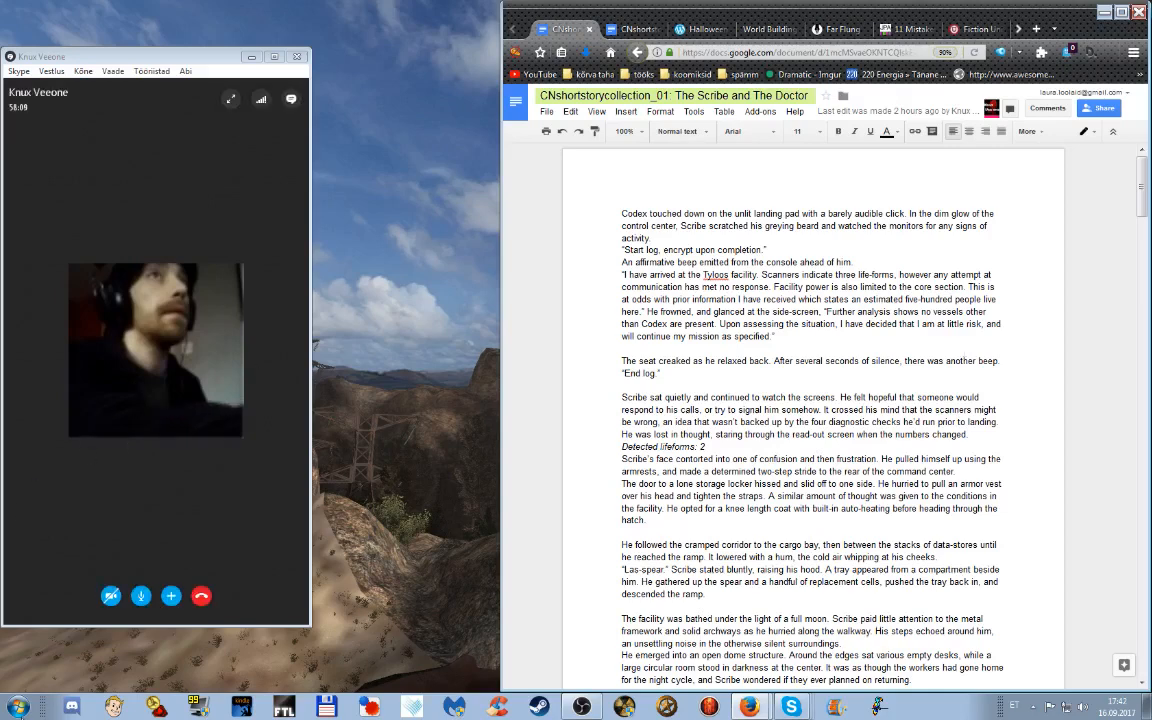
Open a new Chrome window and go to pinterest.com
{"action": "left_click", "coordinate": [17, 707]}
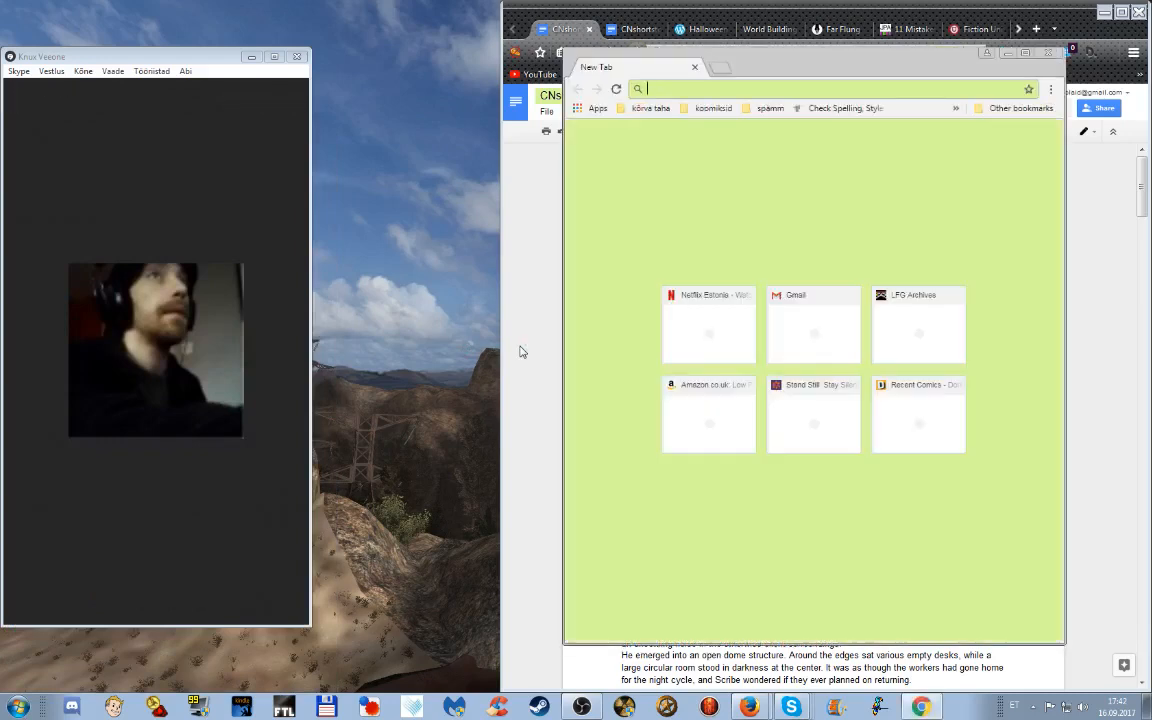
{"action": "type", "text": "pu n"}
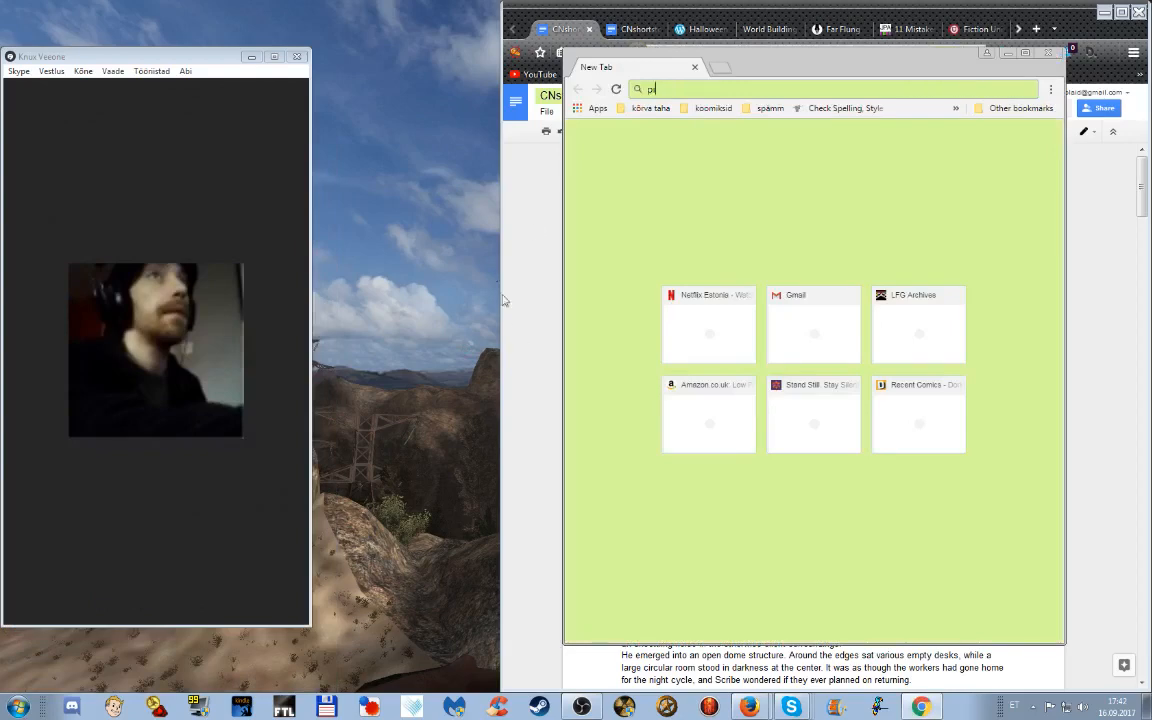
{"action": "type", "text": "interest.com"}
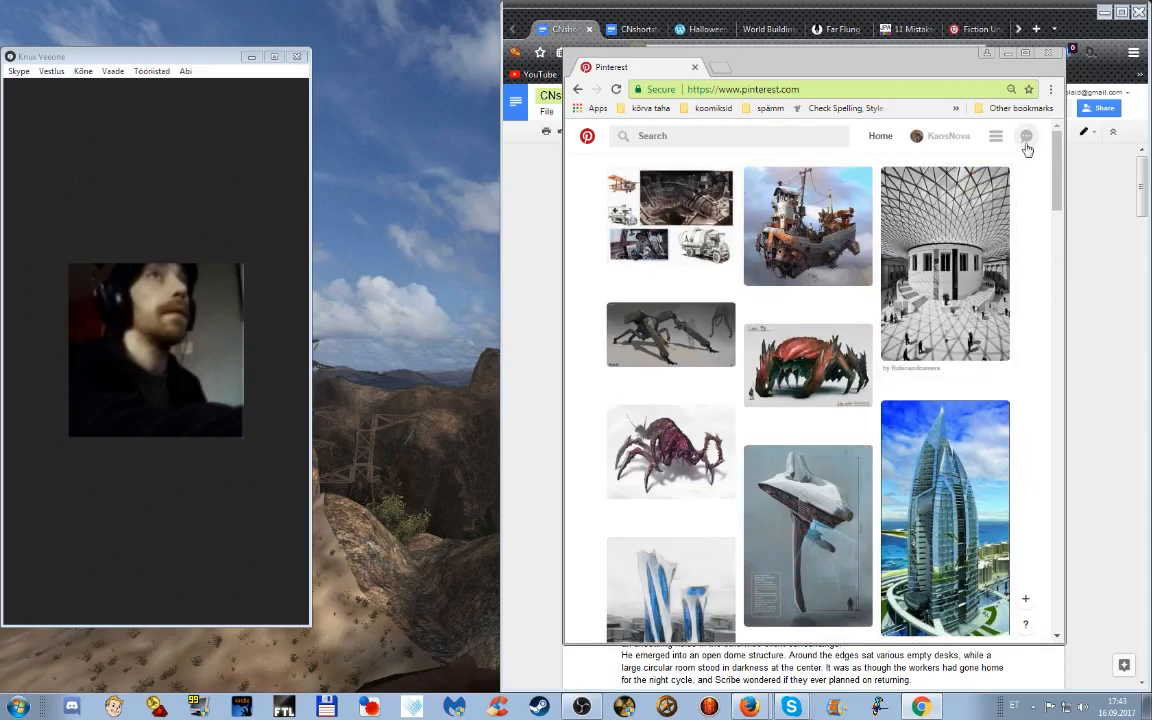
Open KaosNova Writing's sci-fi worldbuilding visuals board and scroll through its robot pins
{"action": "left_click", "coordinate": [948, 135]}
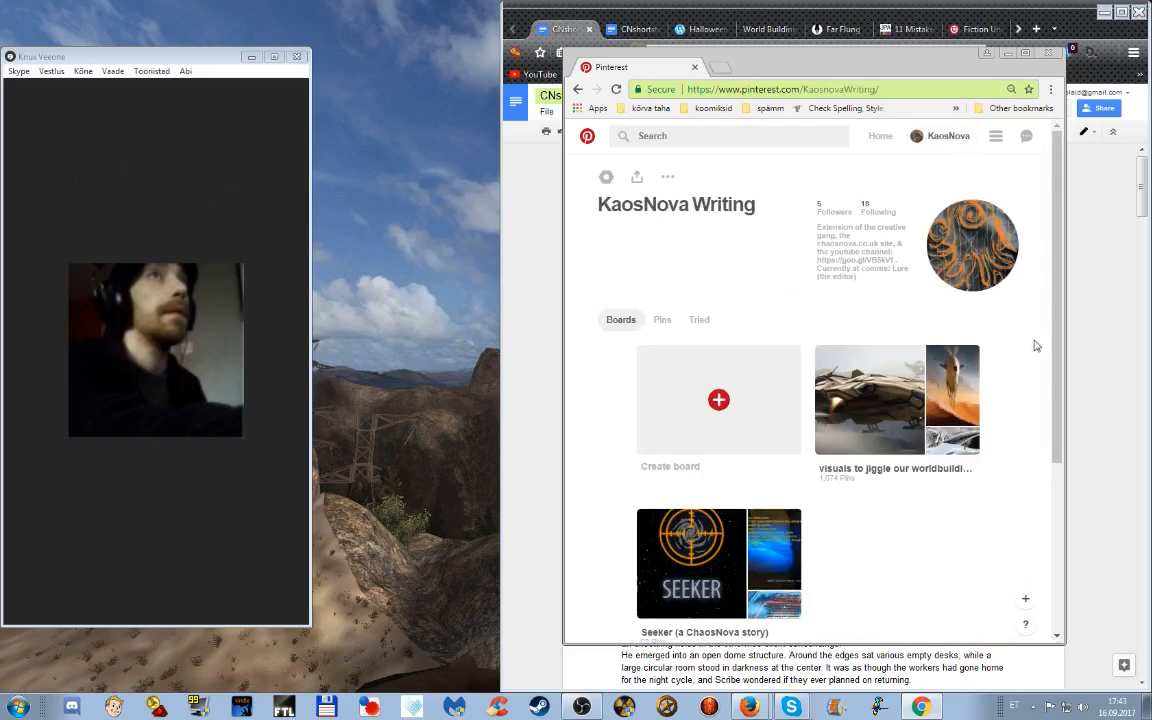
{"action": "mouse_move", "coordinate": [1036, 339]}
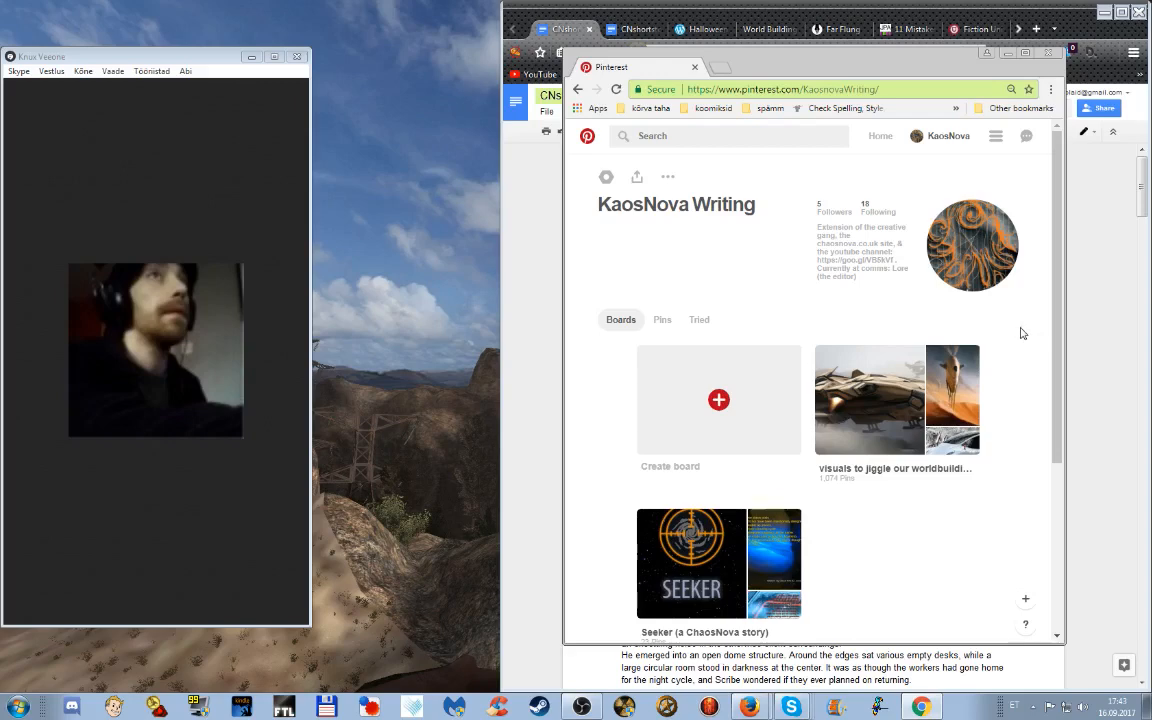
{"action": "mouse_move", "coordinate": [1020, 336]}
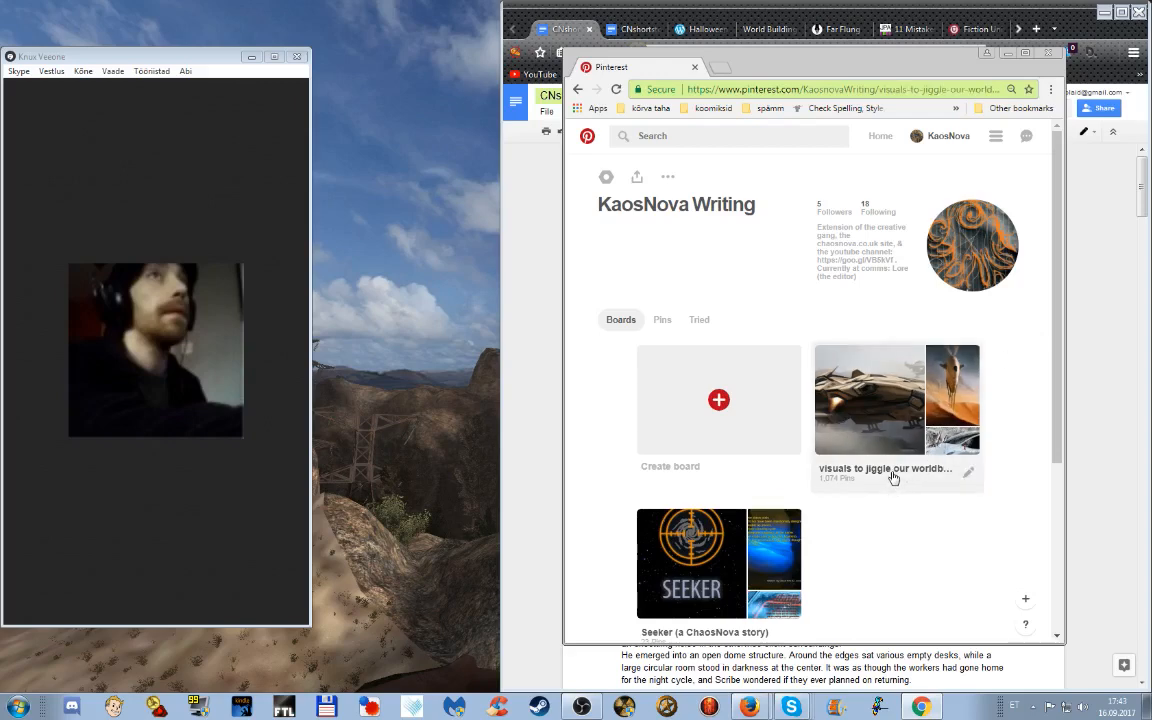
{"action": "left_click", "coordinate": [884, 399]}
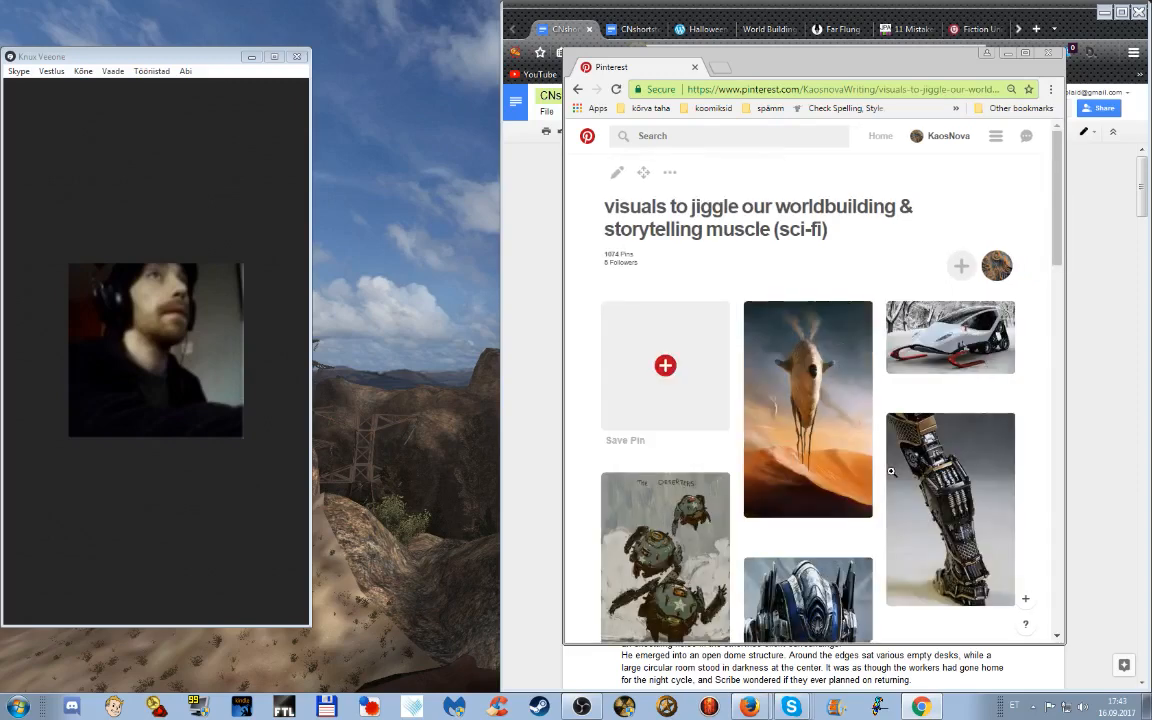
{"action": "scroll", "scroll_direction": "down", "scroll_amount": 3}
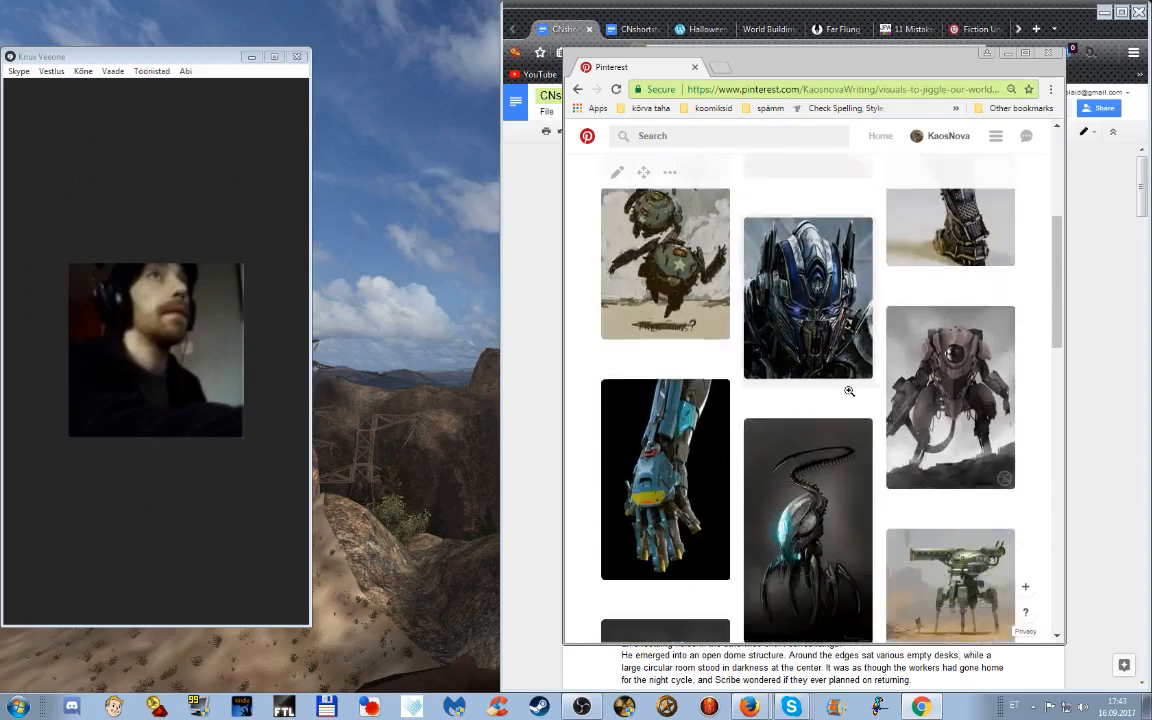
{"action": "scroll", "scroll_direction": "down", "scroll_amount": 3}
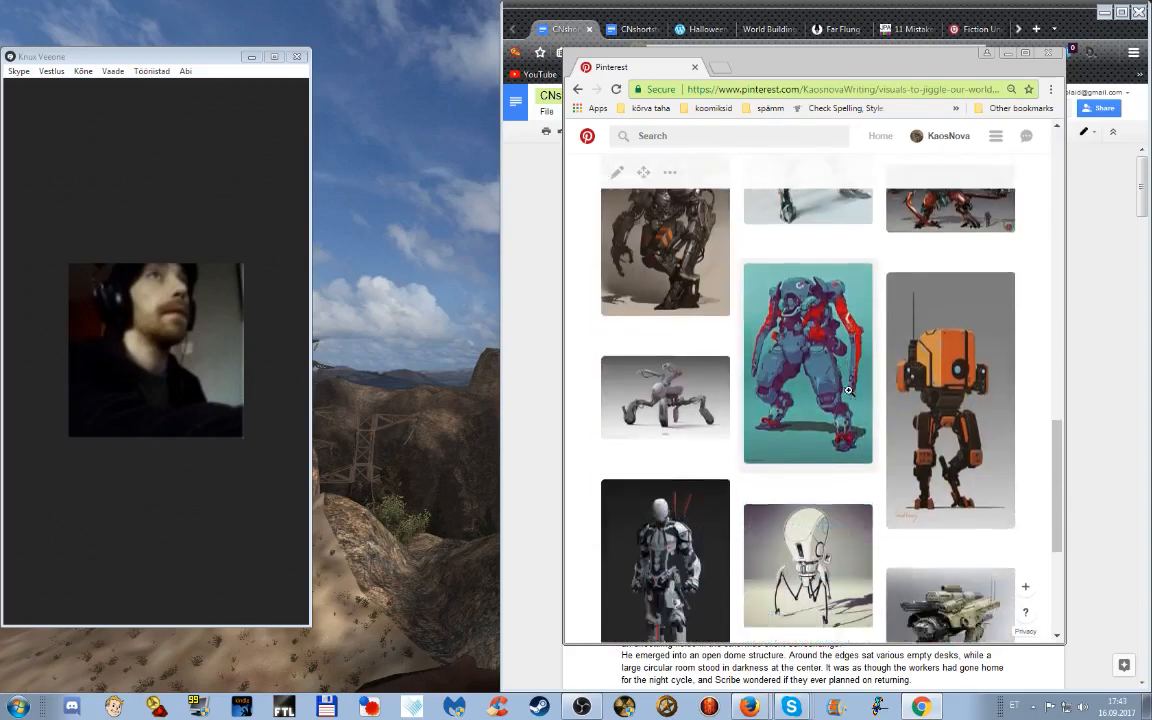
{"action": "scroll", "scroll_direction": "down", "scroll_amount": 3}
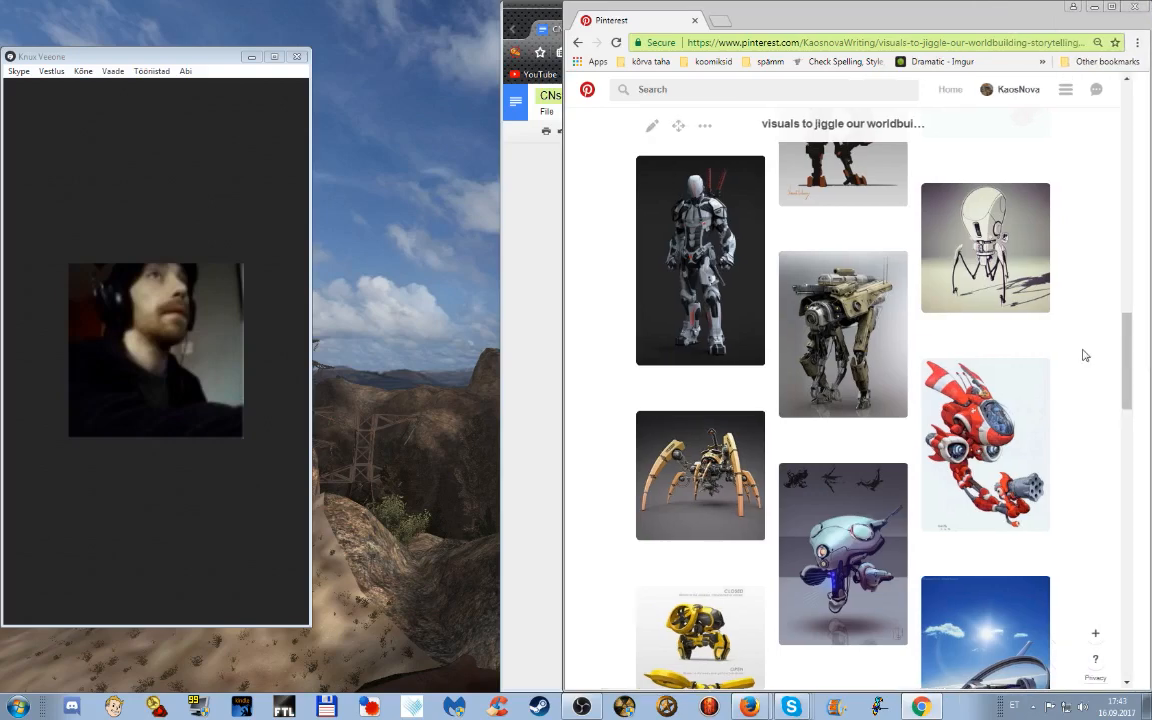
{"action": "scroll", "scroll_direction": "down", "scroll_amount": 3}
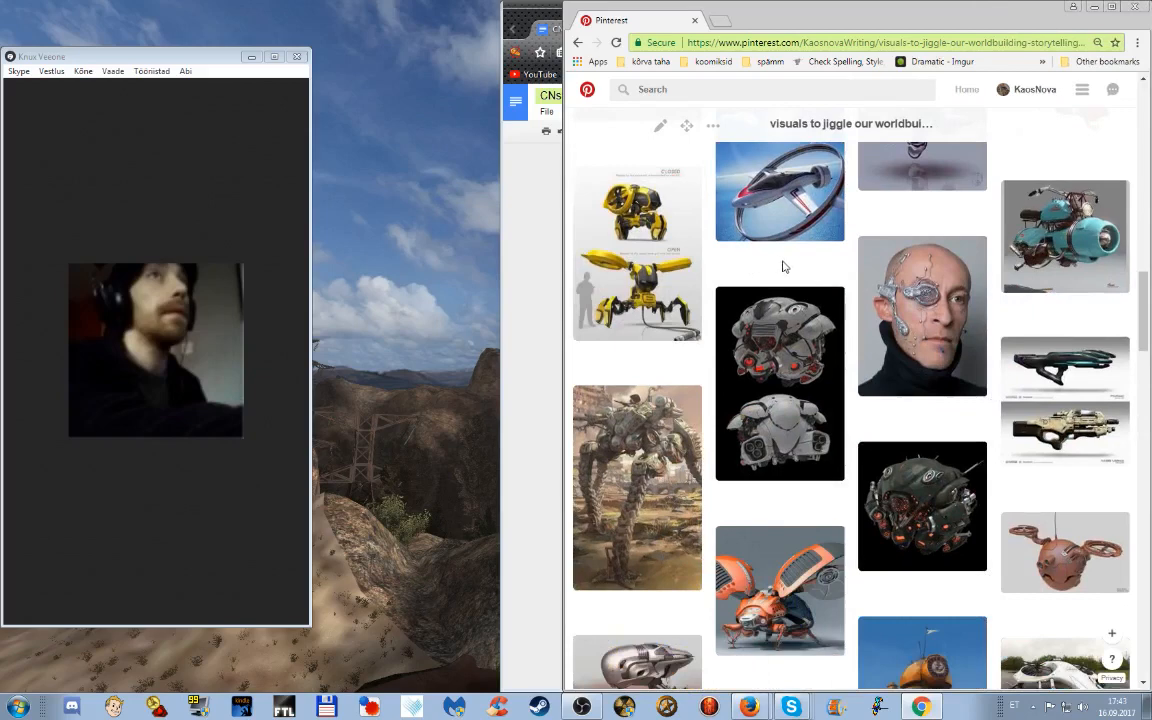
Hide the Skype video call window from its Vaade menu
{"action": "left_click", "coordinate": [112, 70]}
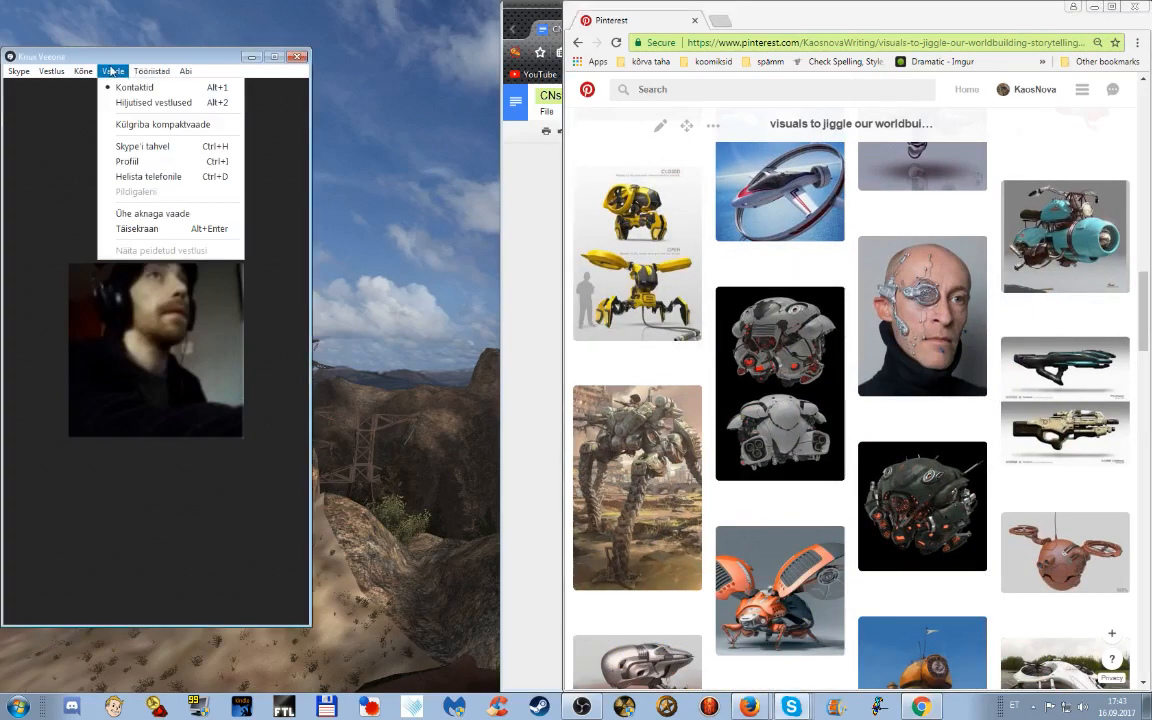
{"action": "left_click", "coordinate": [83, 71]}
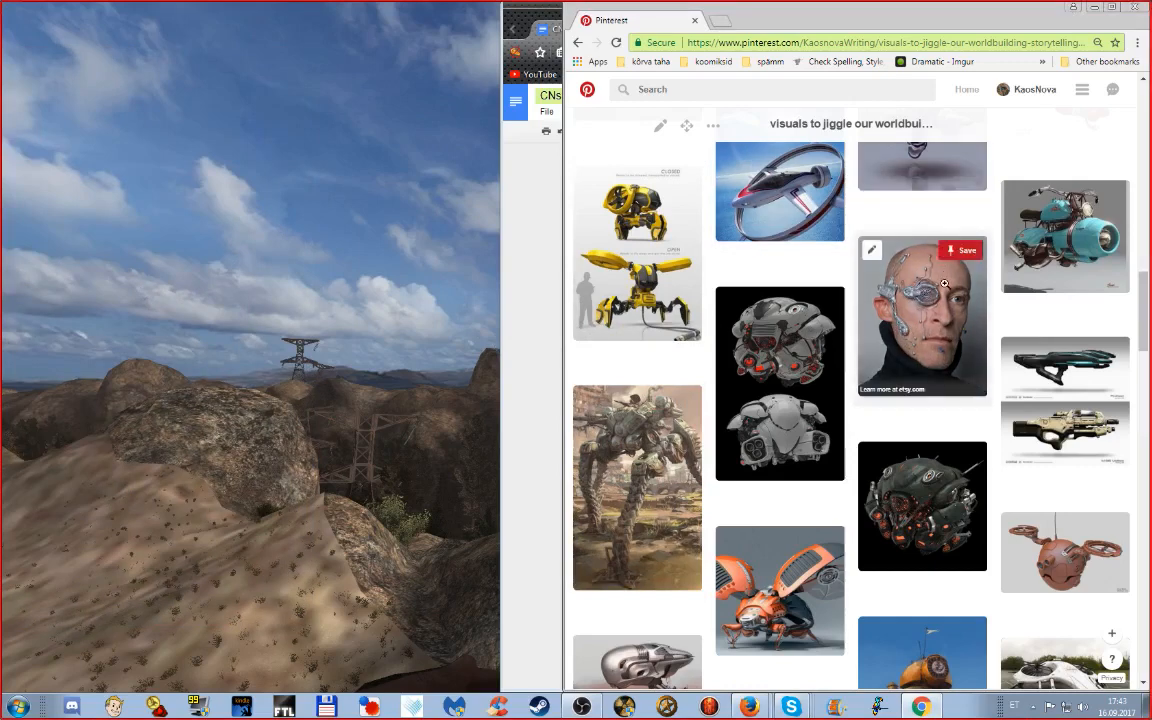
View the 'Optimus head system - Silver' pin, then bring the story document back up
{"action": "left_click", "coordinate": [921, 315]}
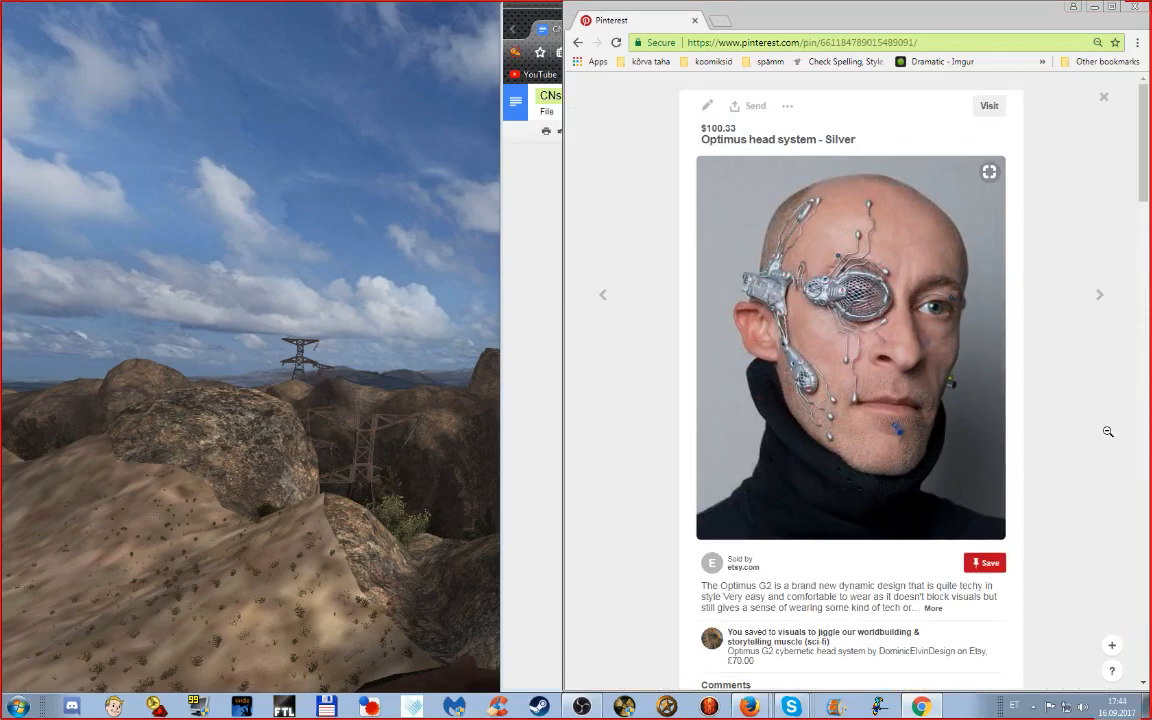
{"action": "mouse_move", "coordinate": [1109, 430]}
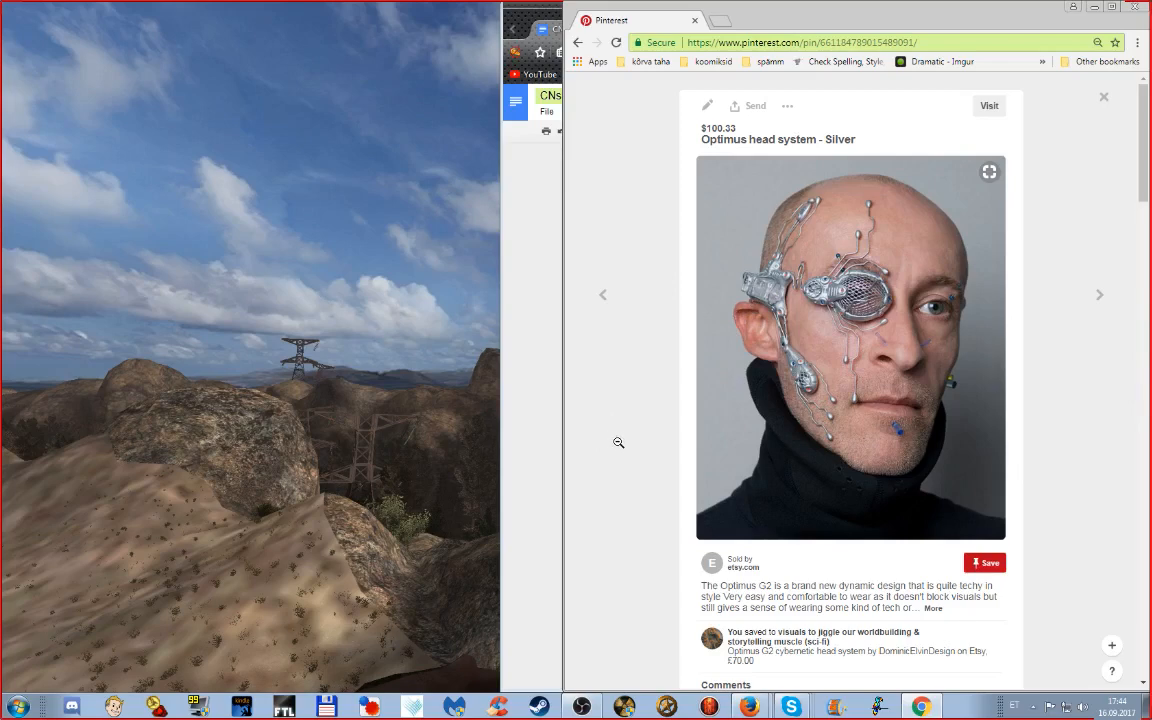
{"action": "mouse_move", "coordinate": [631, 428]}
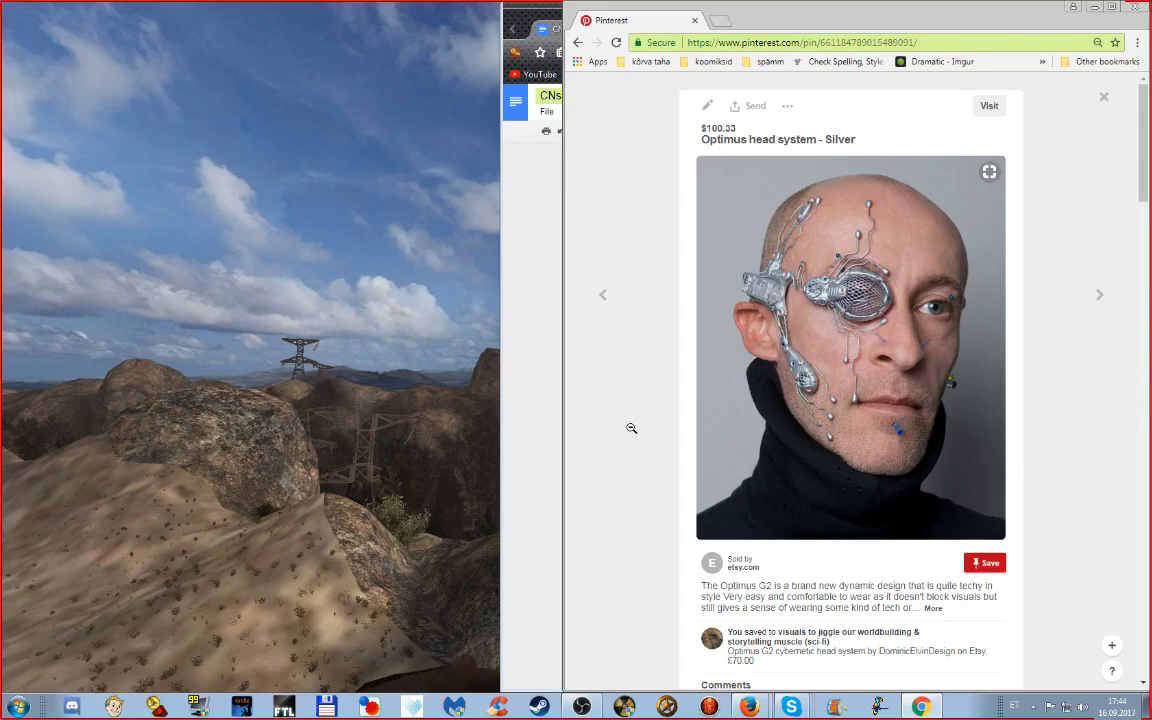
{"action": "mouse_move", "coordinate": [784, 228]}
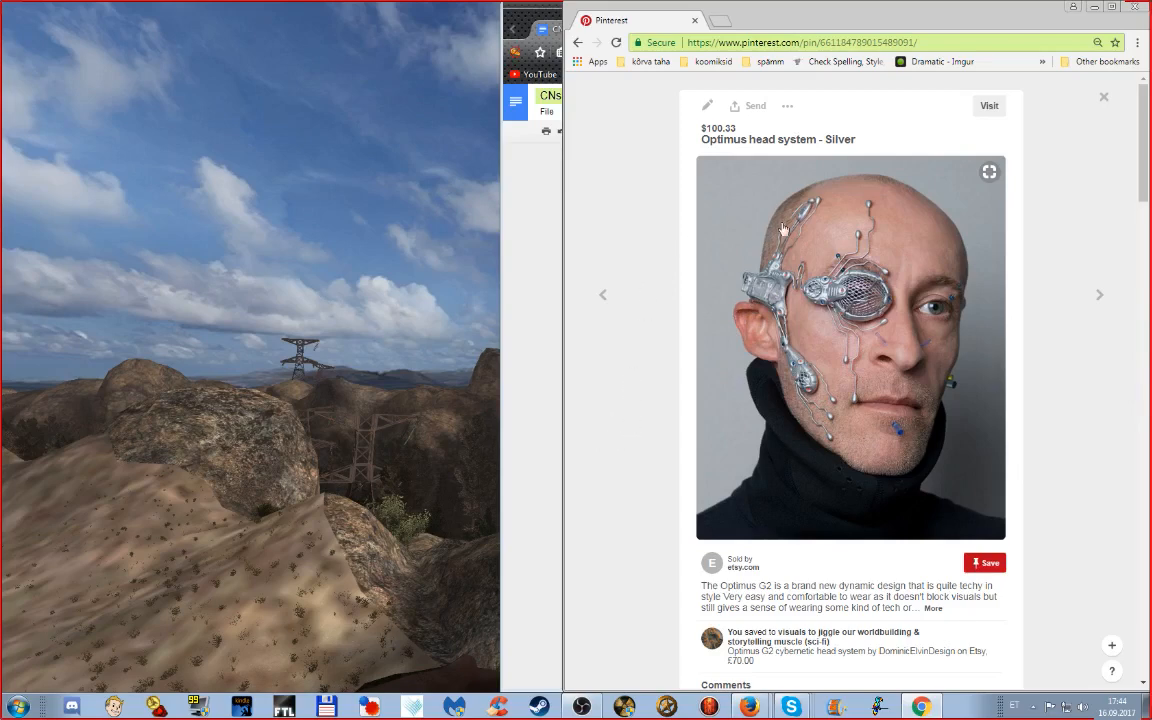
{"action": "mouse_move", "coordinate": [770, 235]}
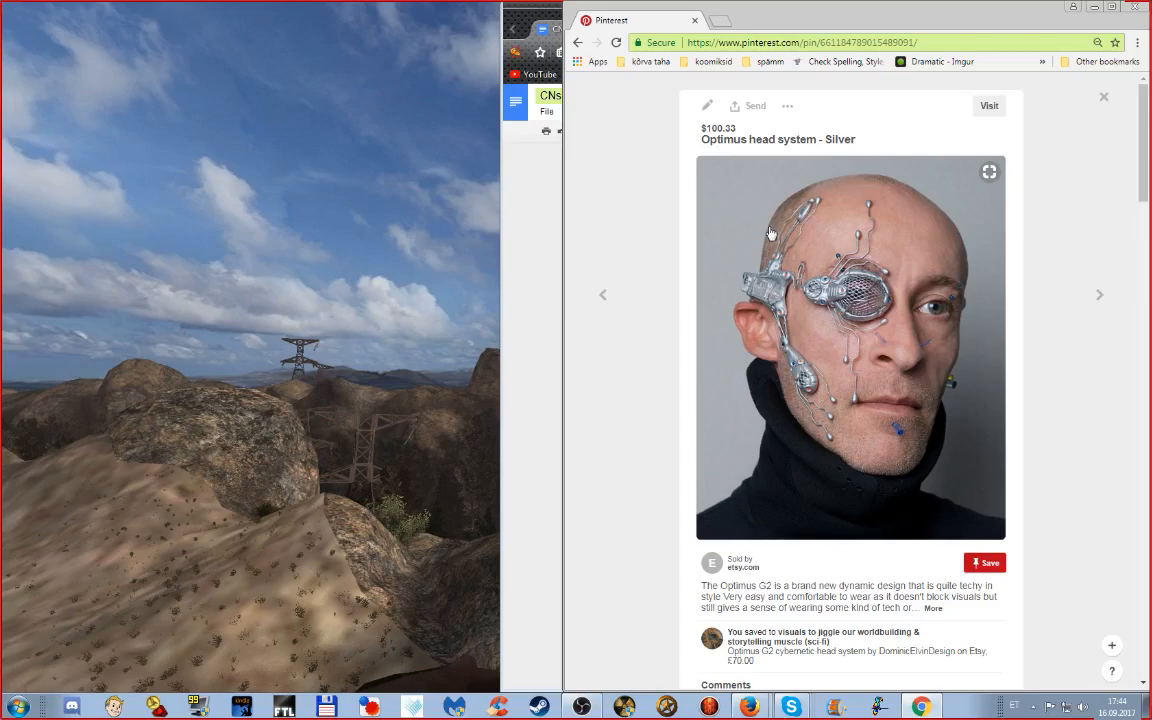
{"action": "mouse_move", "coordinate": [800, 243]}
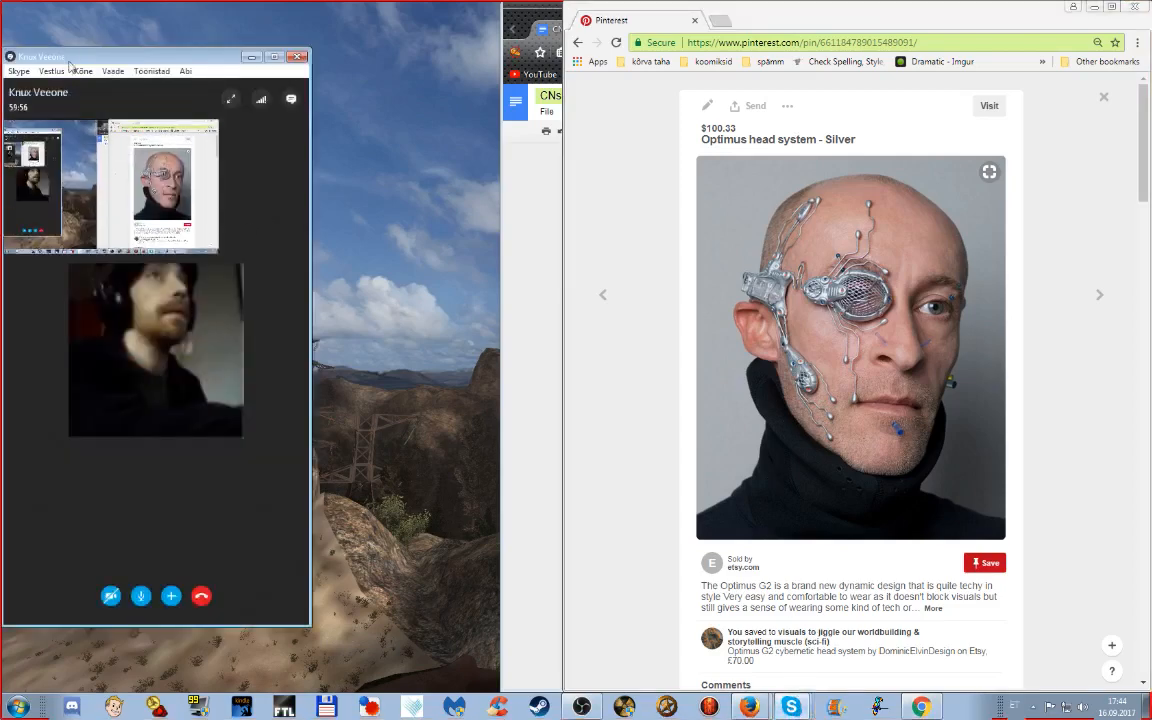
{"action": "left_click", "coordinate": [83, 71]}
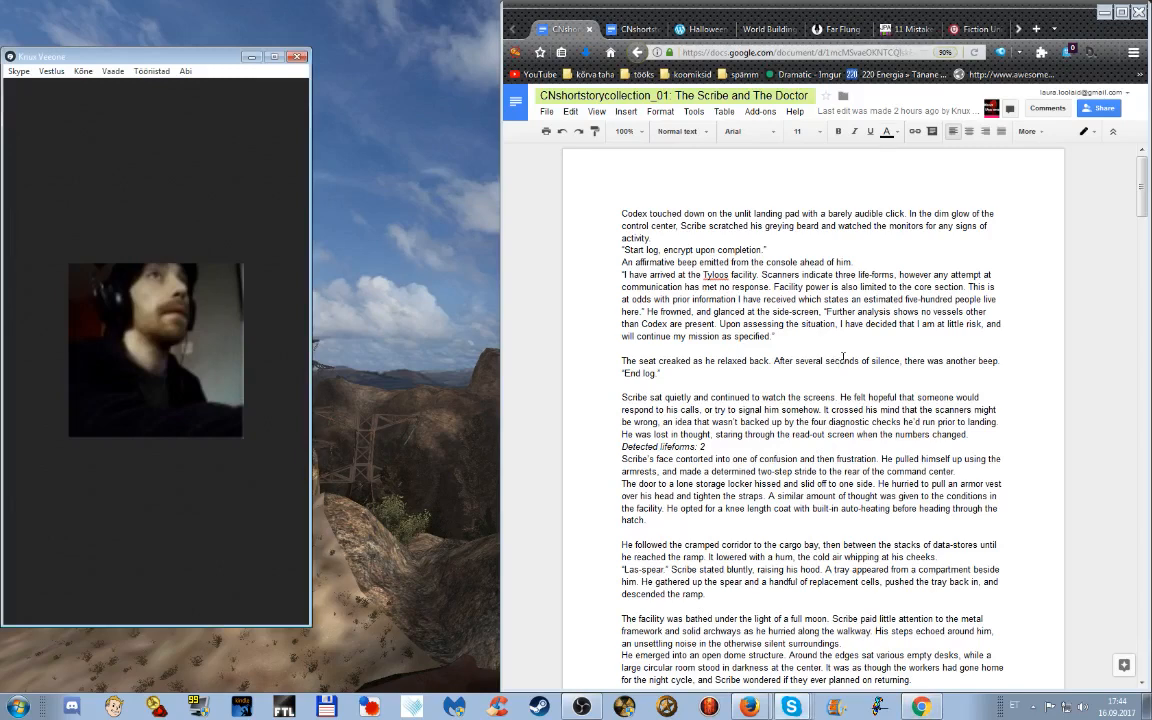
{"action": "mouse_move", "coordinate": [844, 358]}
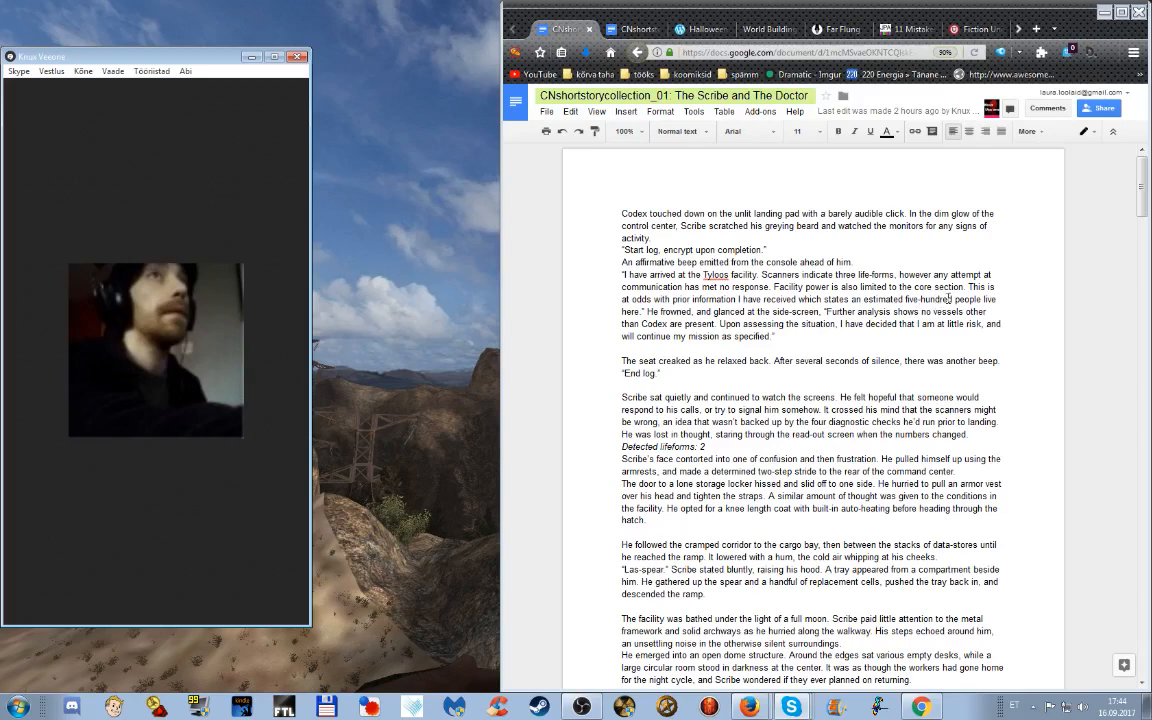
{"action": "mouse_move", "coordinate": [948, 297]}
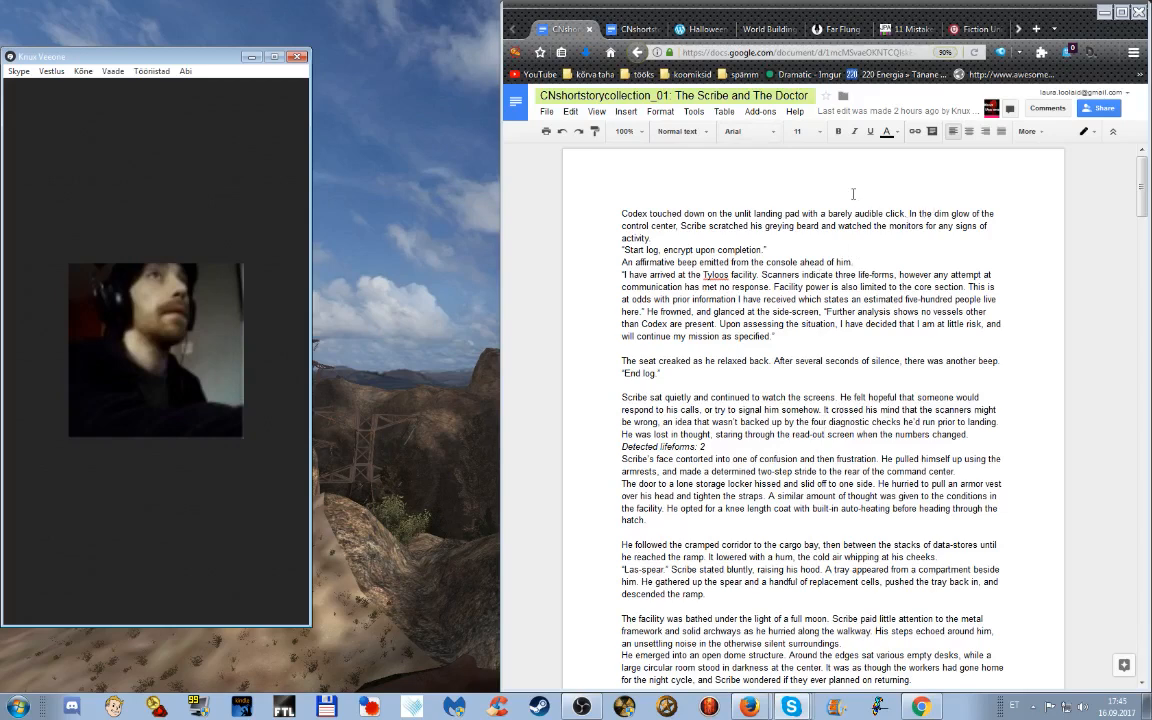
{"action": "mouse_move", "coordinate": [908, 243]}
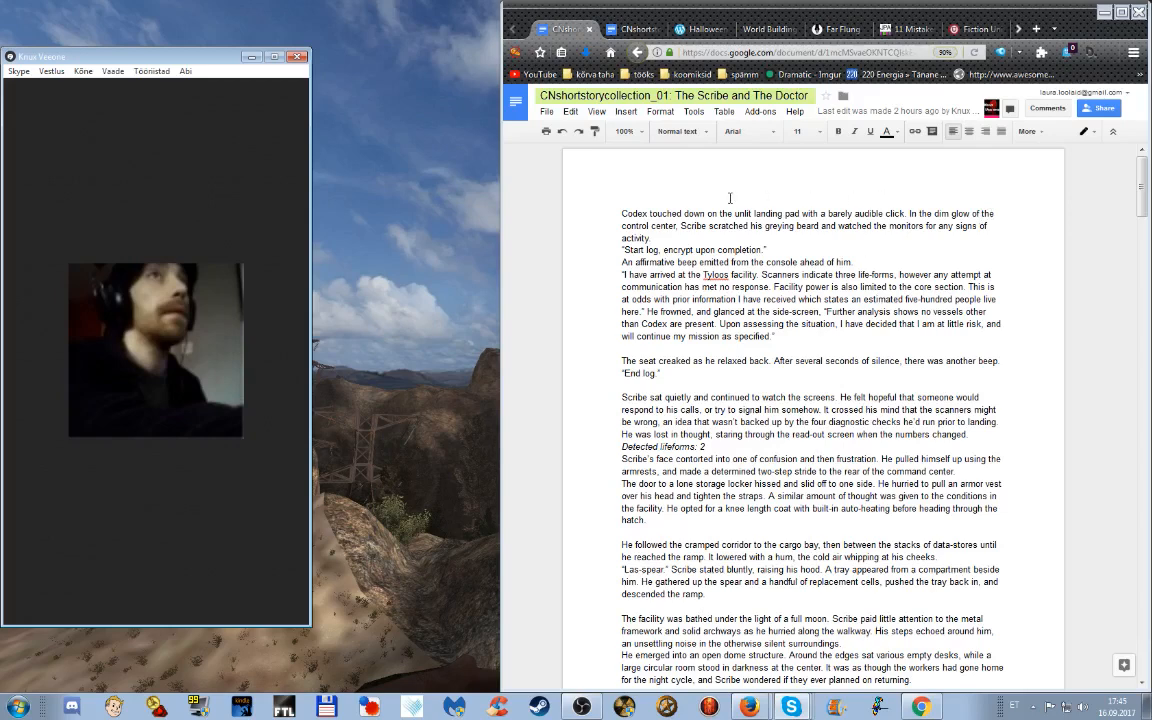
{"action": "mouse_move", "coordinate": [823, 243]}
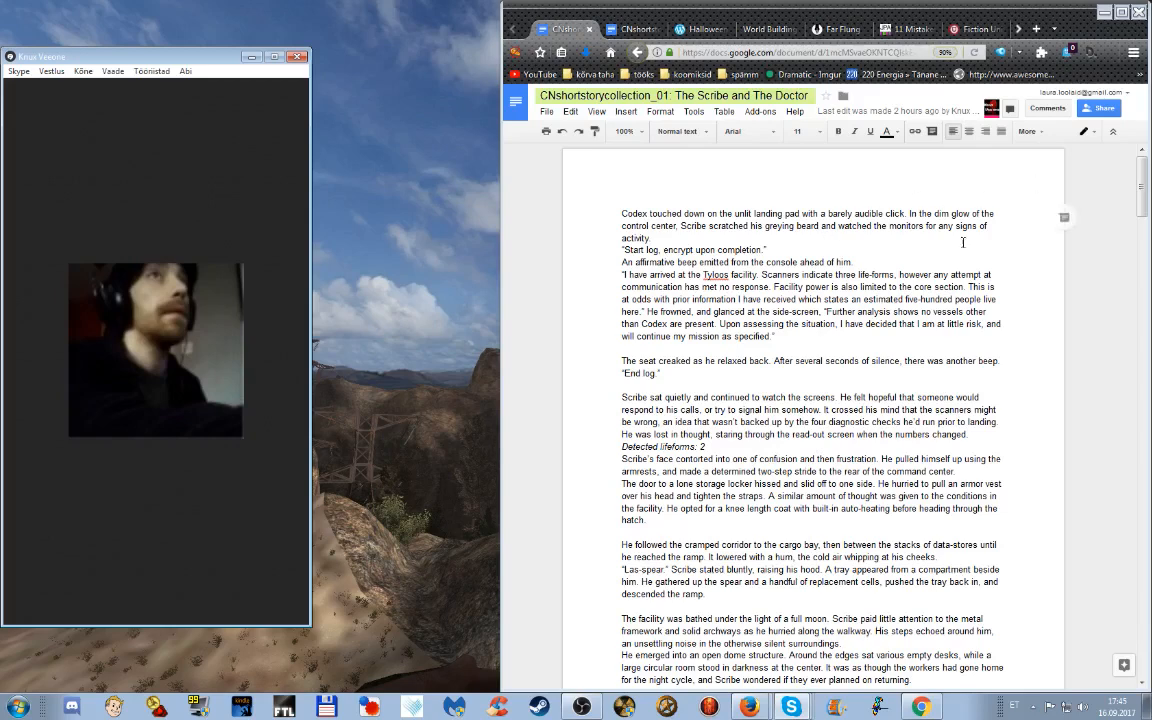
{"action": "mouse_move", "coordinate": [873, 274]}
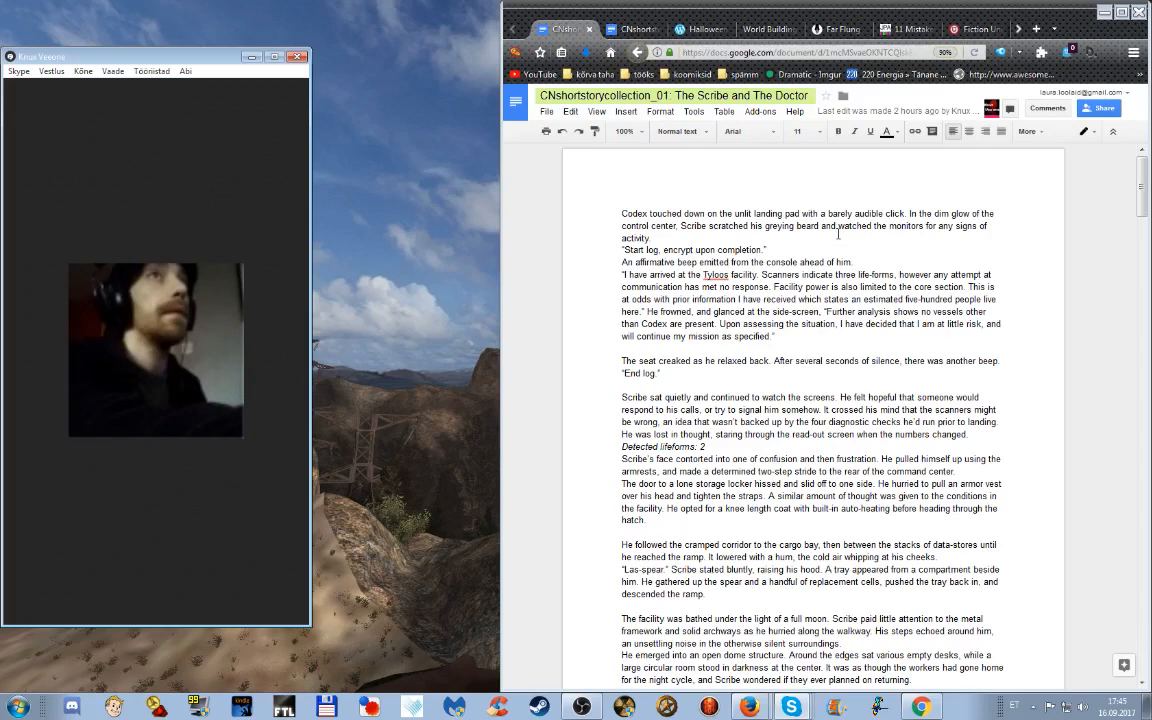
{"action": "mouse_move", "coordinate": [864, 217]}
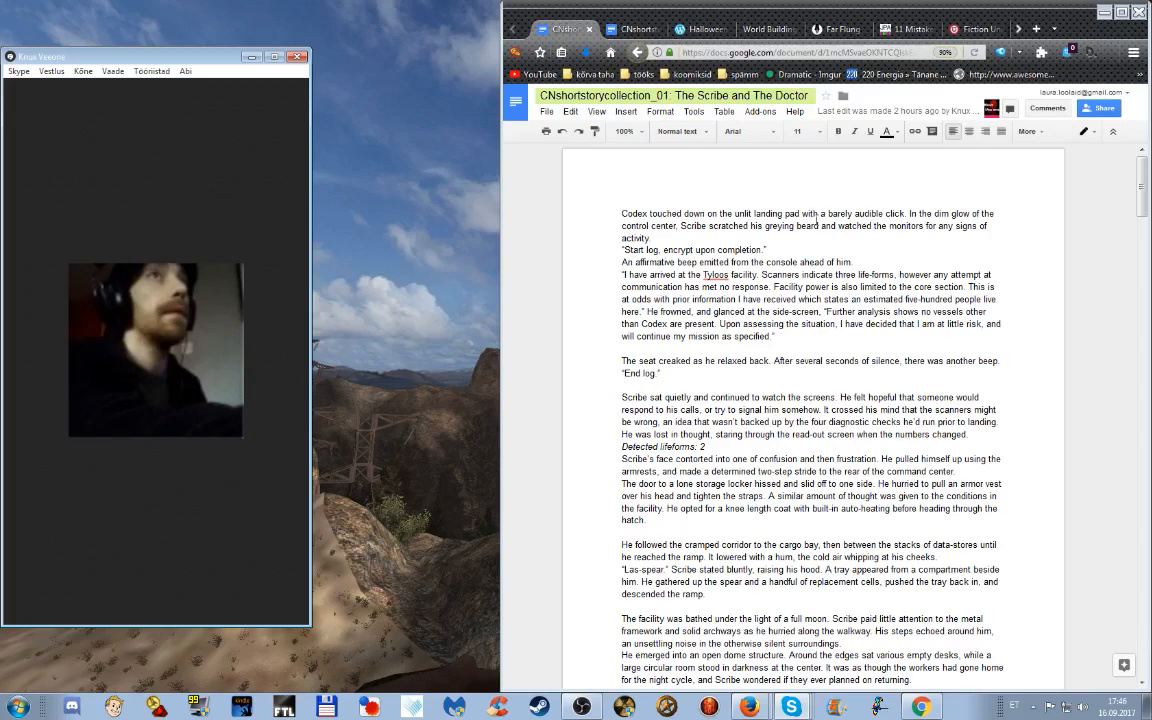
Launch paint.net, hide the Skype call window, and list the drawing tools
{"action": "left_click", "coordinate": [16, 707]}
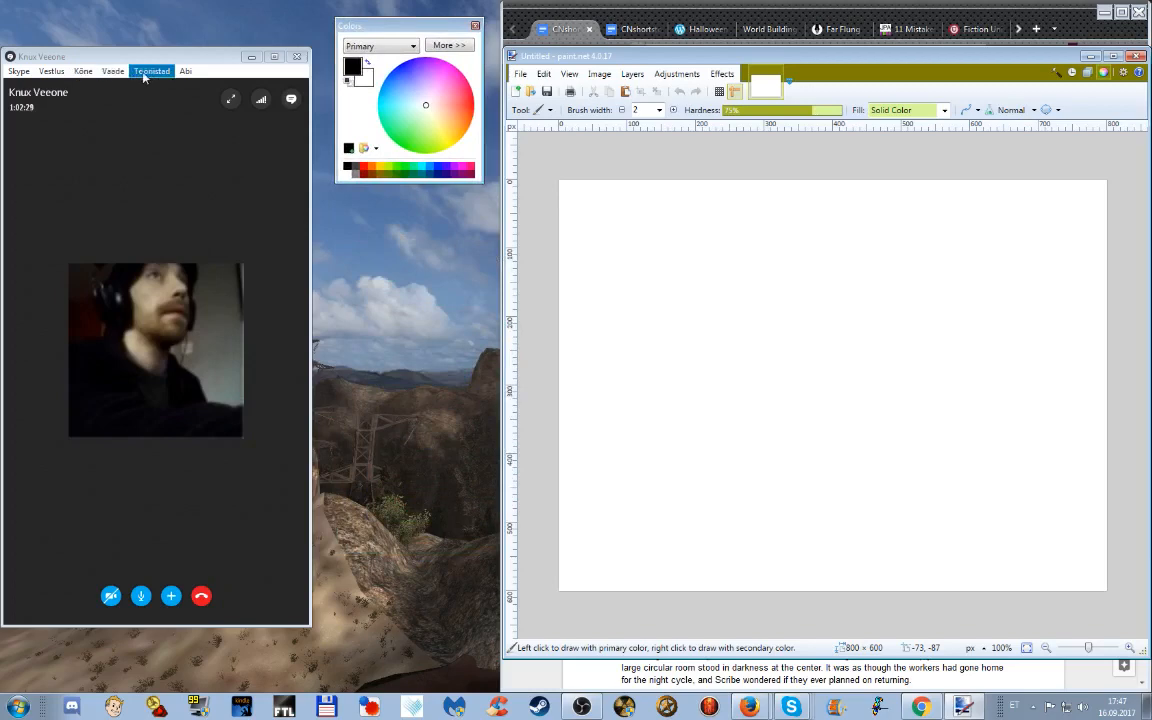
{"action": "left_click", "coordinate": [83, 71]}
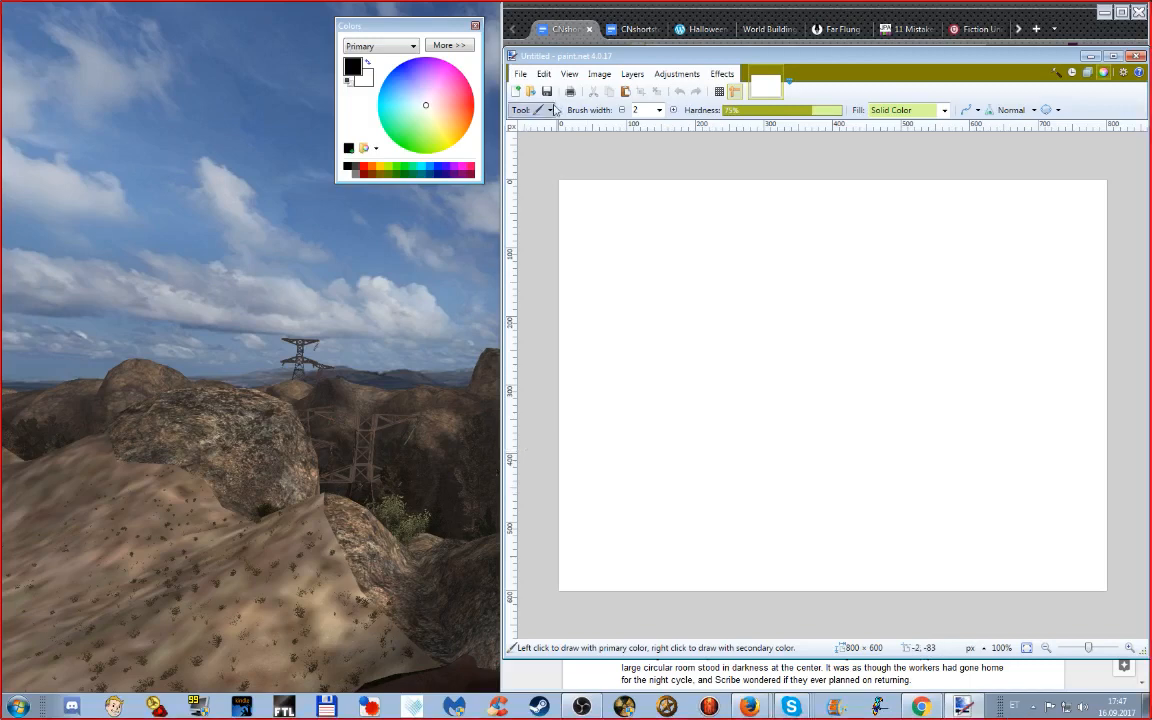
{"action": "left_click", "coordinate": [549, 109]}
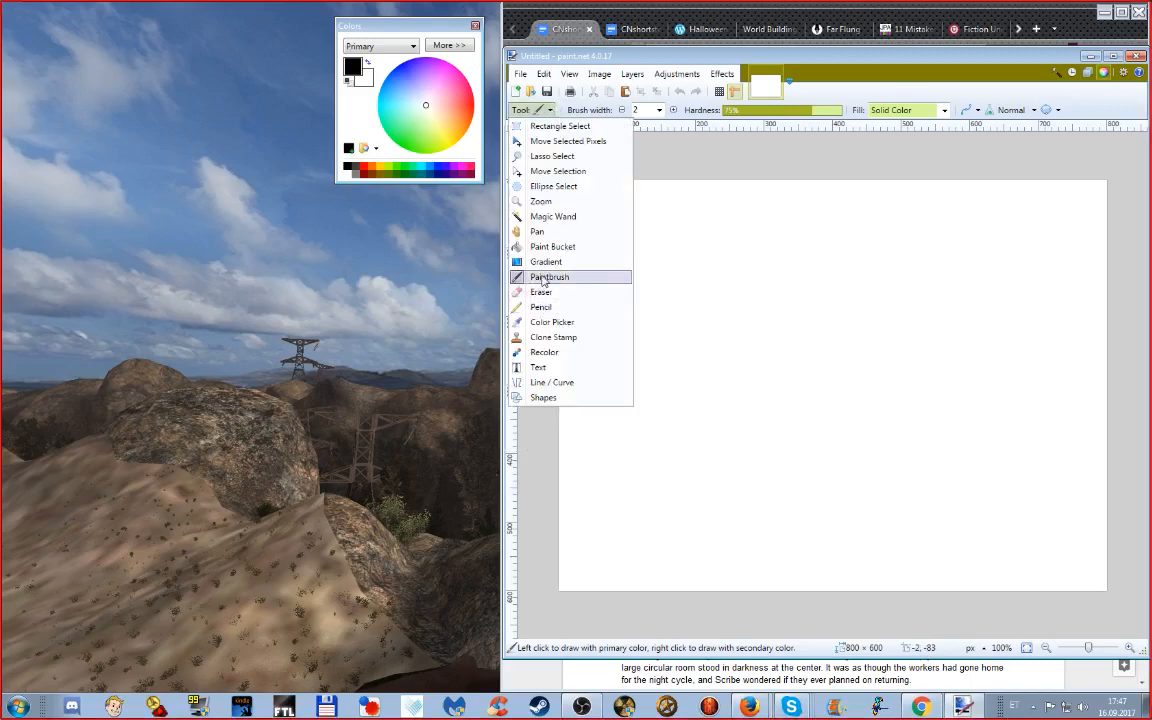
With the Paintbrush, draw a black curve across the canvas middle rising to the right
{"action": "left_click", "coordinate": [549, 277]}
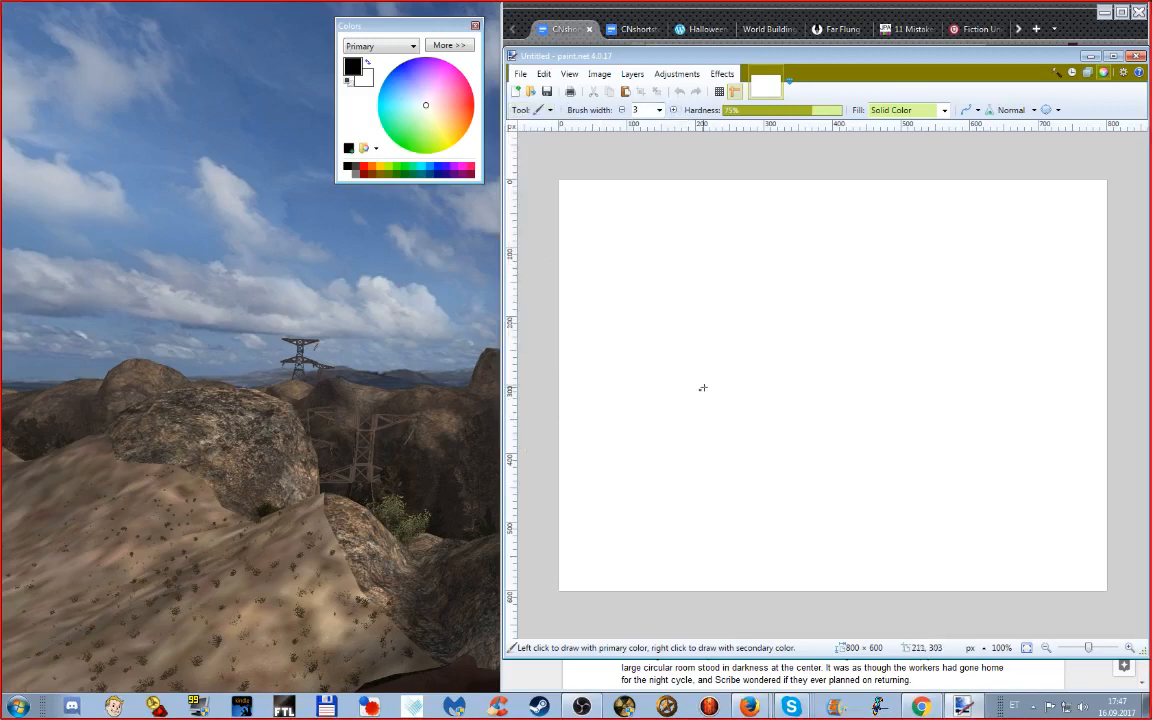
{"action": "mouse_move", "coordinate": [738, 317]}
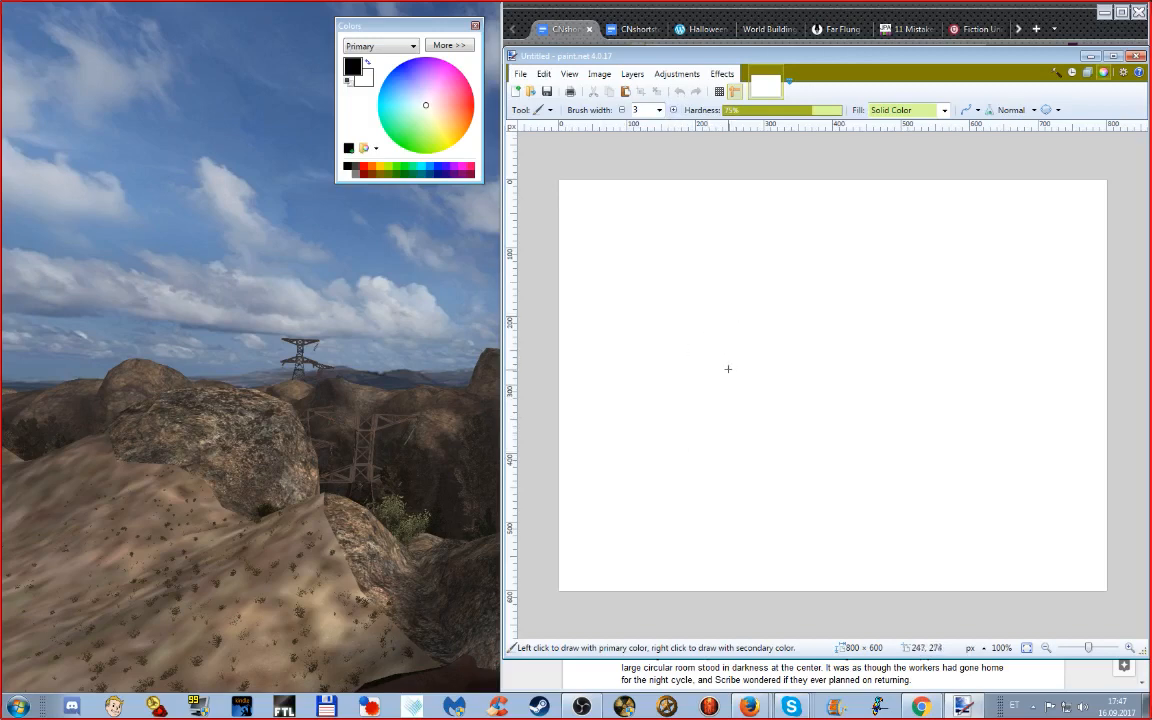
{"action": "mouse_move", "coordinate": [687, 365]}
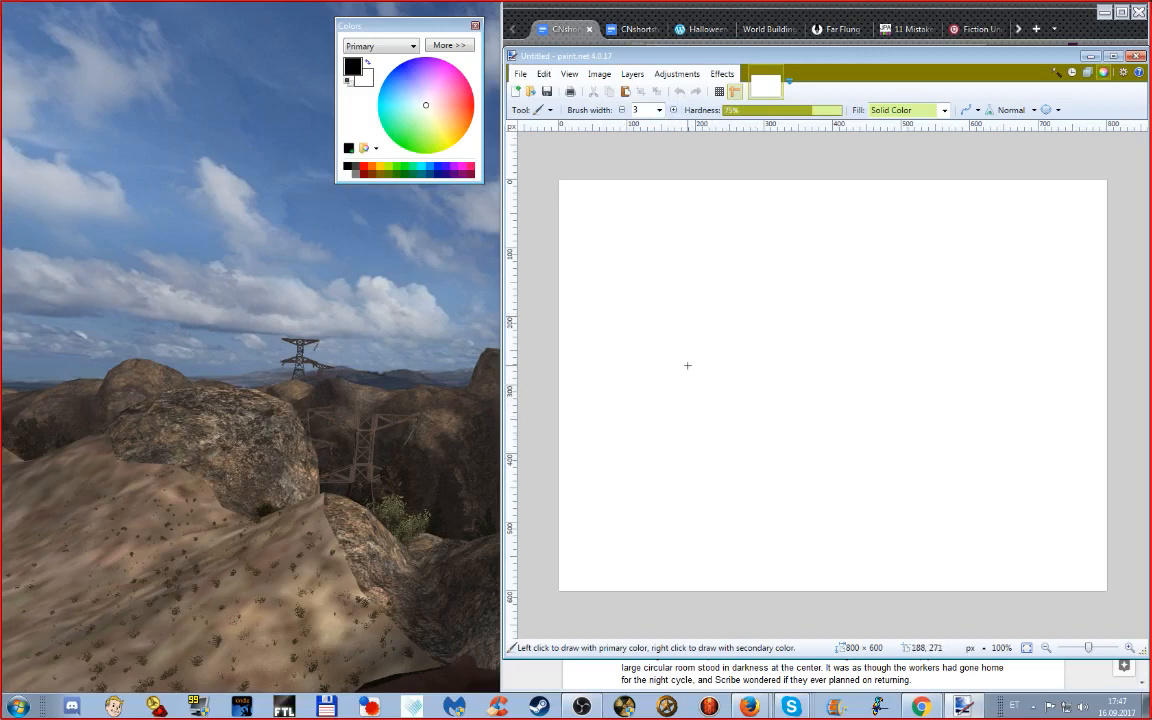
{"action": "left_click_drag", "start_coordinate": [688, 368], "coordinate": [843, 430]}
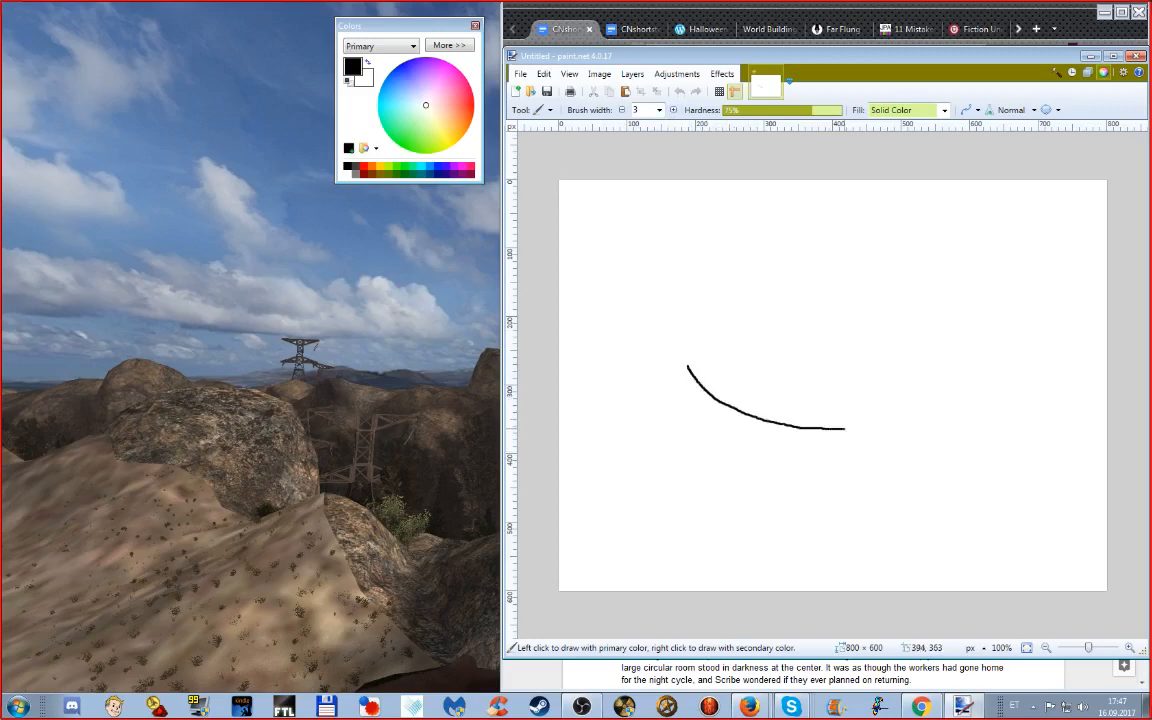
{"action": "left_click_drag", "start_coordinate": [843, 428], "coordinate": [1000, 300]}
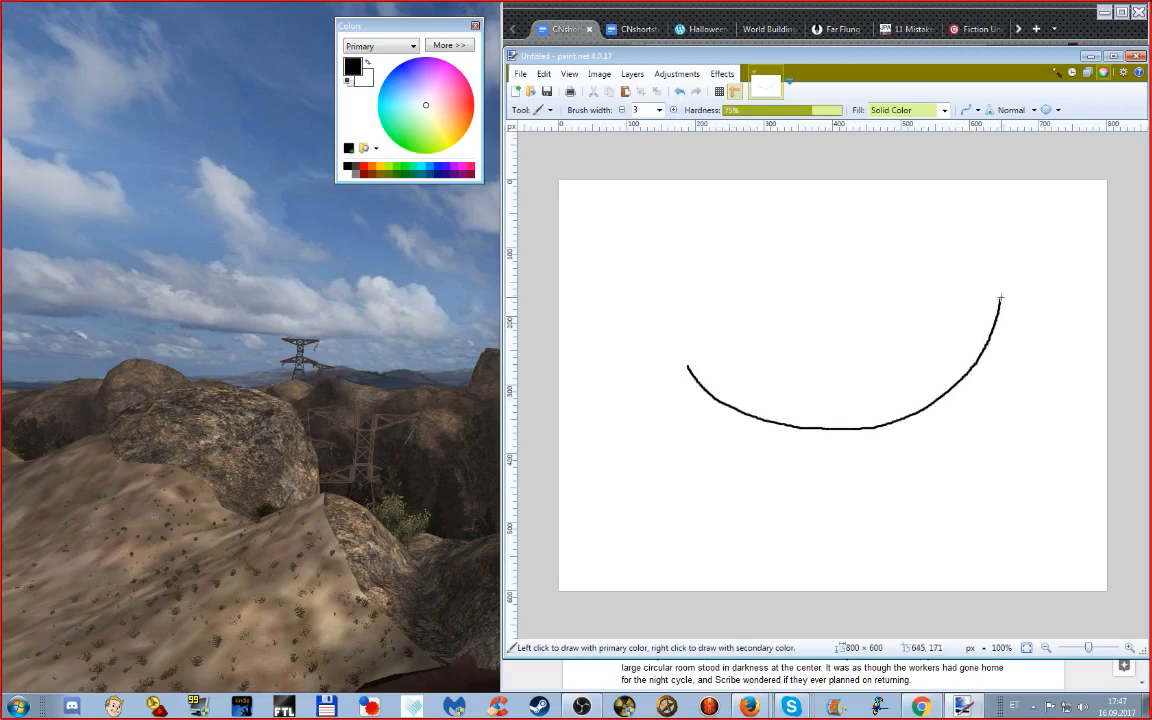
{"action": "mouse_move", "coordinate": [685, 358]}
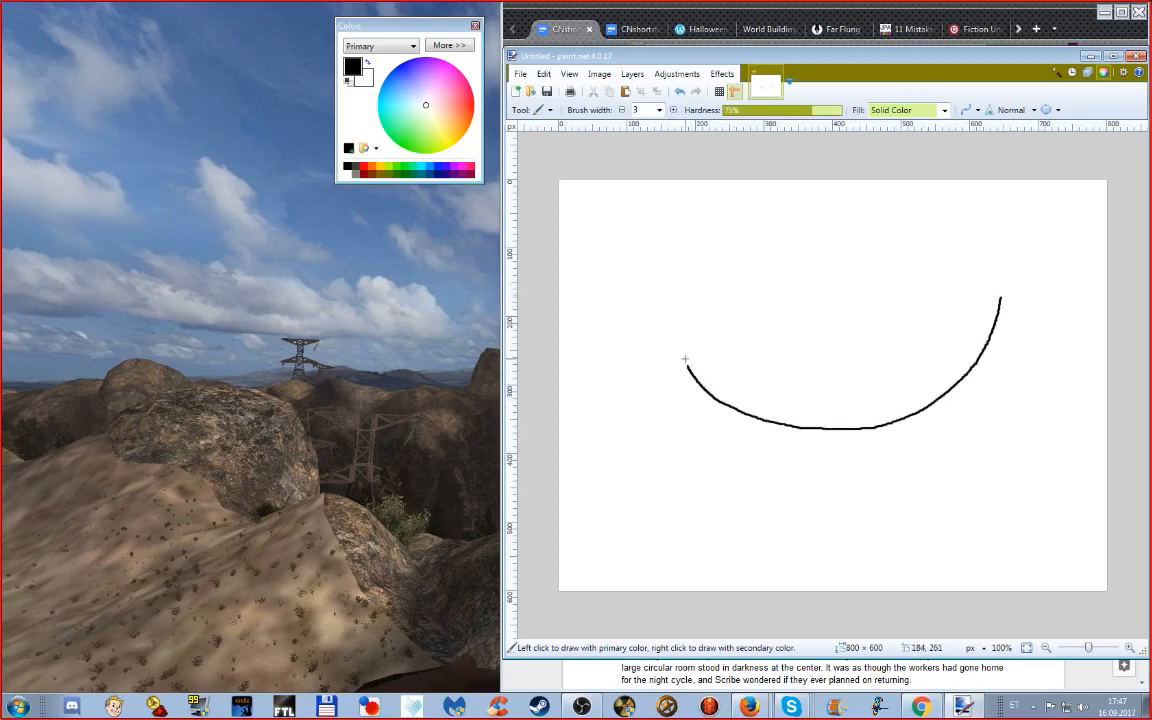
{"action": "mouse_move", "coordinate": [995, 244]}
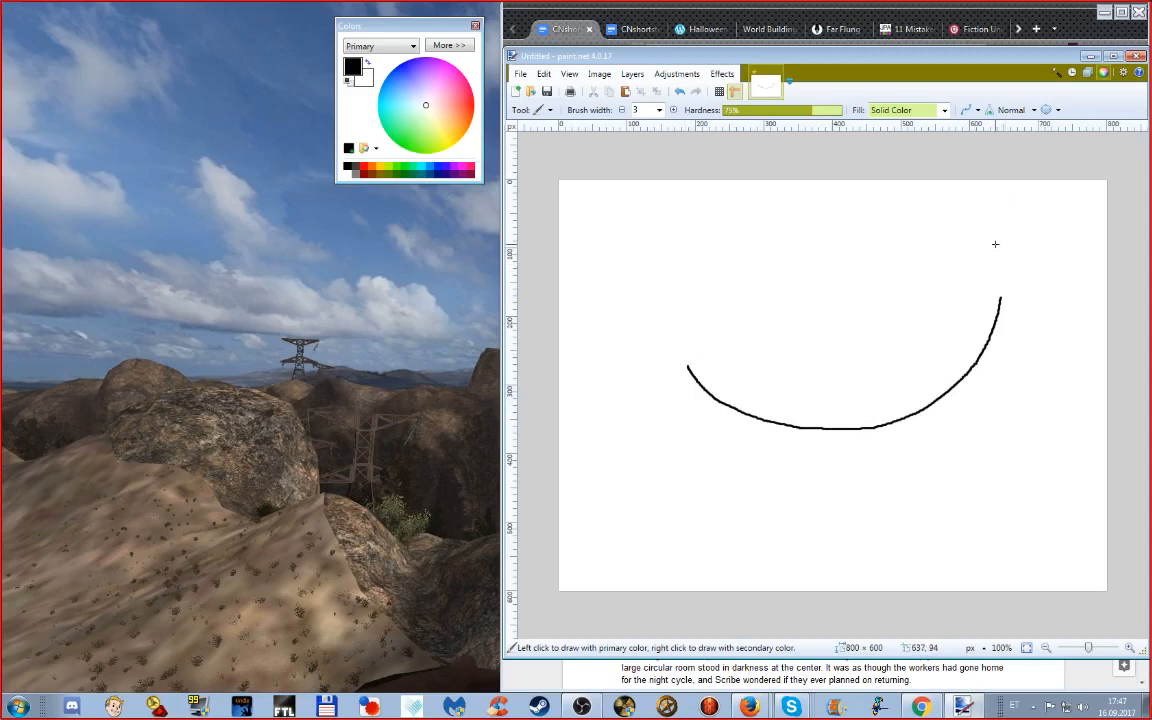
{"action": "mouse_move", "coordinate": [674, 361]}
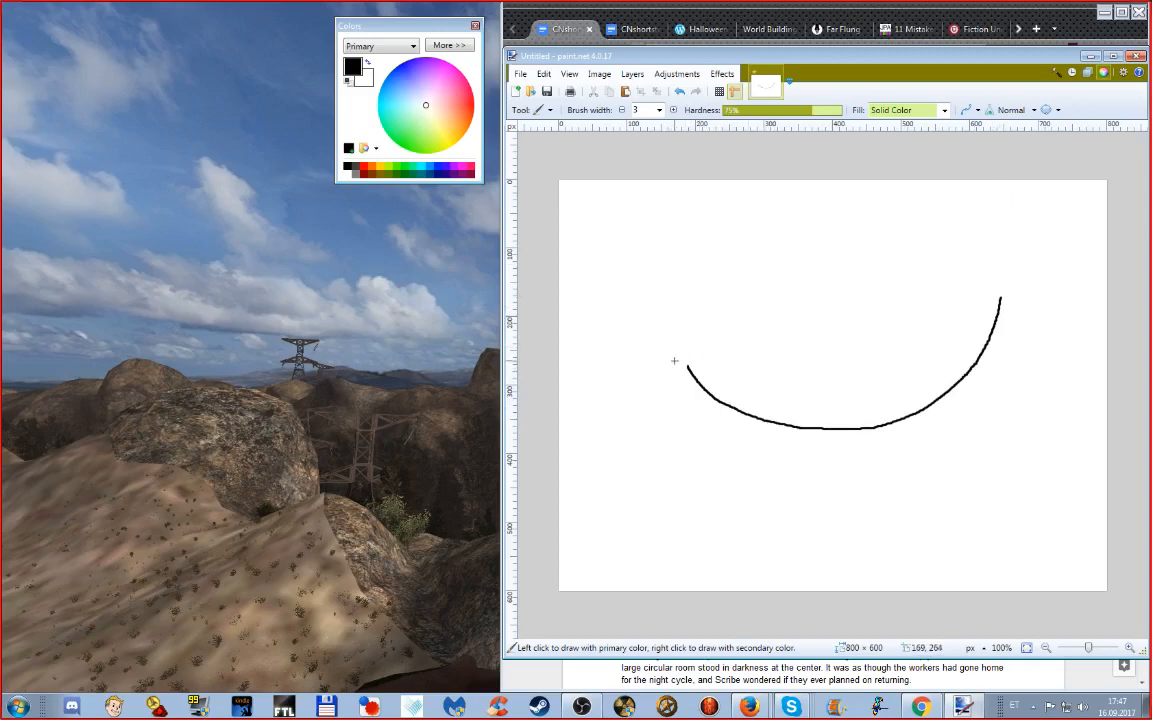
{"action": "mouse_move", "coordinate": [687, 370]}
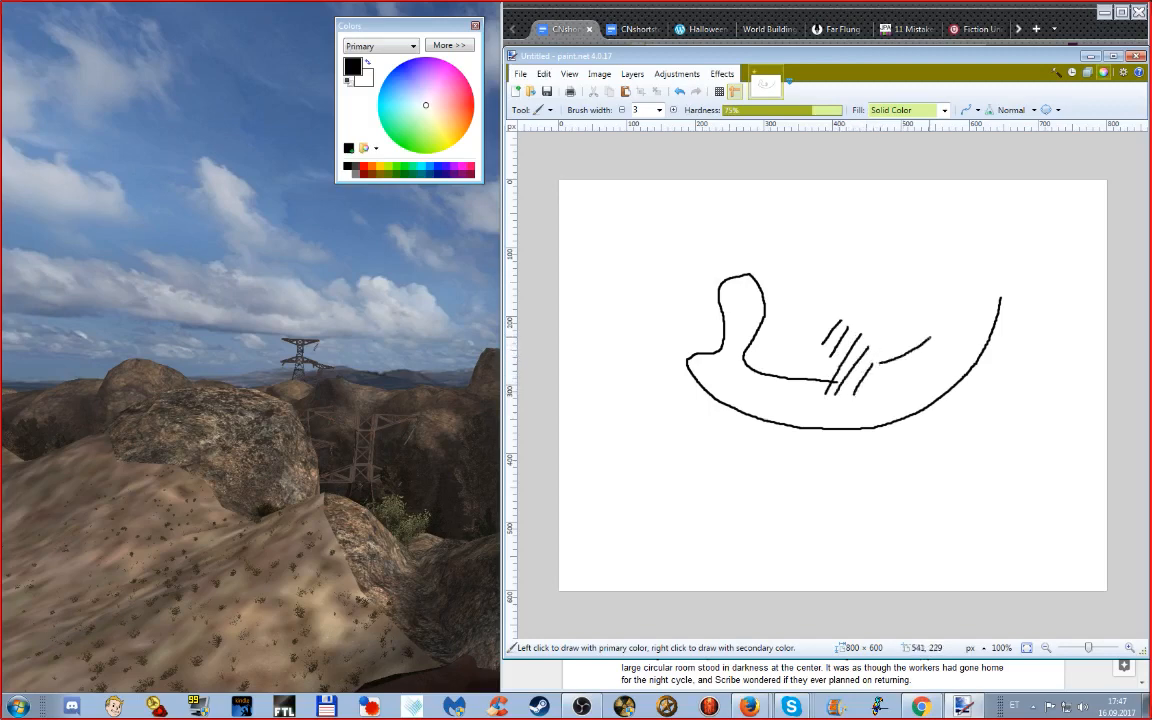
Add another stroke, switch the colour to black, and draw the pointed ear outline
{"action": "left_click_drag", "start_coordinate": [900, 355], "coordinate": [995, 275]}
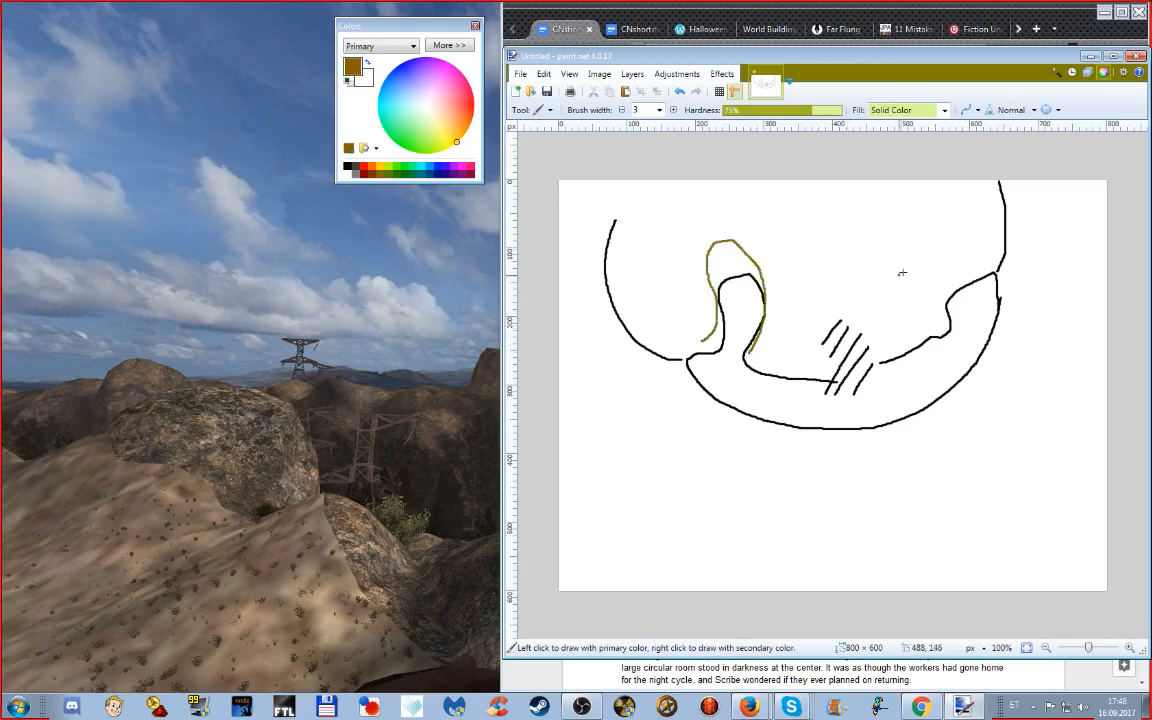
{"action": "mouse_move", "coordinate": [942, 247]}
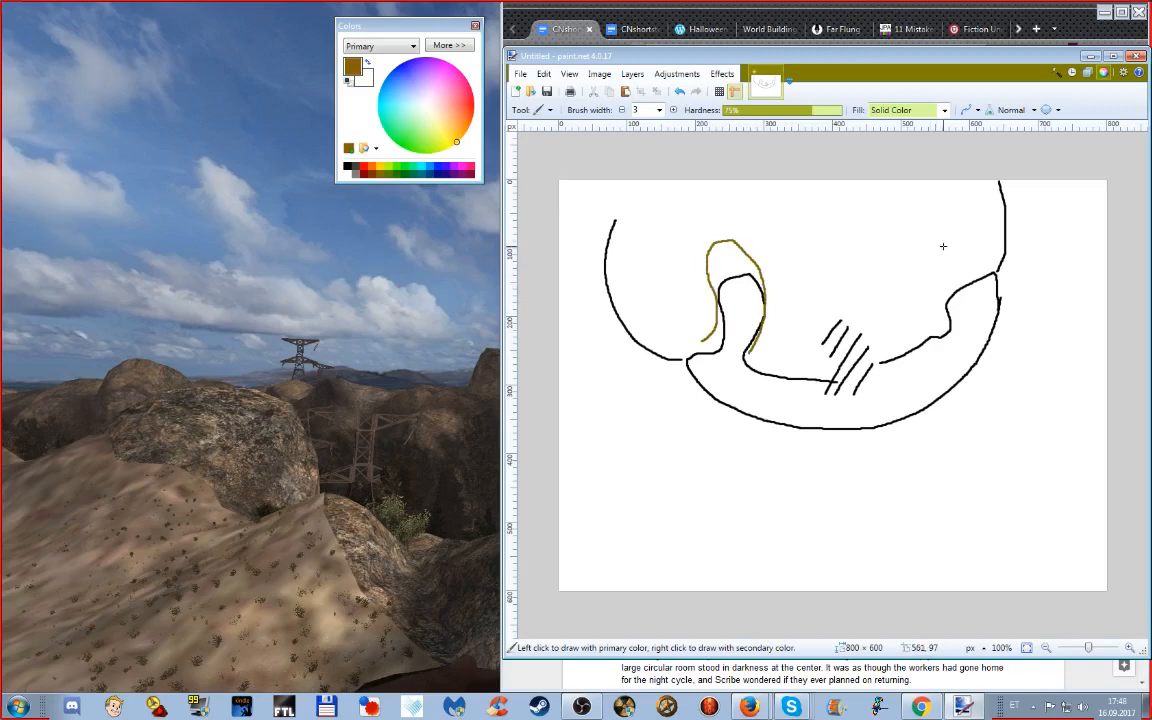
{"action": "mouse_move", "coordinate": [656, 344]}
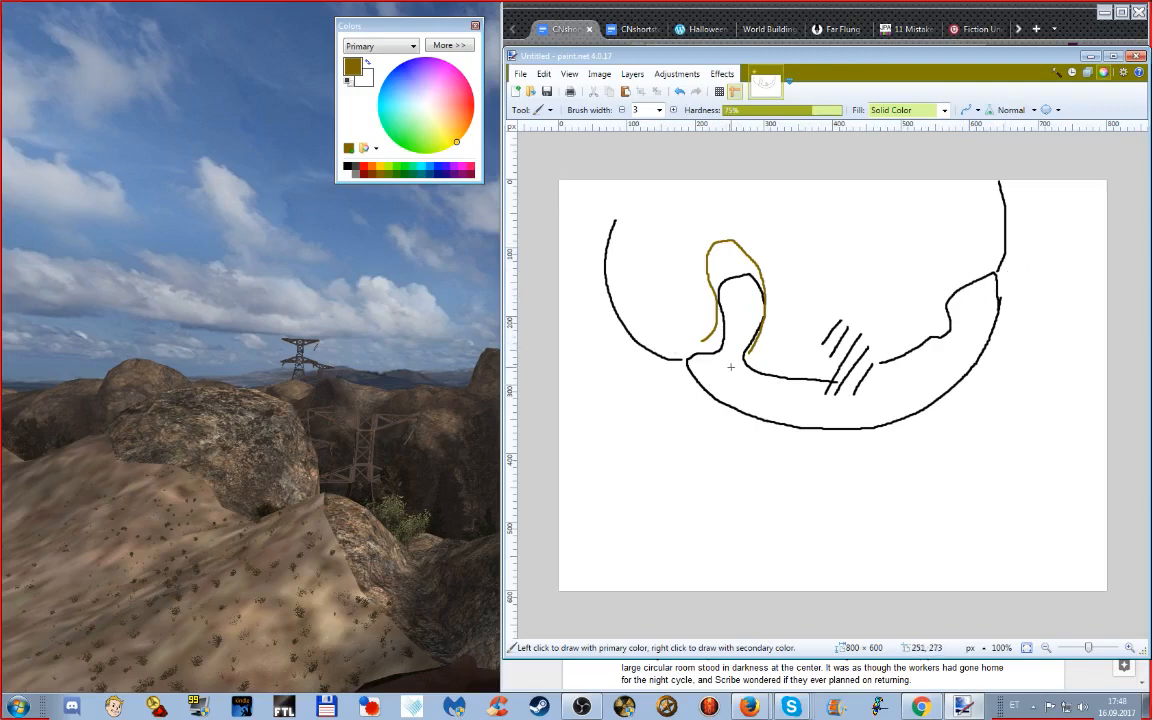
{"action": "mouse_move", "coordinate": [835, 322]}
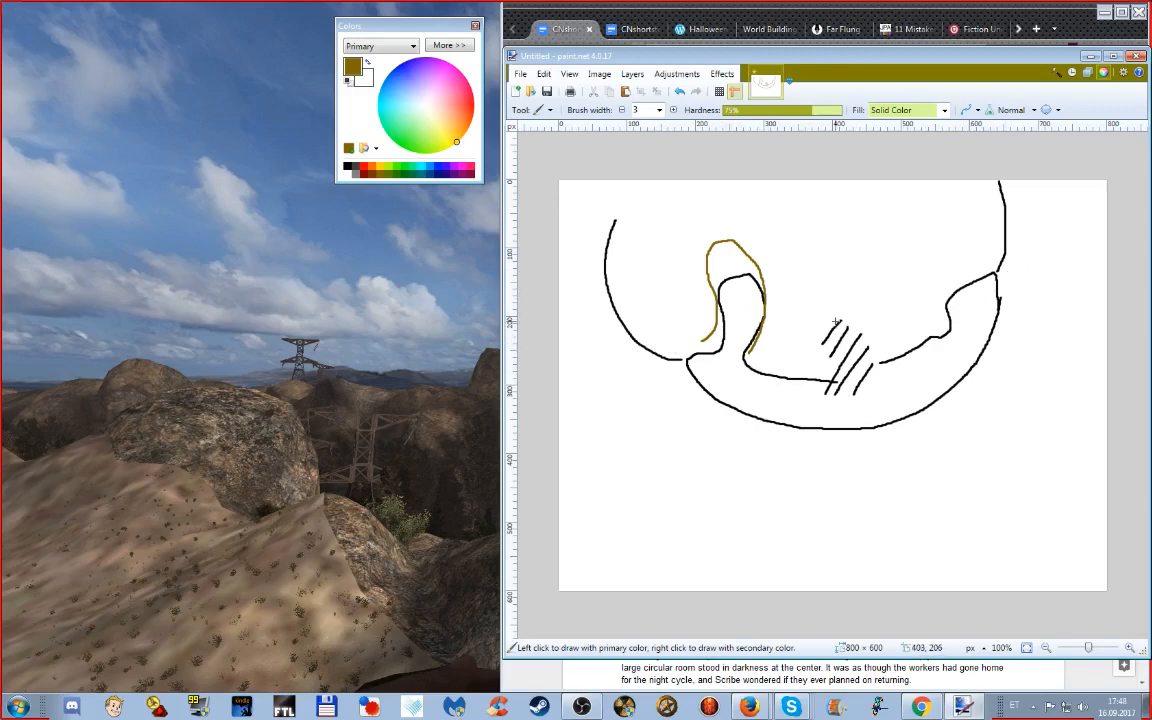
{"action": "mouse_move", "coordinate": [851, 318]}
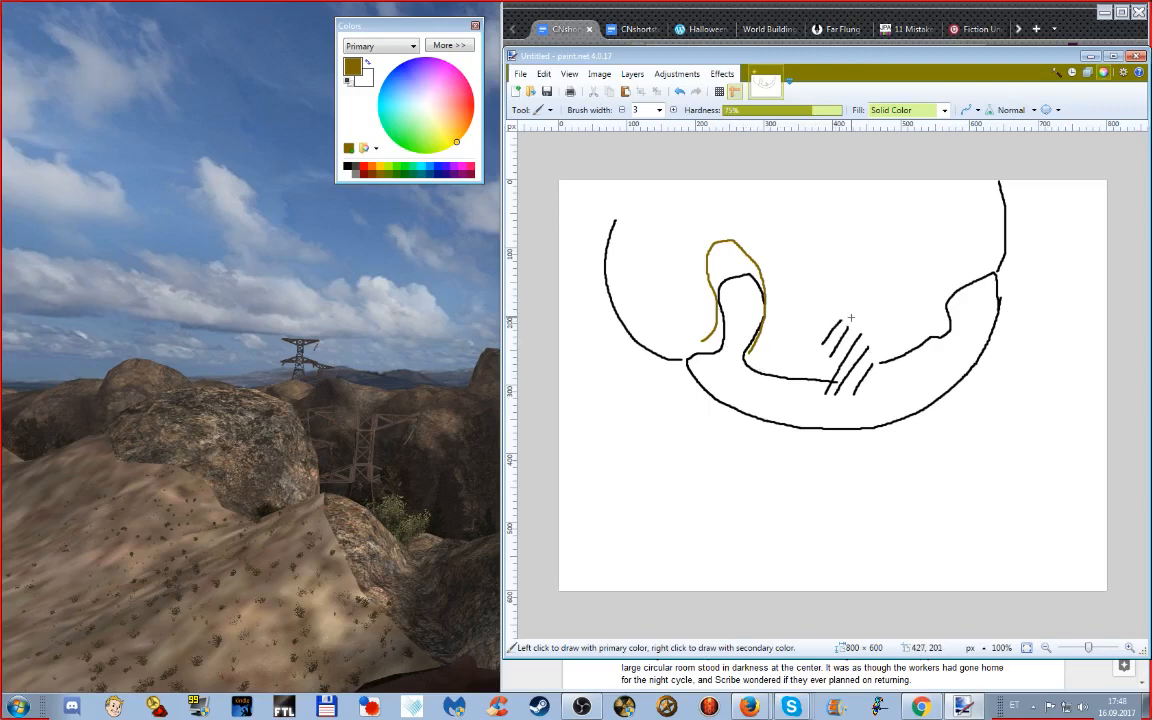
{"action": "mouse_move", "coordinate": [858, 322]}
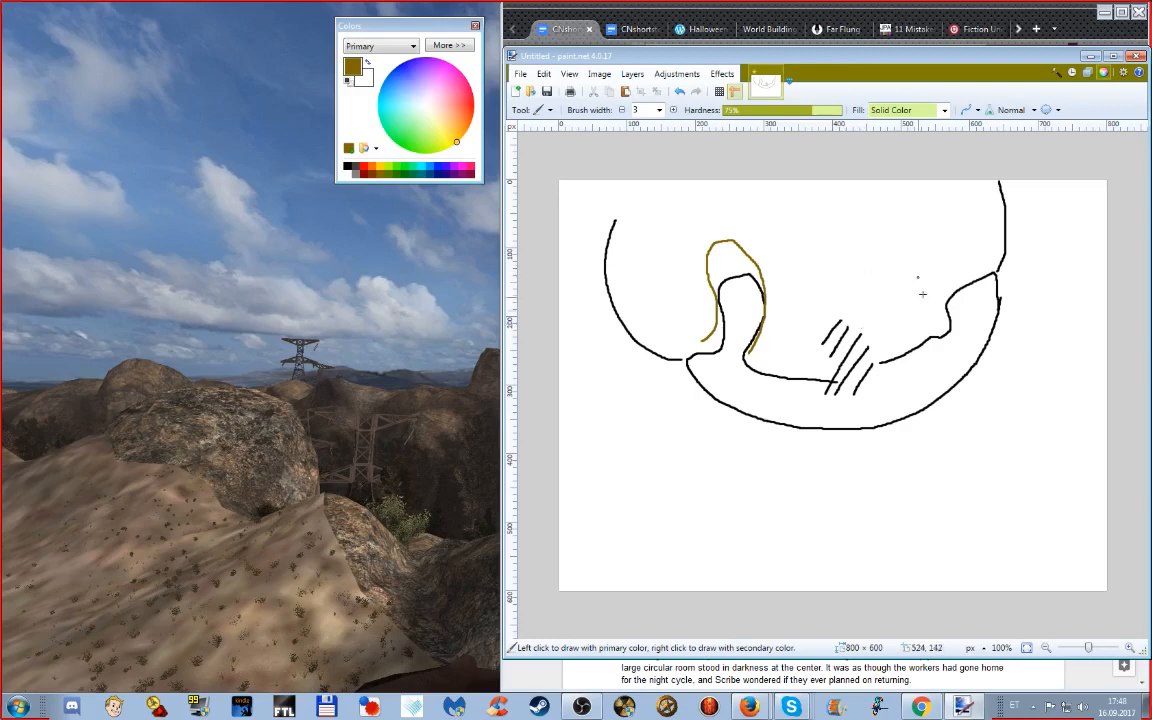
{"action": "mouse_move", "coordinate": [954, 237]}
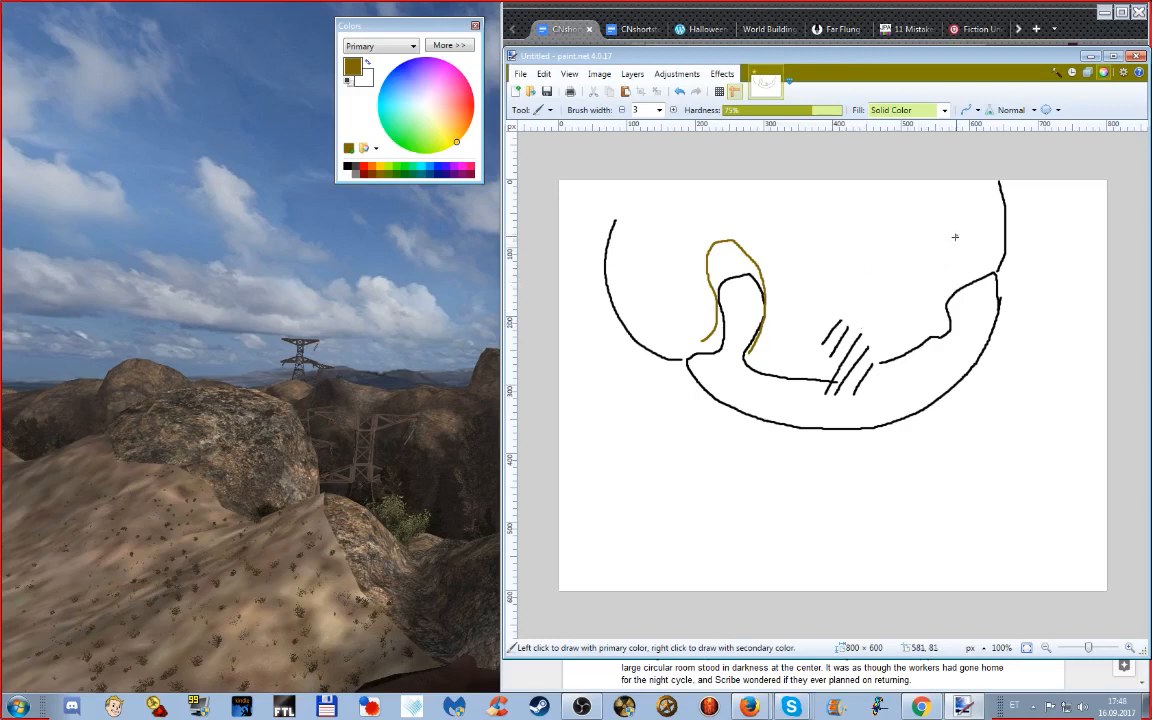
{"action": "mouse_move", "coordinate": [883, 268]}
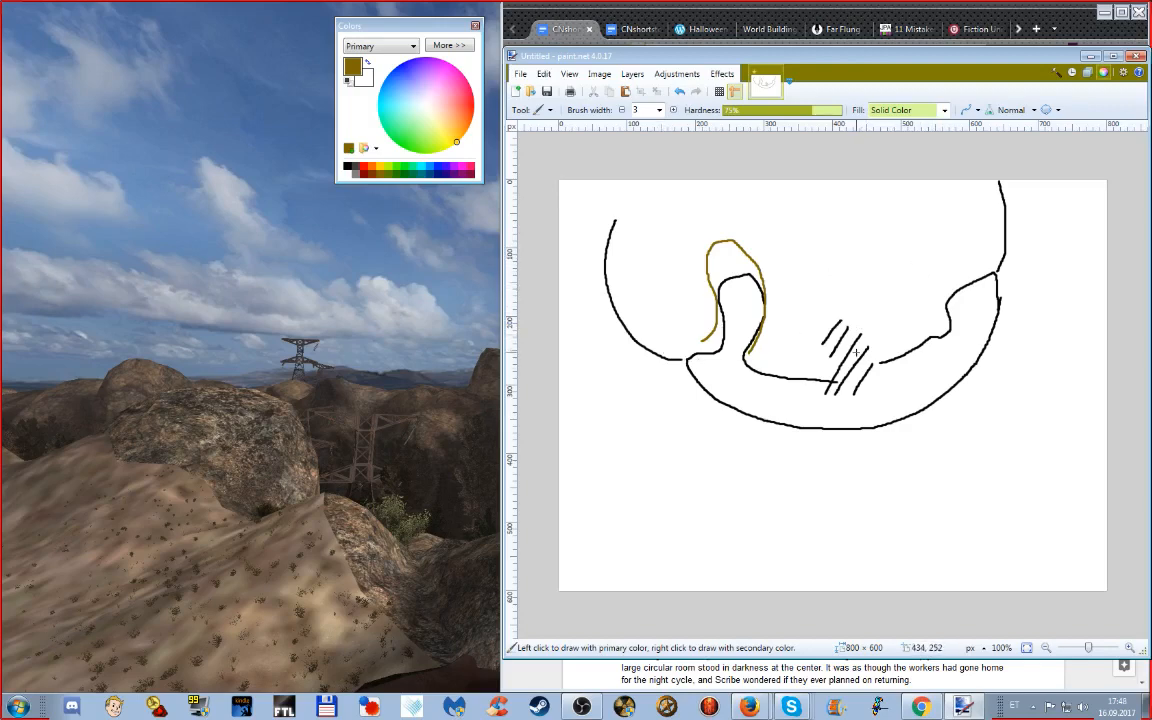
{"action": "mouse_move", "coordinate": [913, 321]}
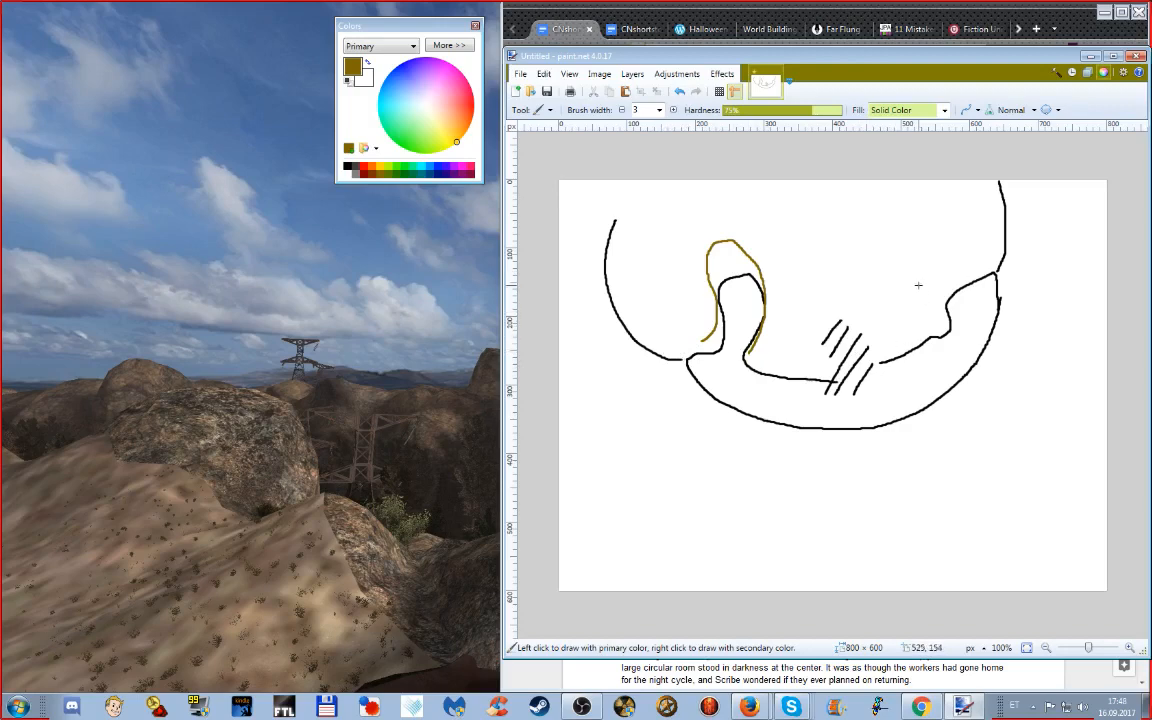
{"action": "mouse_move", "coordinate": [978, 273]}
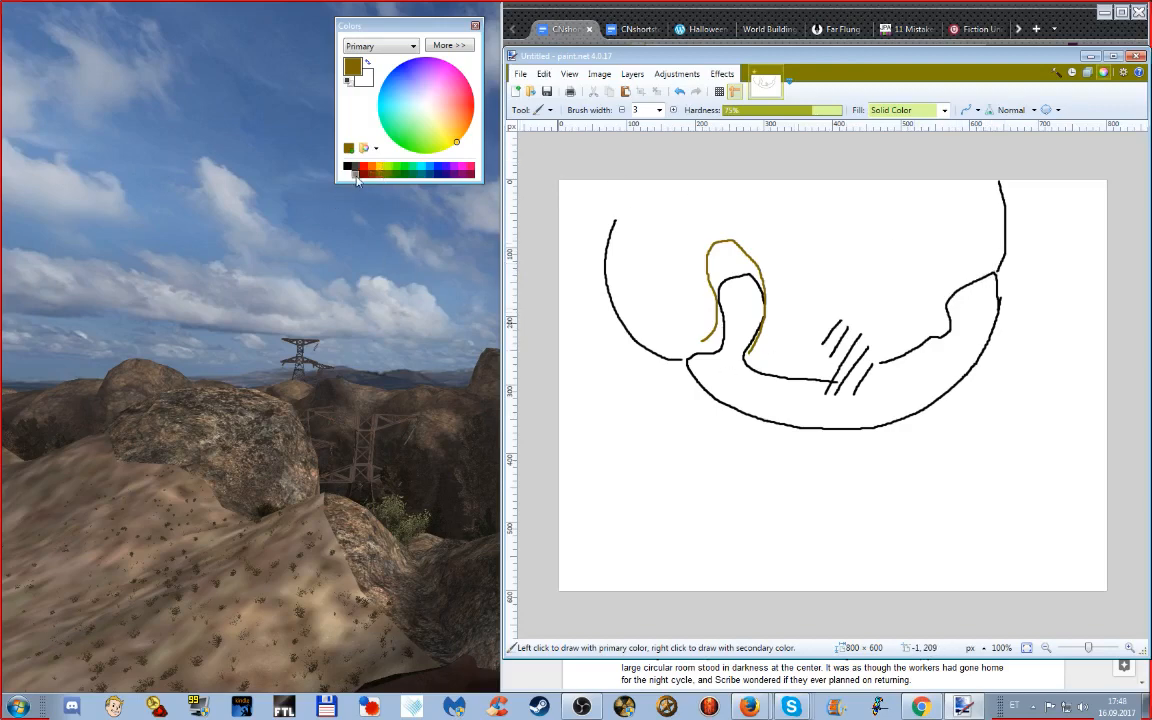
{"action": "left_click", "coordinate": [352, 167]}
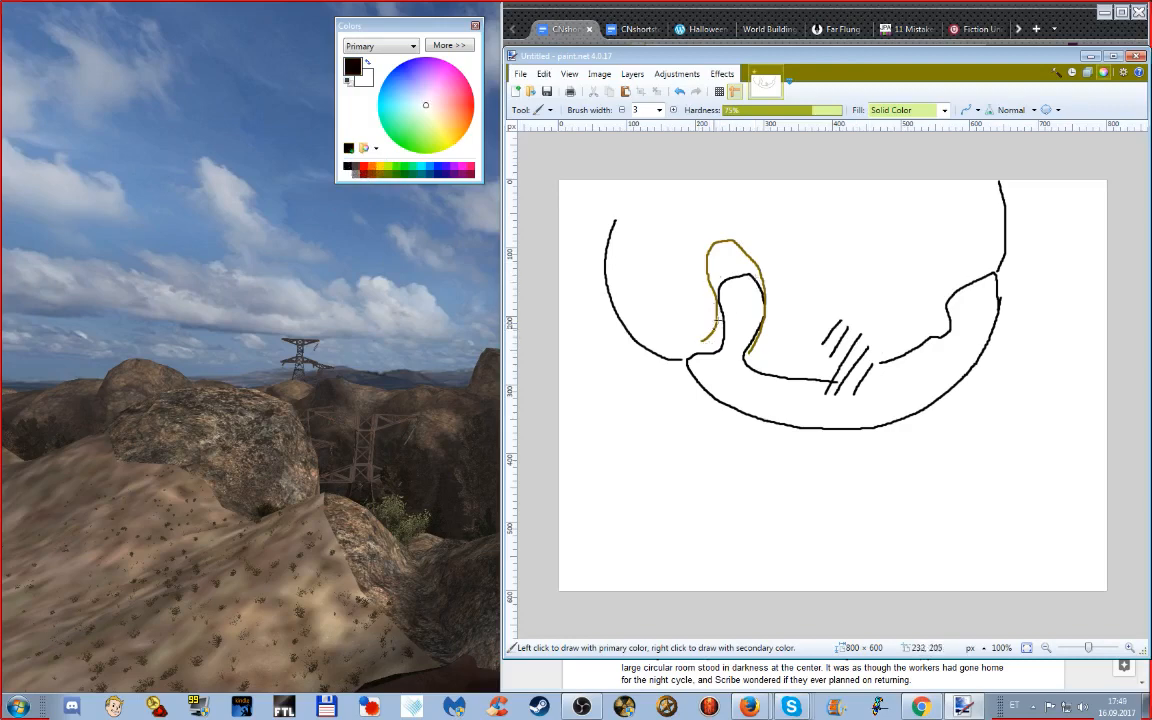
{"action": "mouse_move", "coordinate": [755, 293]}
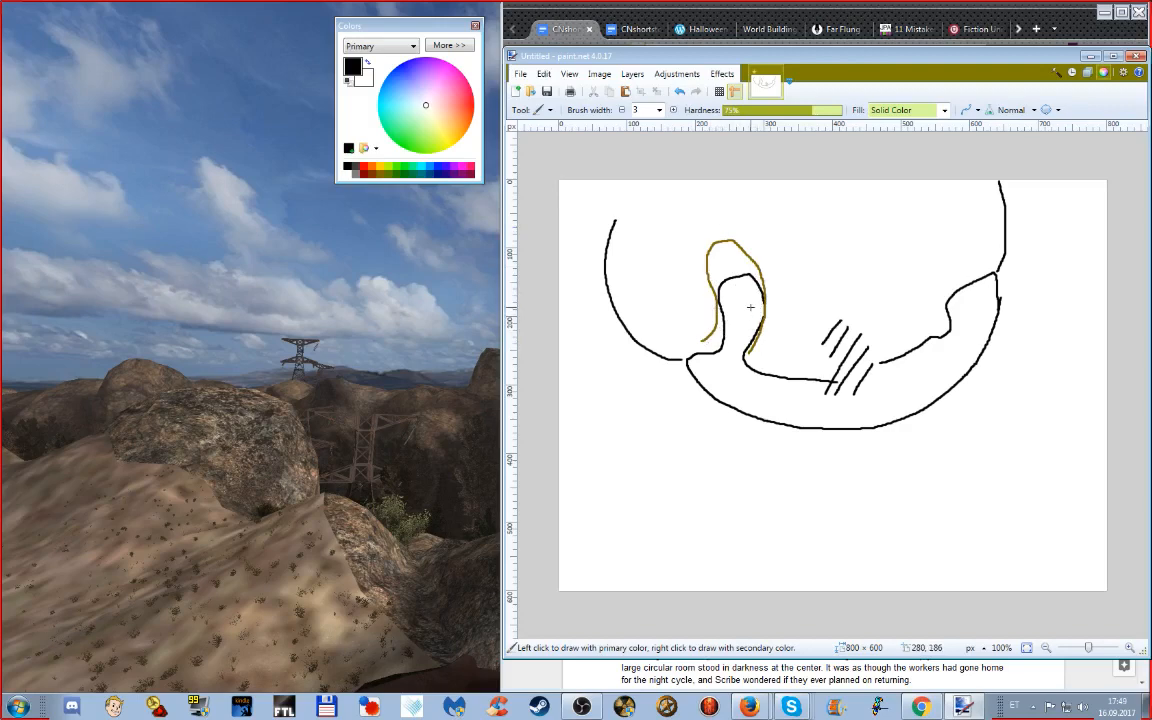
{"action": "mouse_move", "coordinate": [693, 332]}
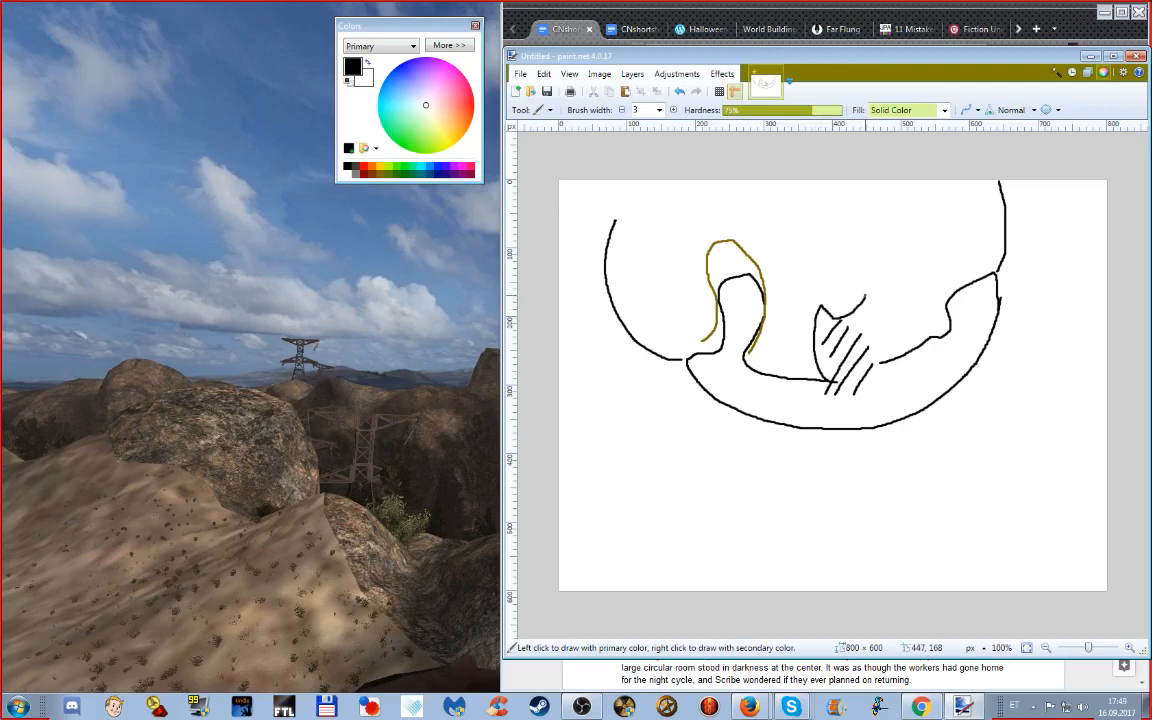
{"action": "left_click_drag", "start_coordinate": [872, 295], "coordinate": [885, 358]}
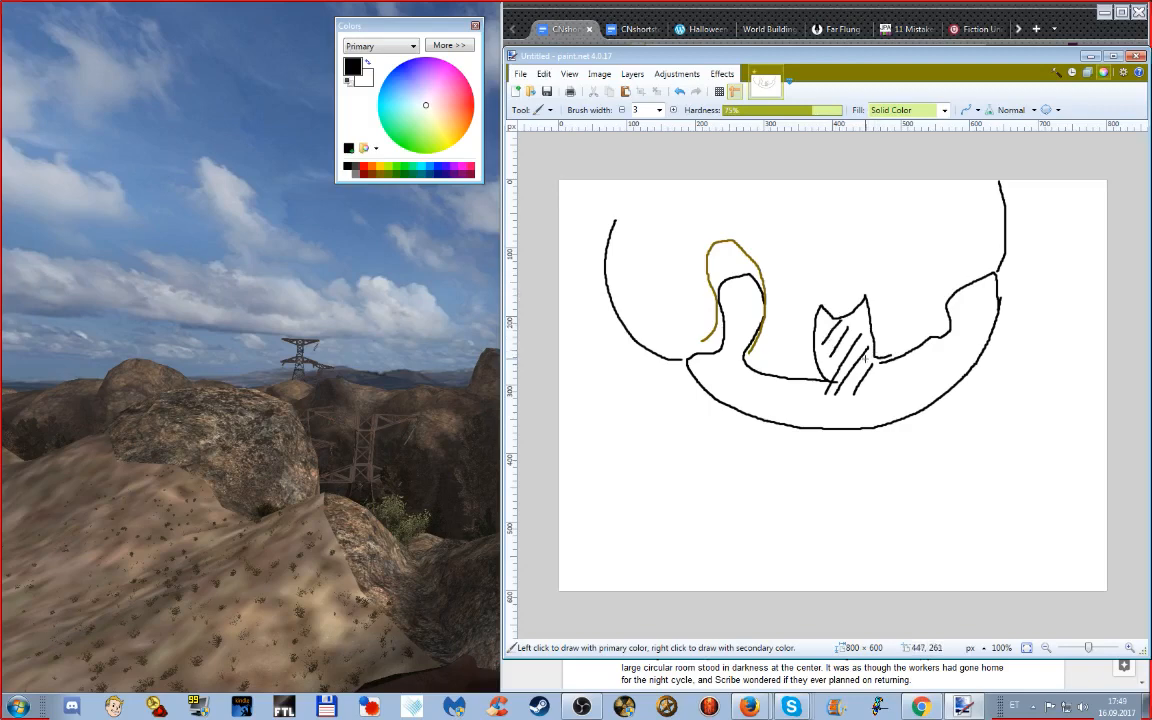
{"action": "mouse_move", "coordinate": [866, 356]}
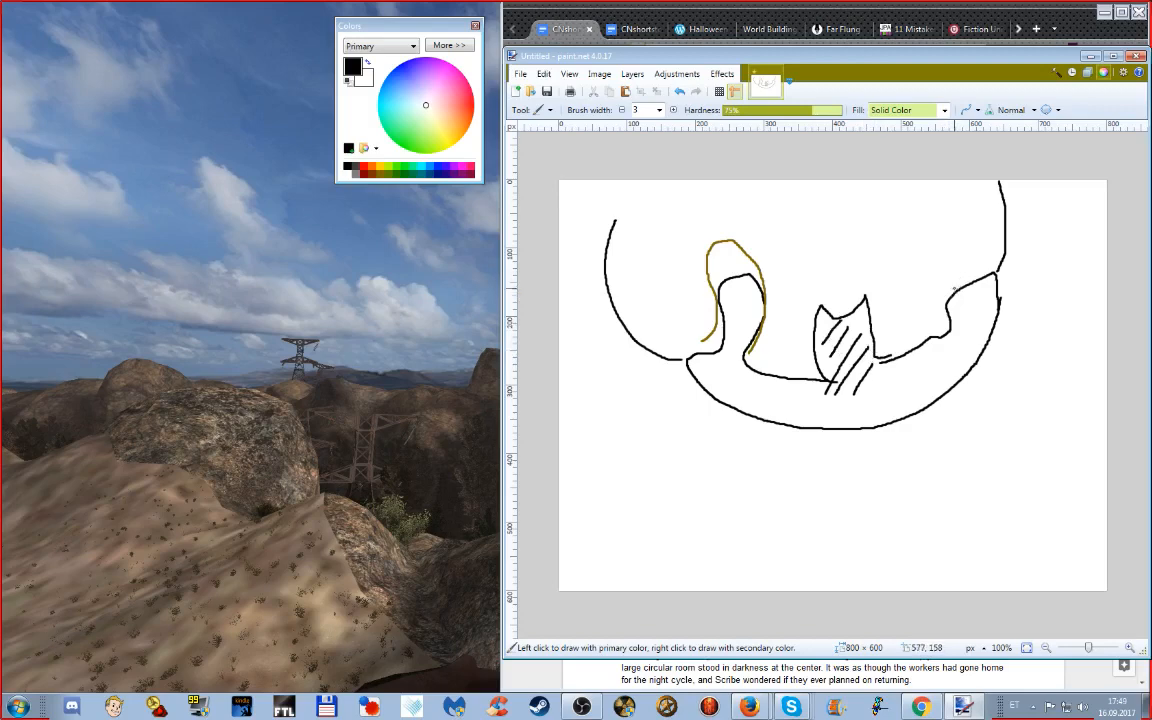
{"action": "mouse_move", "coordinate": [960, 286]}
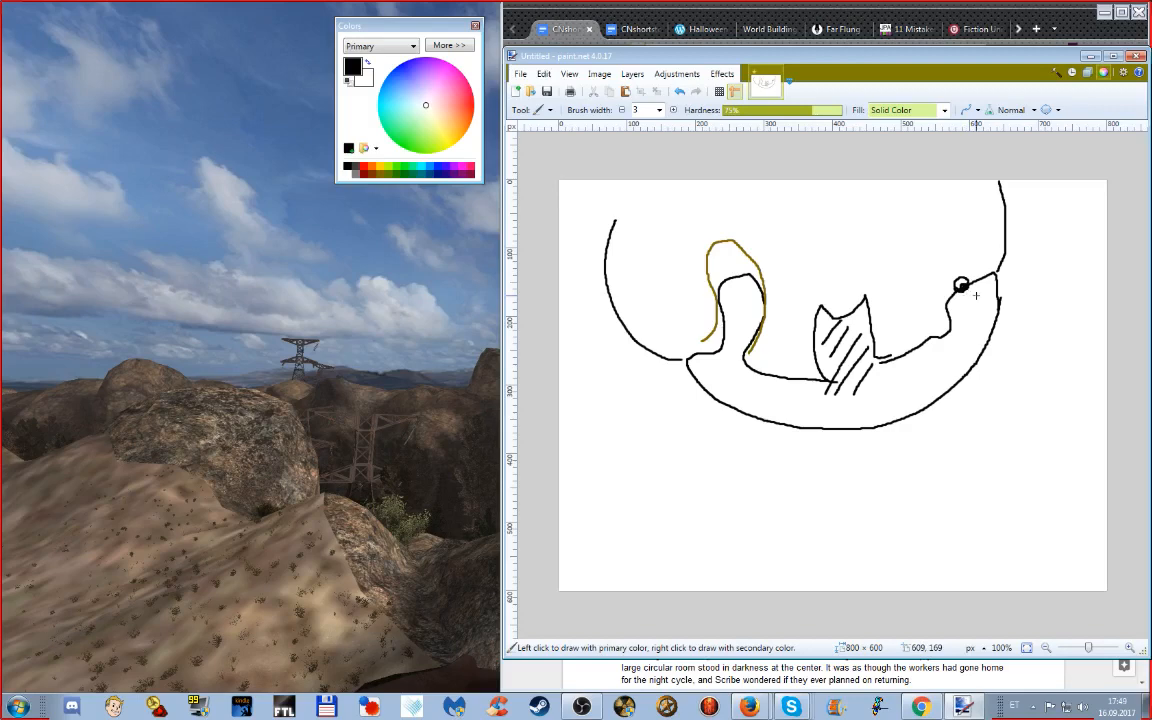
{"action": "mouse_move", "coordinate": [975, 293]}
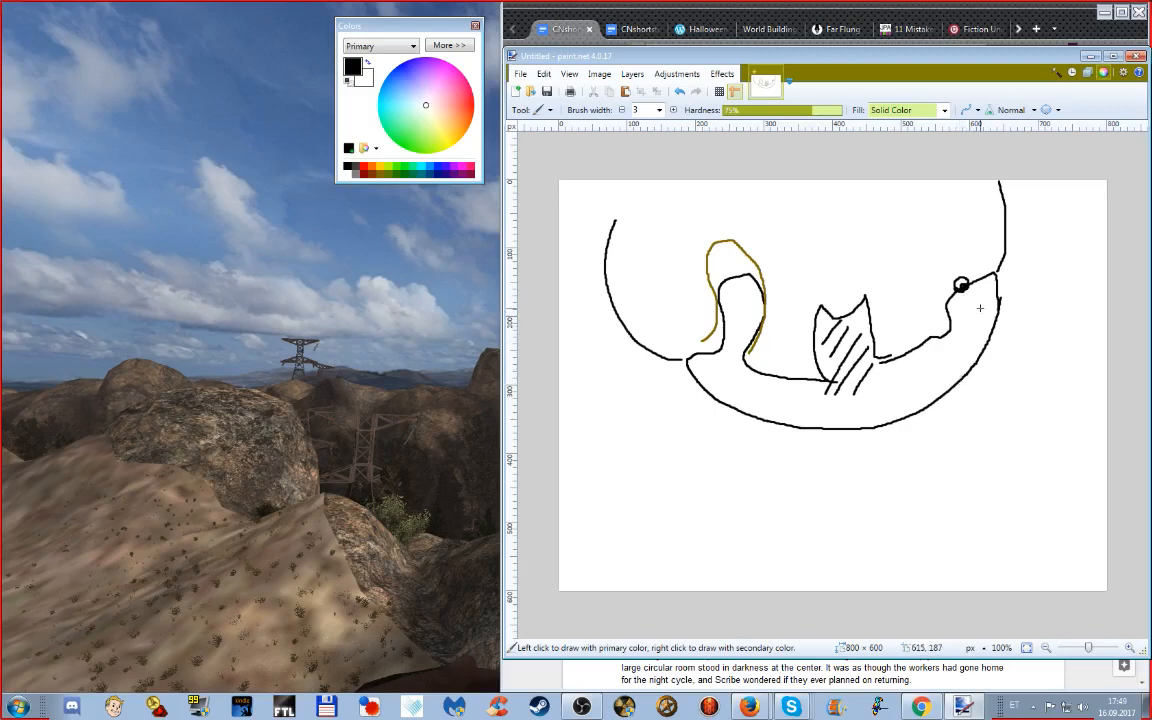
{"action": "mouse_move", "coordinate": [988, 291]}
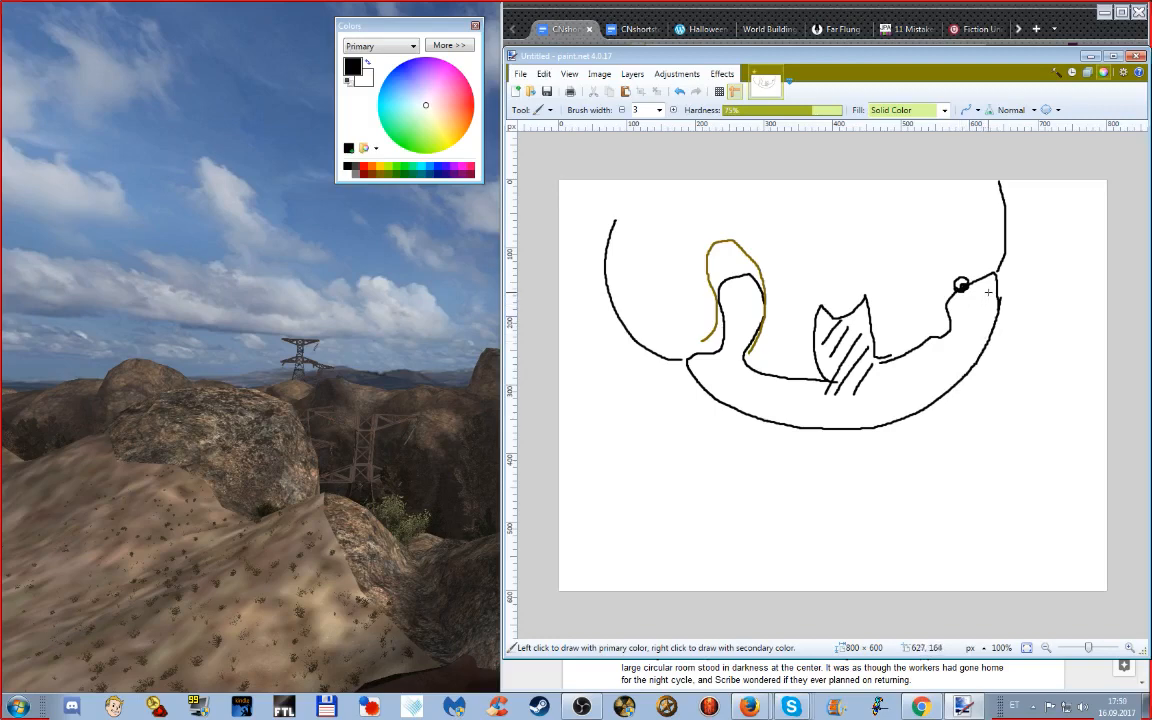
Draw two long legs below the body, one vertical at left, one slanted at right
{"action": "left_click_drag", "start_coordinate": [685, 398], "coordinate": [685, 555]}
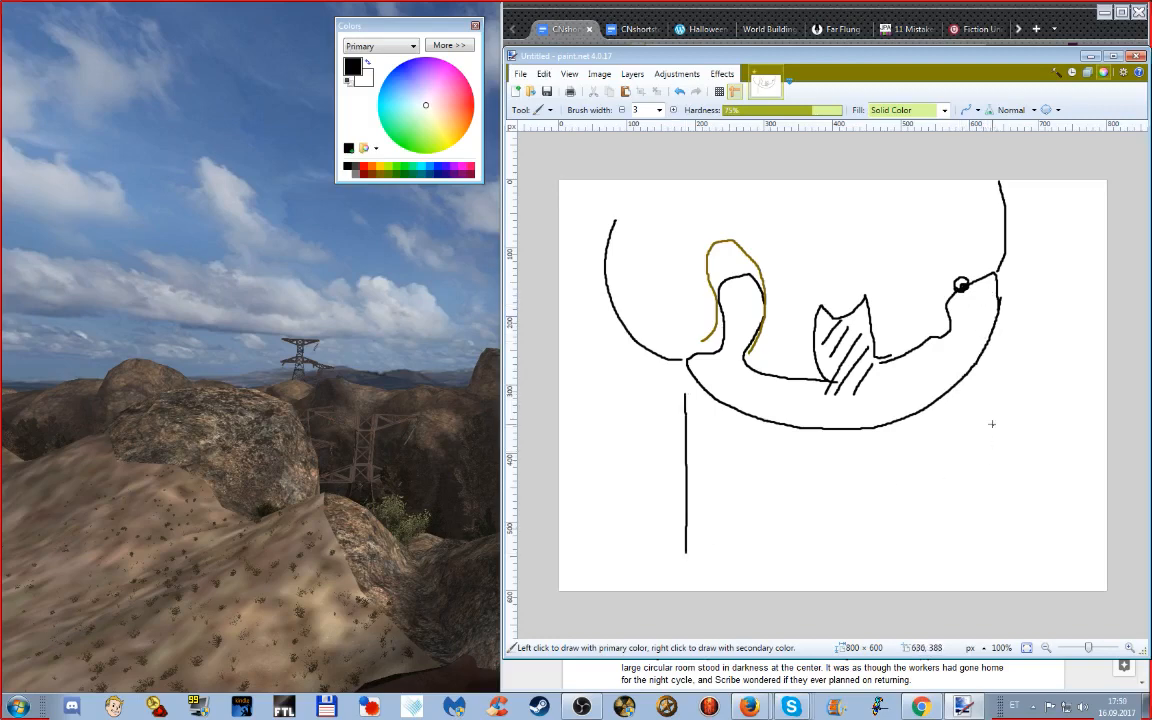
{"action": "left_click_drag", "start_coordinate": [955, 430], "coordinate": [930, 560]}
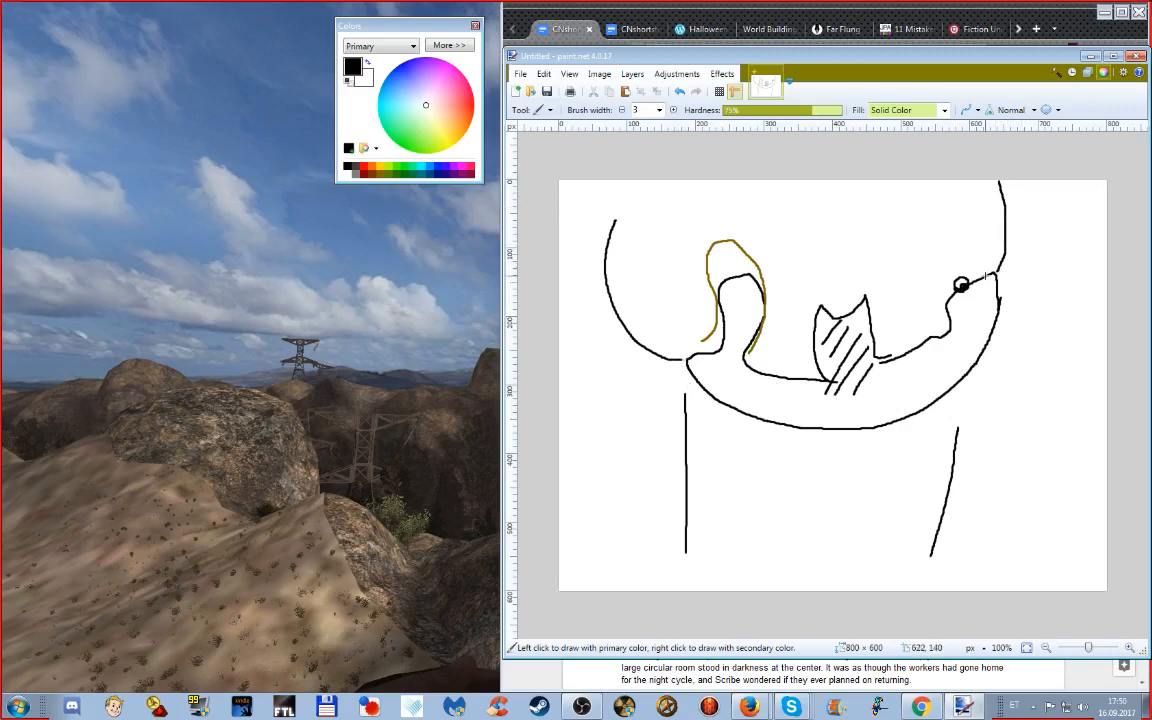
{"action": "mouse_move", "coordinate": [746, 393]}
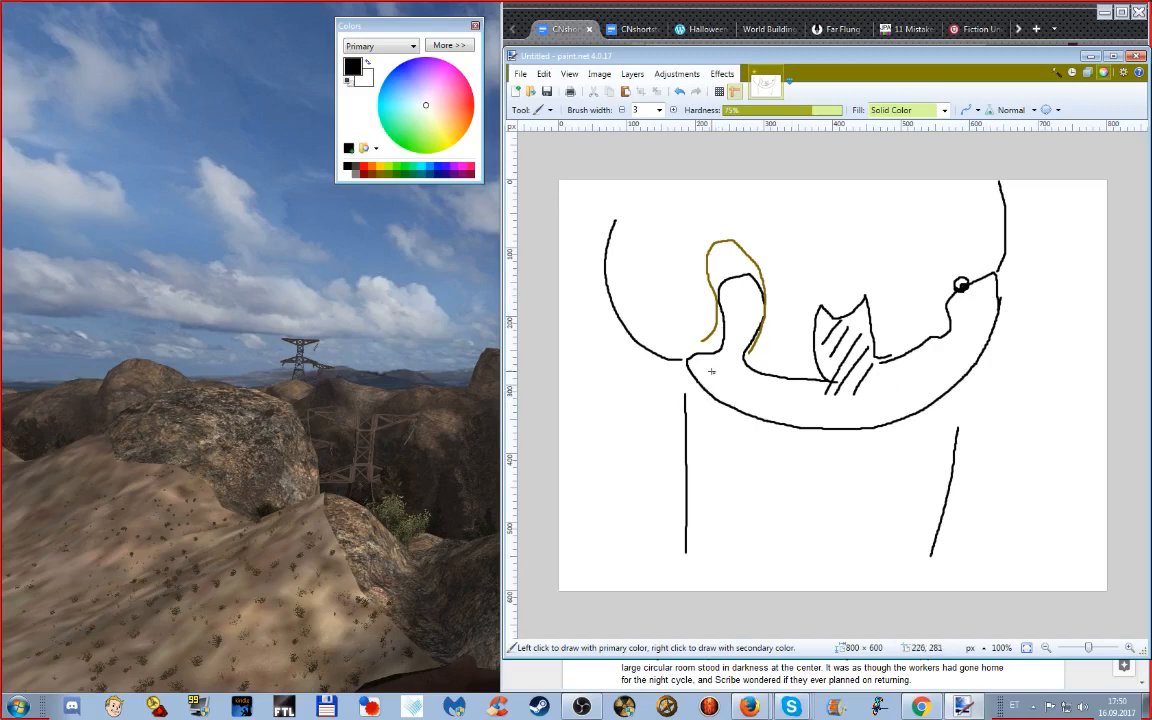
{"action": "mouse_move", "coordinate": [700, 375]}
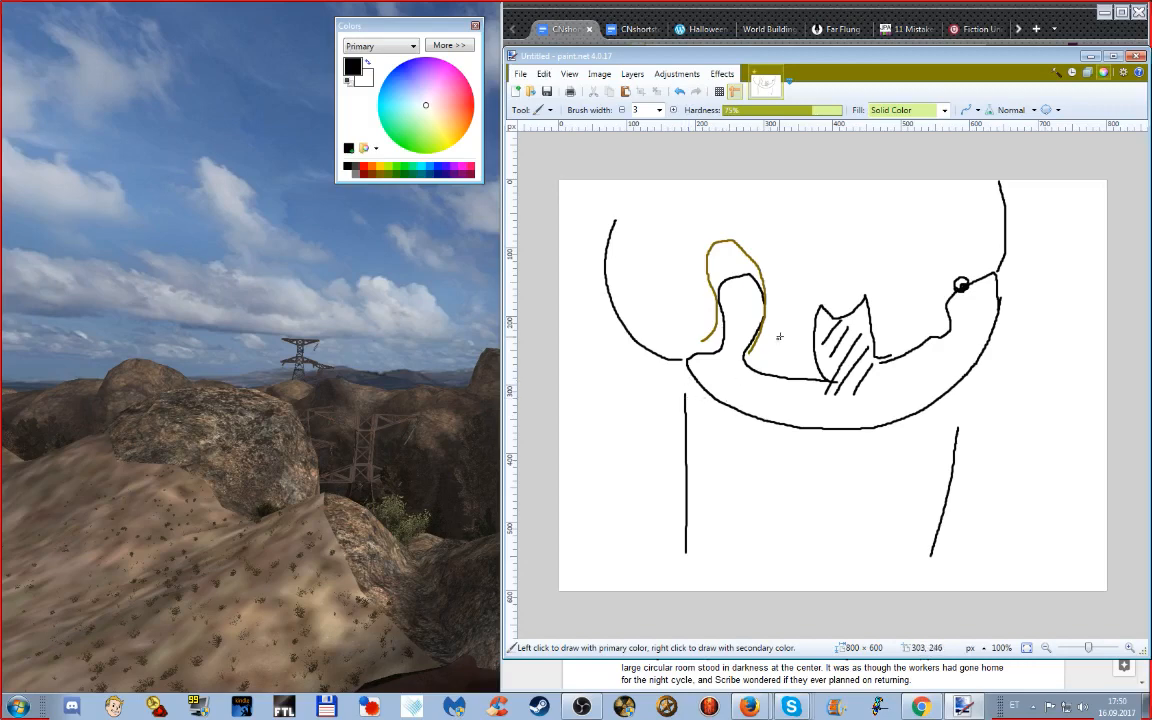
{"action": "mouse_move", "coordinate": [698, 394]}
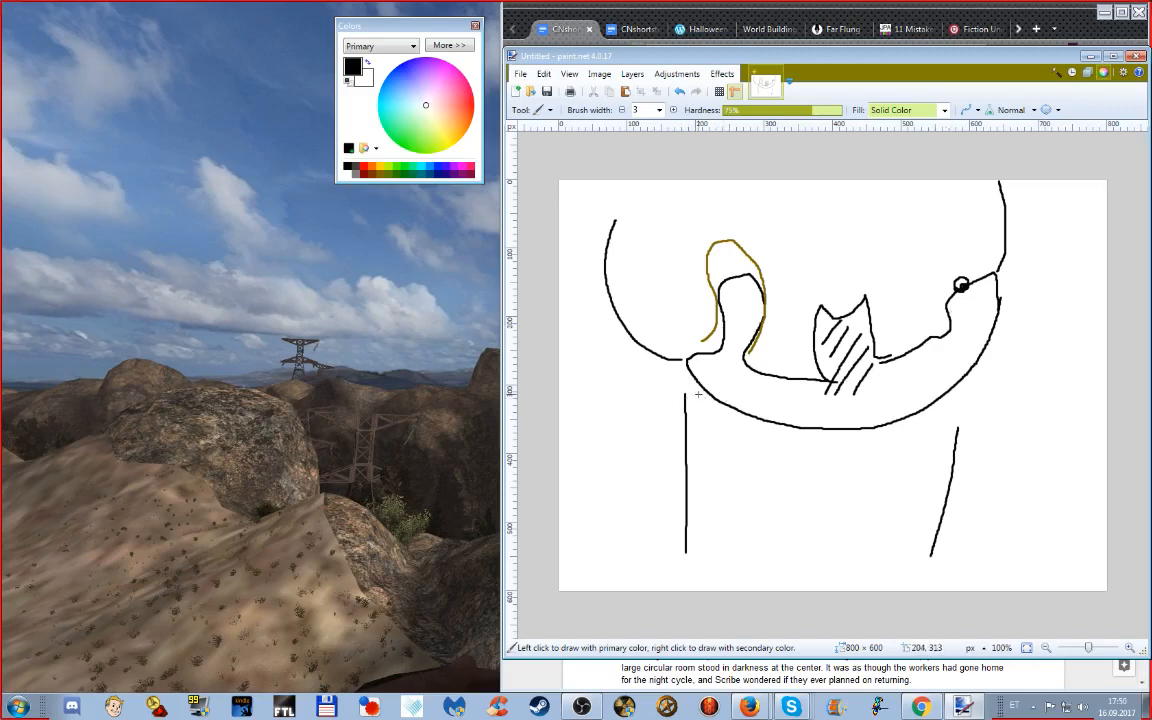
{"action": "mouse_move", "coordinate": [727, 330]}
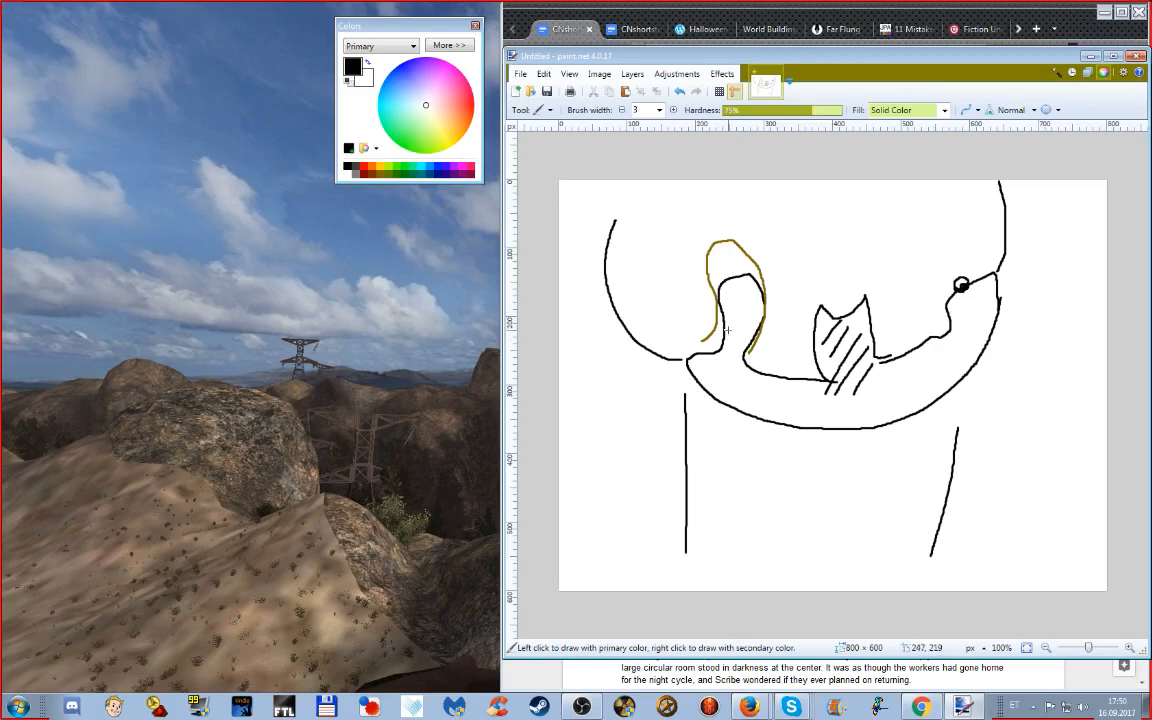
{"action": "mouse_move", "coordinate": [660, 358]}
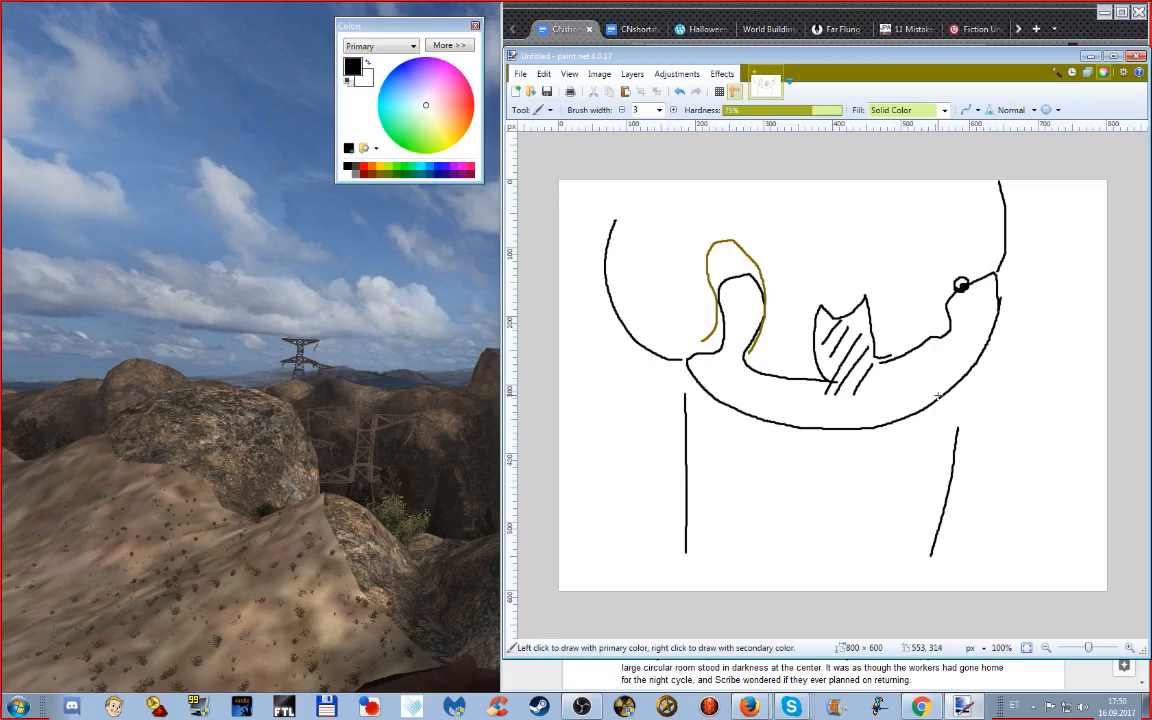
{"action": "mouse_move", "coordinate": [902, 485]}
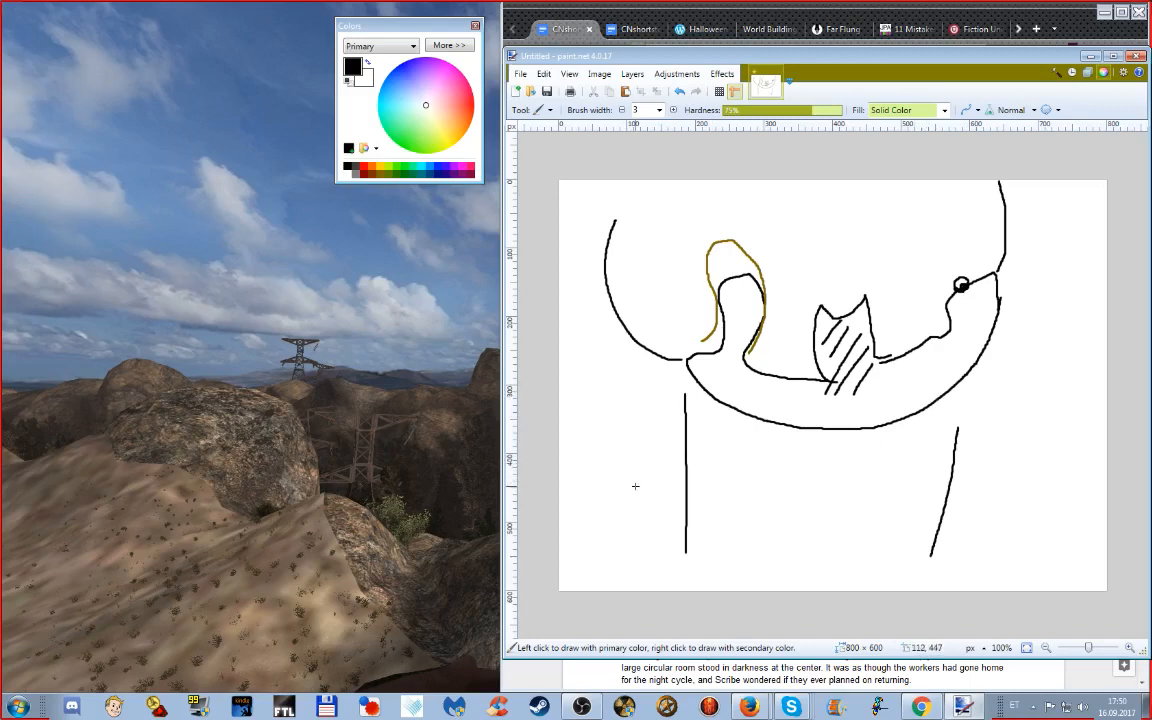
{"action": "mouse_move", "coordinate": [650, 442]}
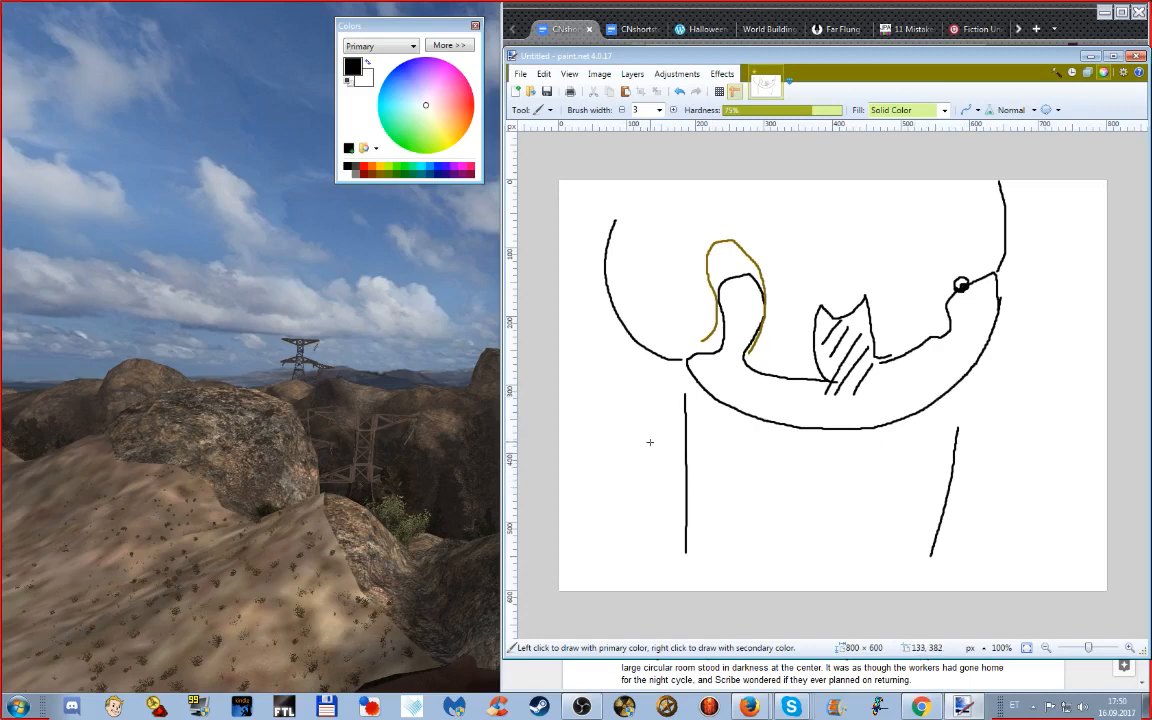
{"action": "mouse_move", "coordinate": [662, 450]}
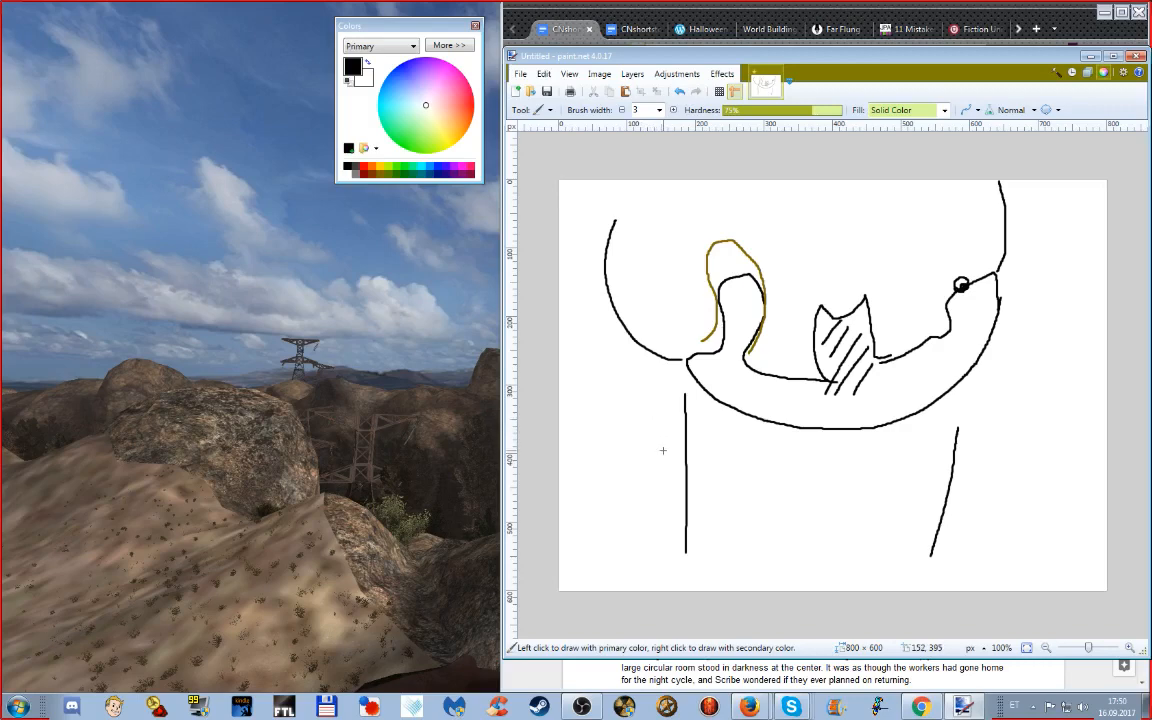
{"action": "mouse_move", "coordinate": [990, 475]}
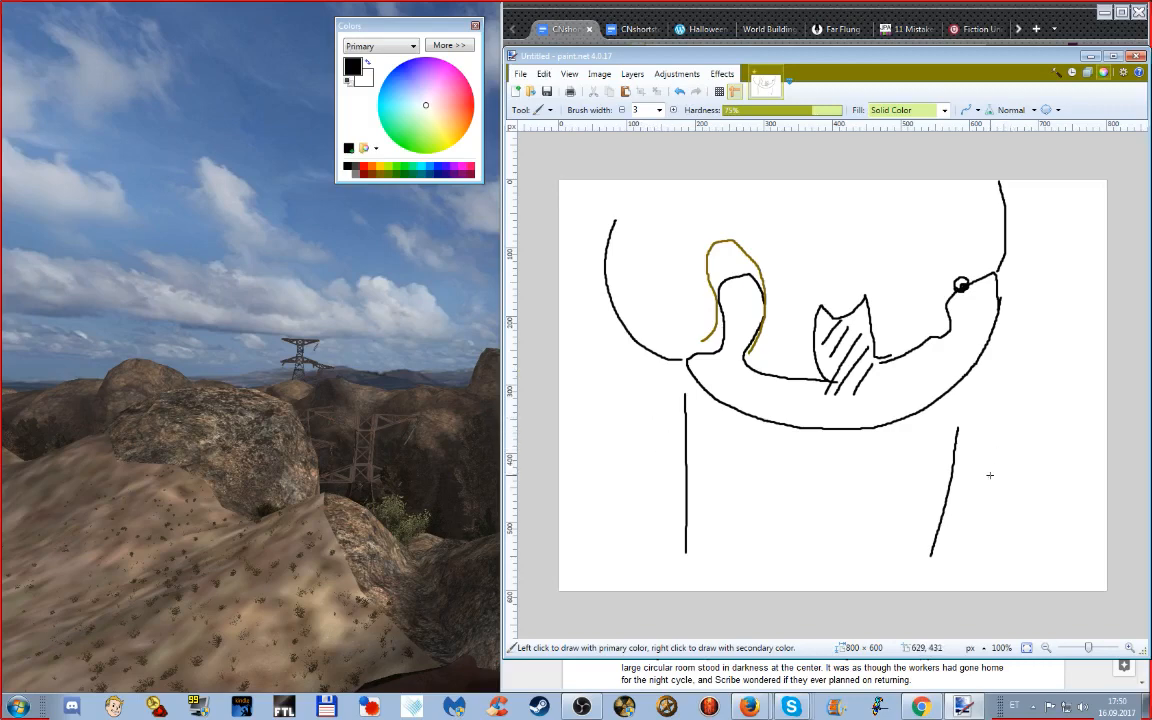
{"action": "mouse_move", "coordinate": [1043, 357]}
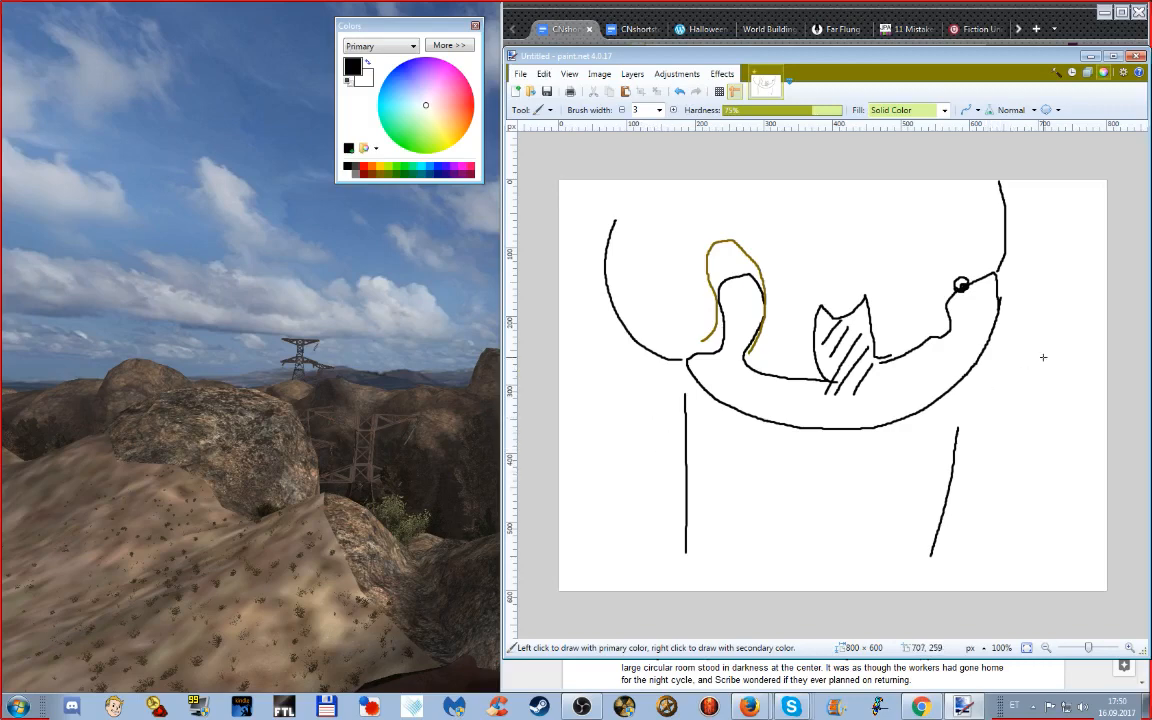
{"action": "mouse_move", "coordinate": [1053, 343]}
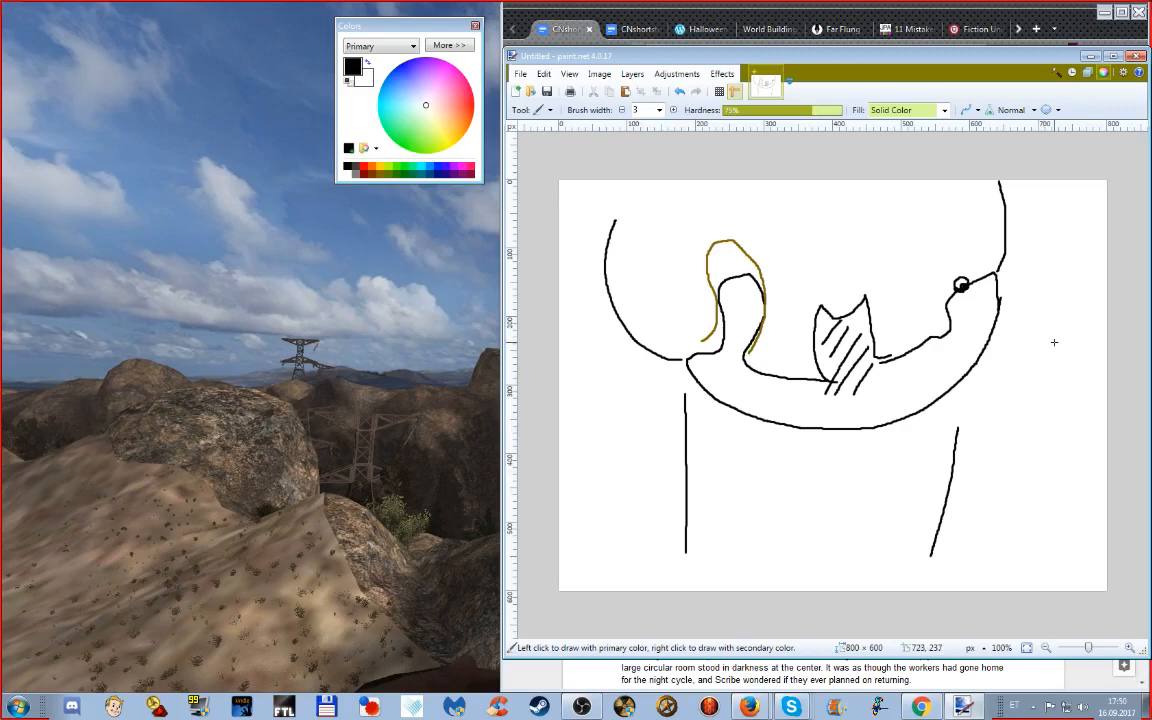
{"action": "mouse_move", "coordinate": [995, 288]}
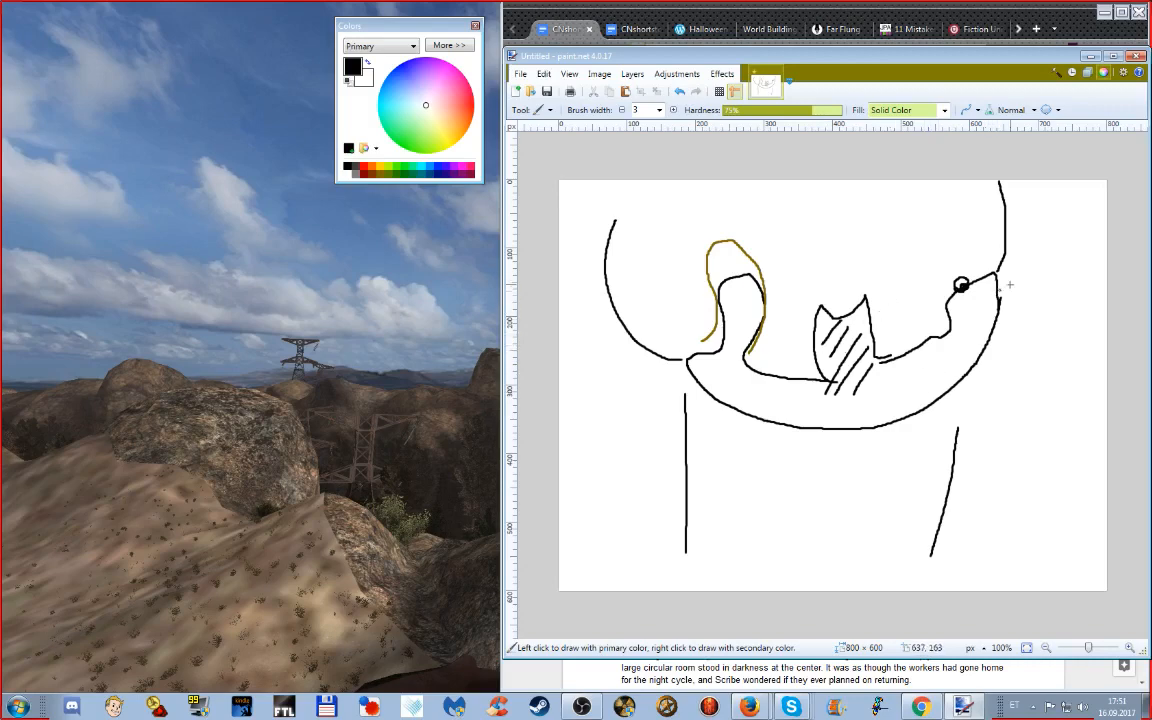
{"action": "mouse_move", "coordinate": [1030, 312]}
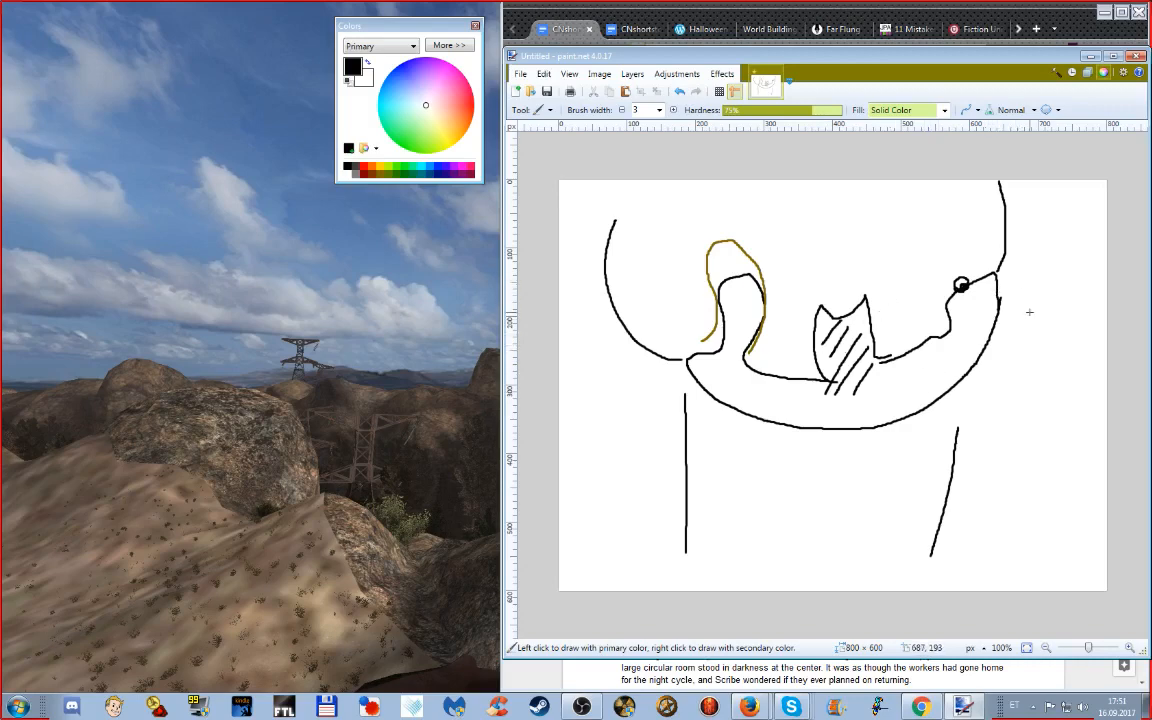
{"action": "mouse_move", "coordinate": [1008, 398]}
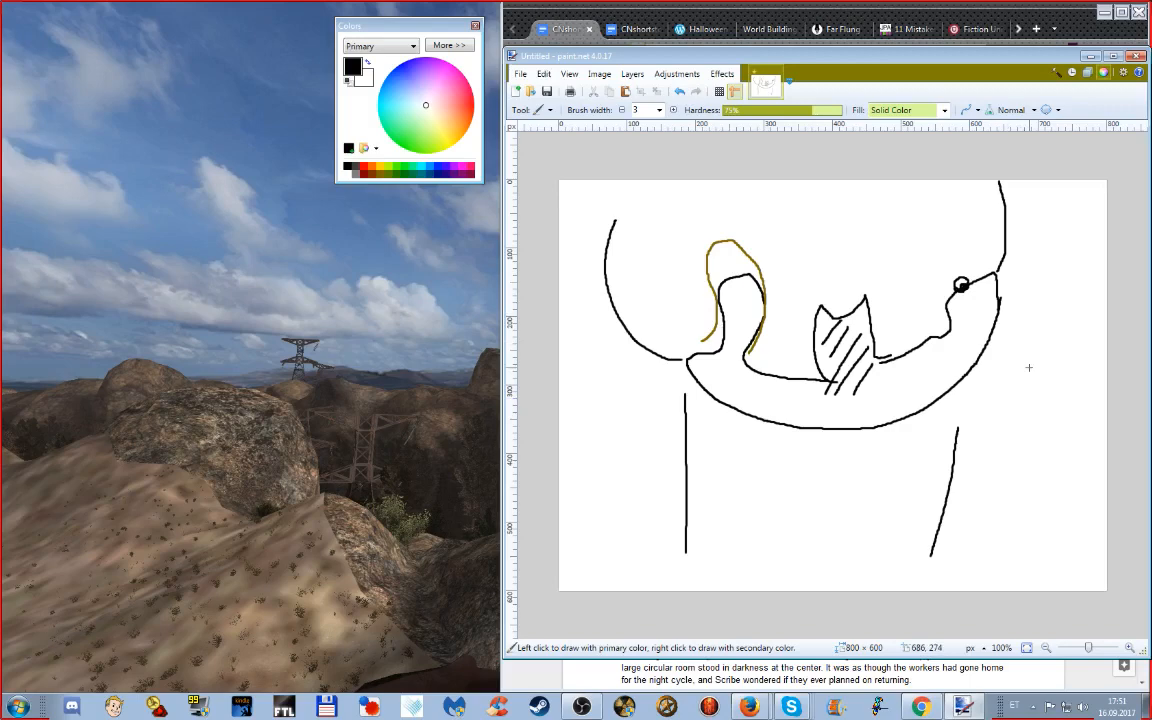
{"action": "mouse_move", "coordinate": [748, 345]}
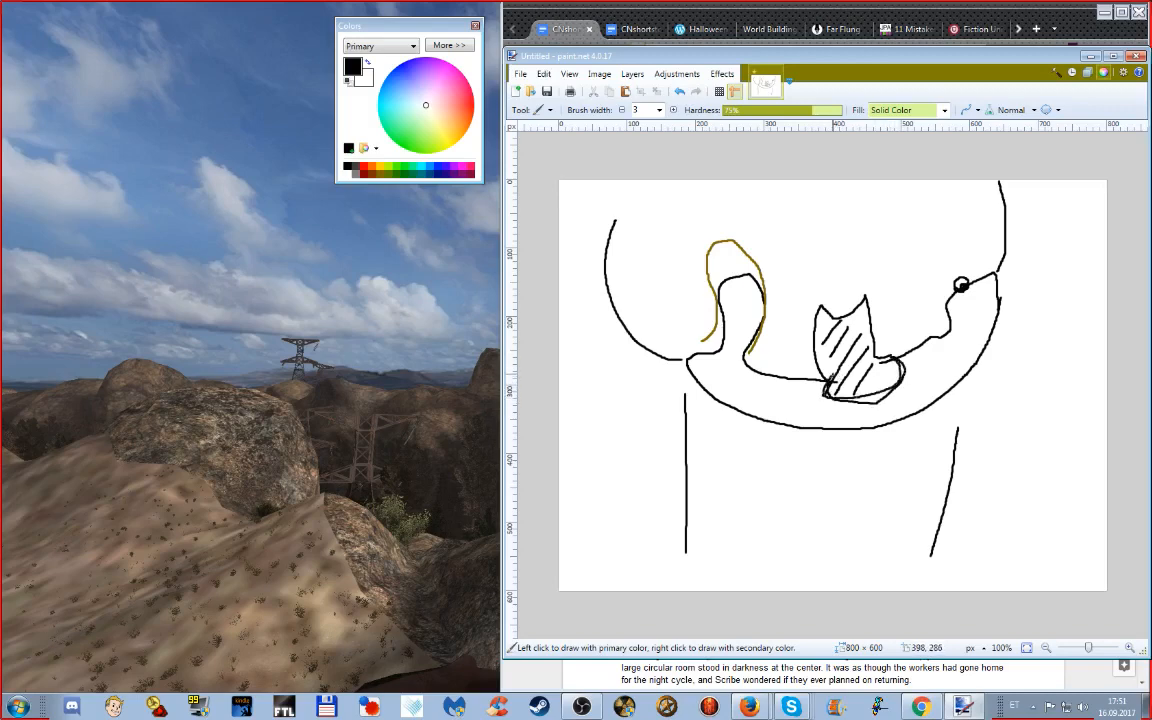
Brush a curved outline under the hatched shape and a loop beside the small circle
{"action": "left_click_drag", "start_coordinate": [825, 390], "coordinate": [890, 375]}
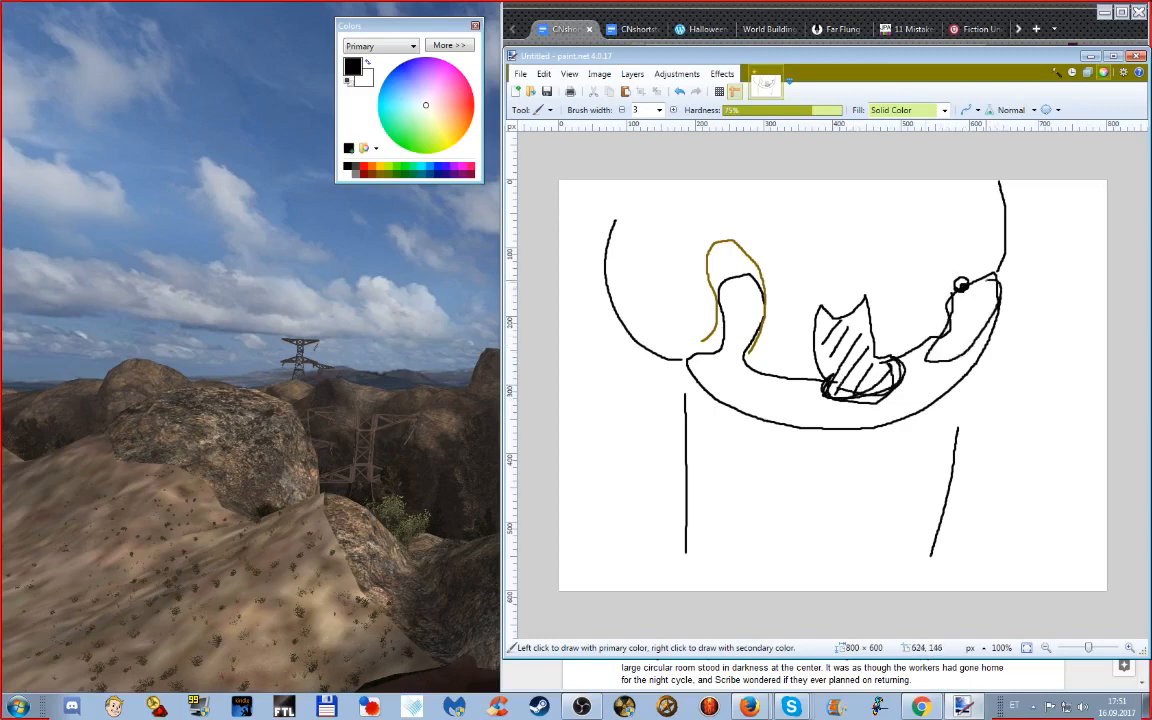
{"action": "left_click_drag", "start_coordinate": [960, 290], "coordinate": [940, 350]}
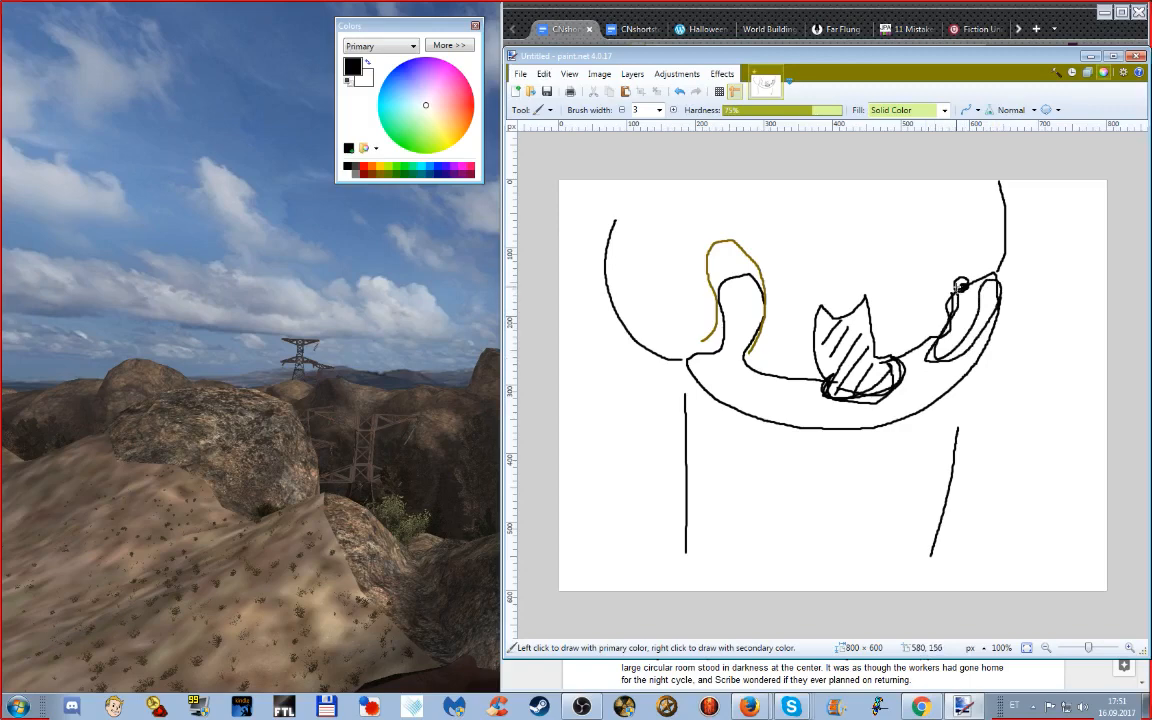
{"action": "mouse_move", "coordinate": [755, 357]}
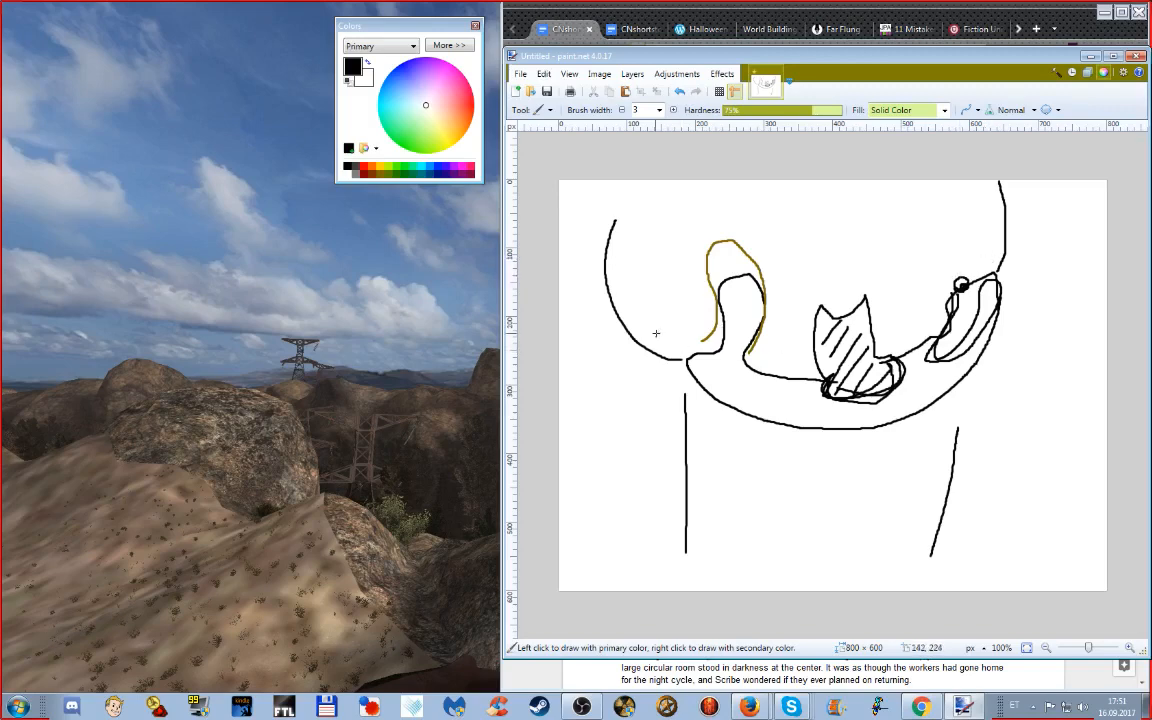
{"action": "mouse_move", "coordinate": [931, 211]}
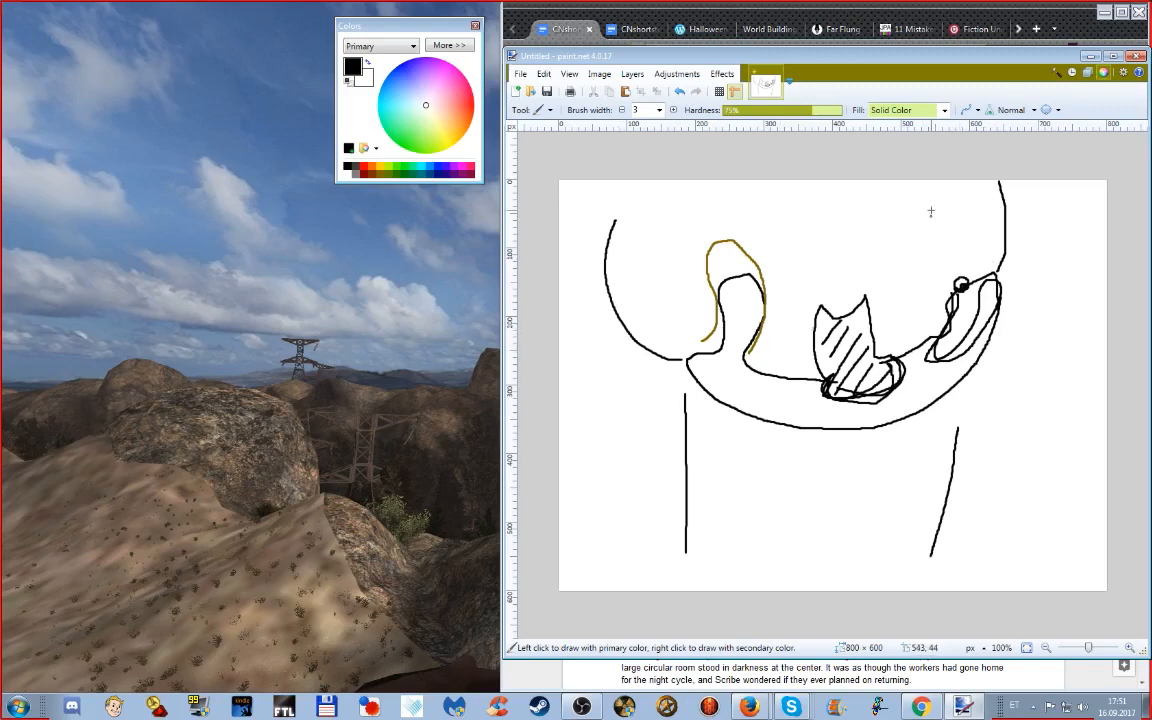
{"action": "mouse_move", "coordinate": [1011, 228]}
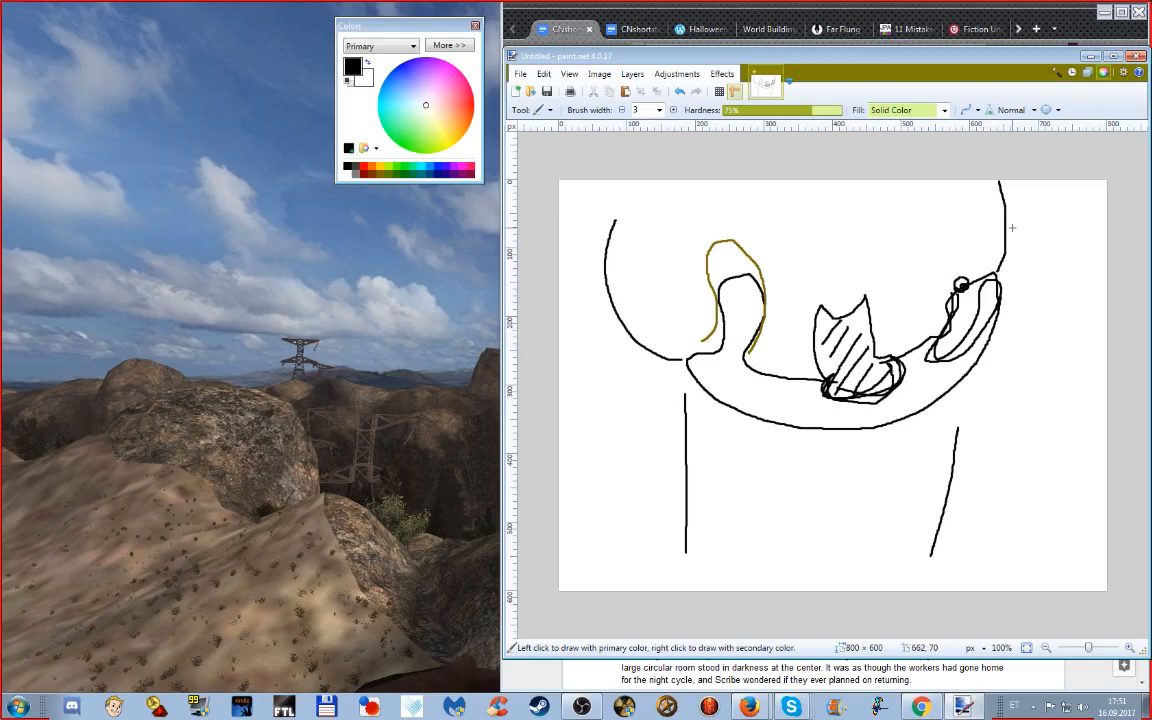
{"action": "mouse_move", "coordinate": [1010, 212]}
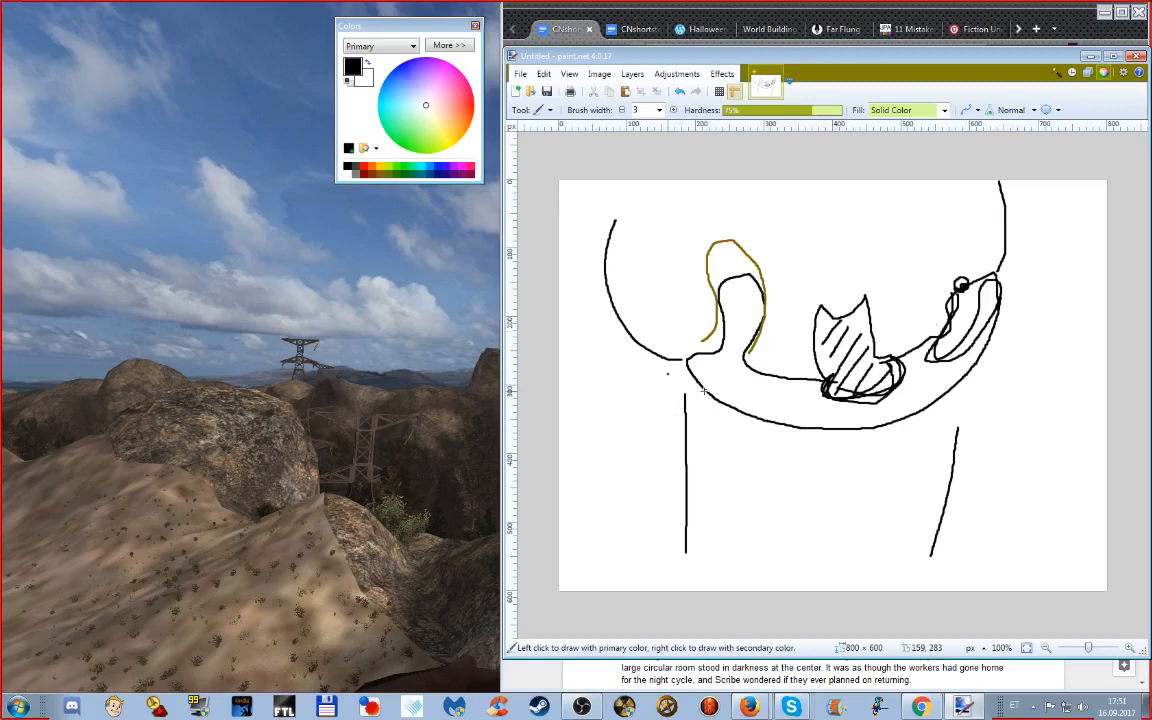
{"action": "mouse_move", "coordinate": [676, 219]}
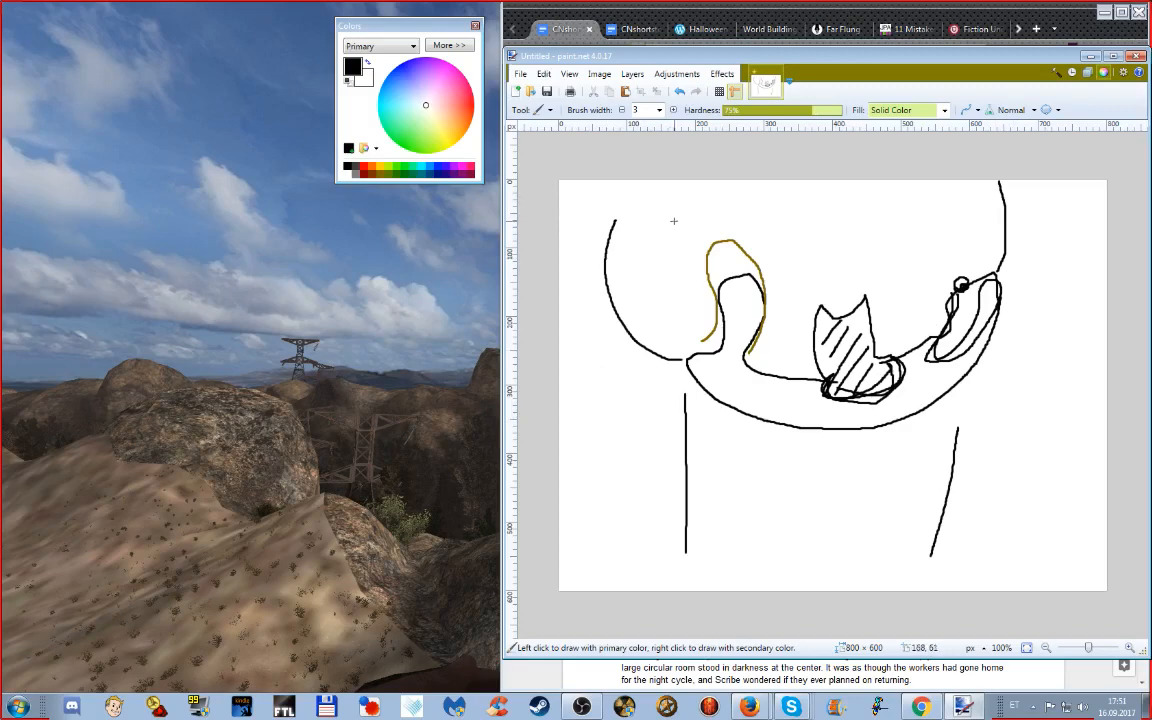
{"action": "mouse_move", "coordinate": [737, 298]}
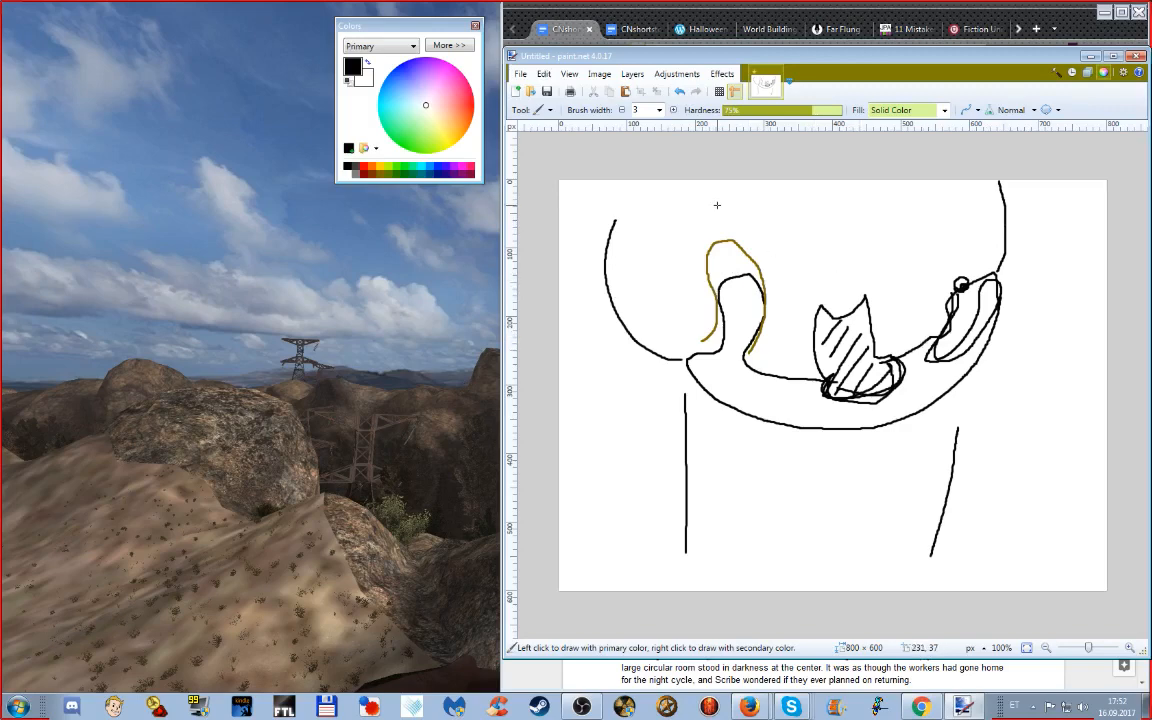
{"action": "mouse_move", "coordinate": [453, 395]}
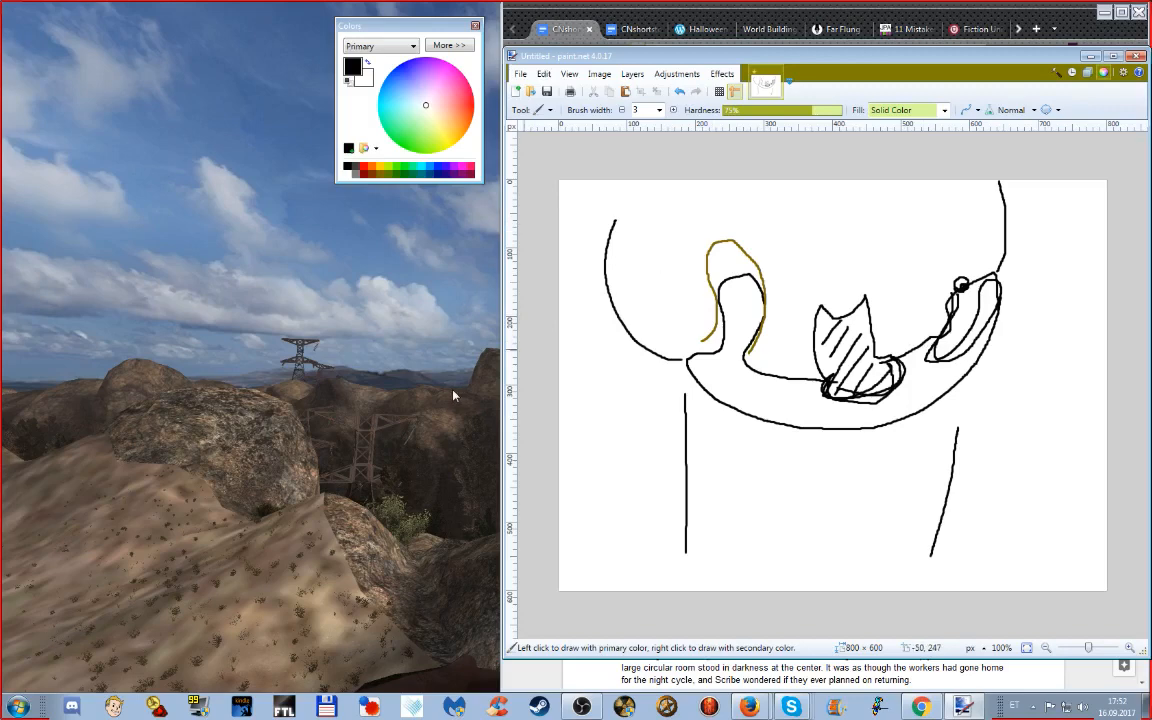
{"action": "mouse_move", "coordinate": [406, 422]}
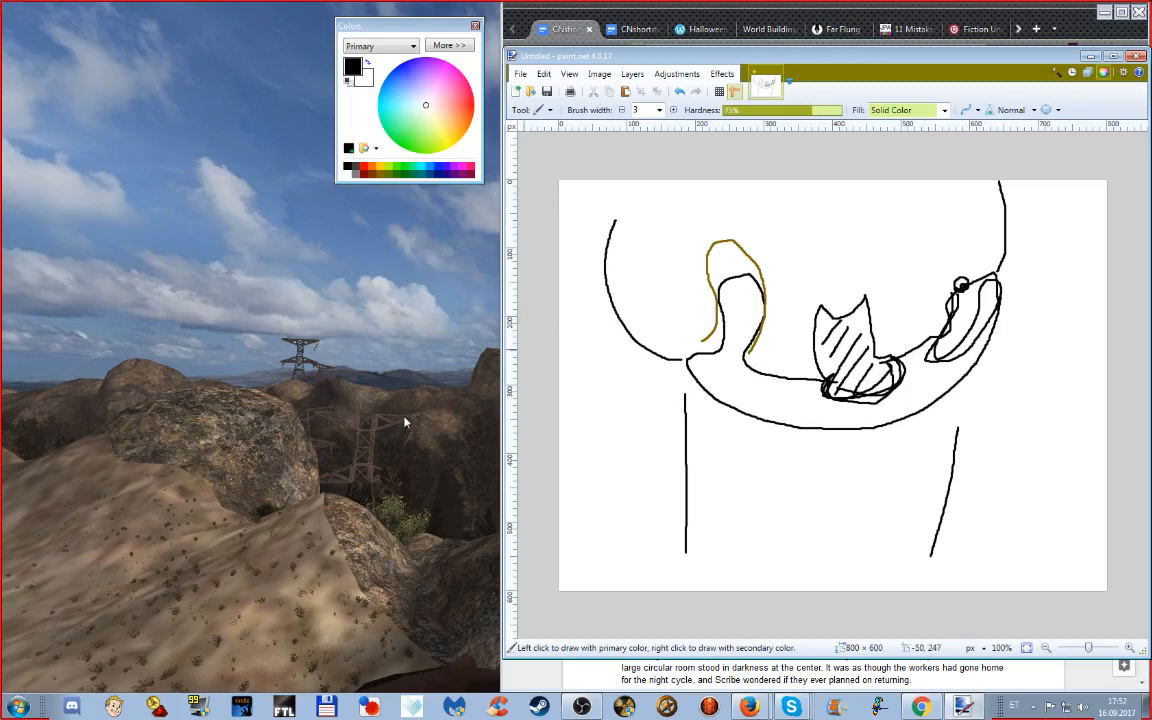
{"action": "mouse_move", "coordinate": [482, 602]}
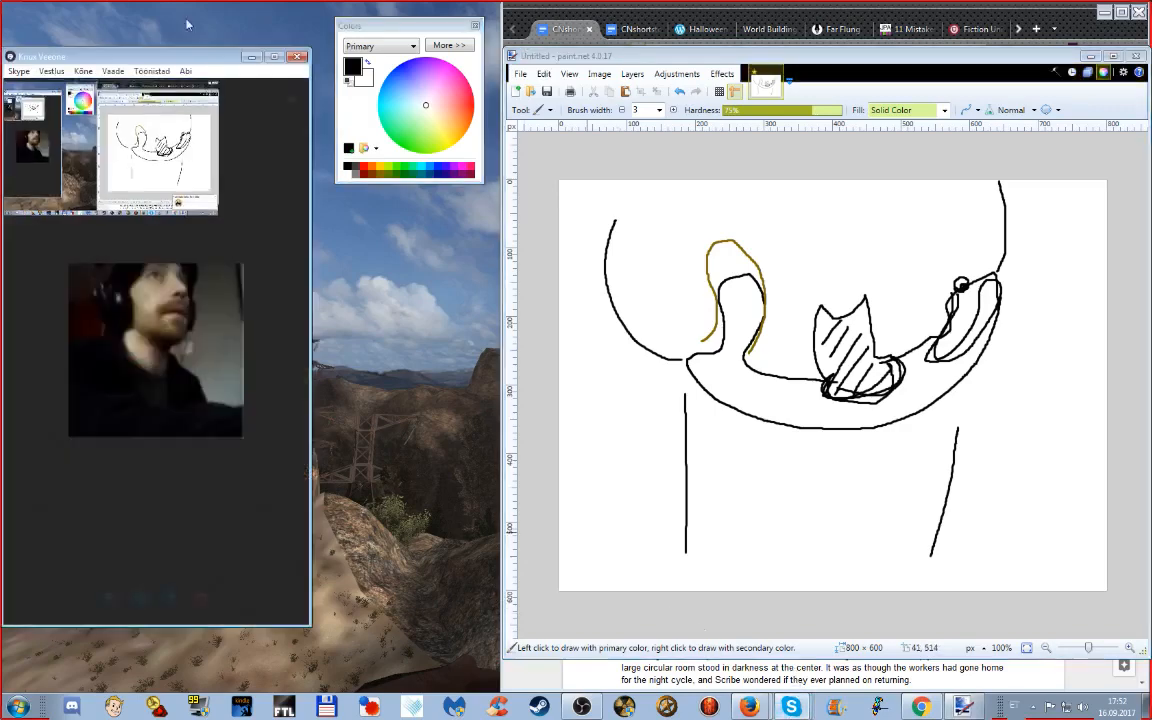
Stop Skype screen sharing from the Kõne menu and close paint.net, answering the unsaved prompt
{"action": "left_click", "coordinate": [83, 71]}
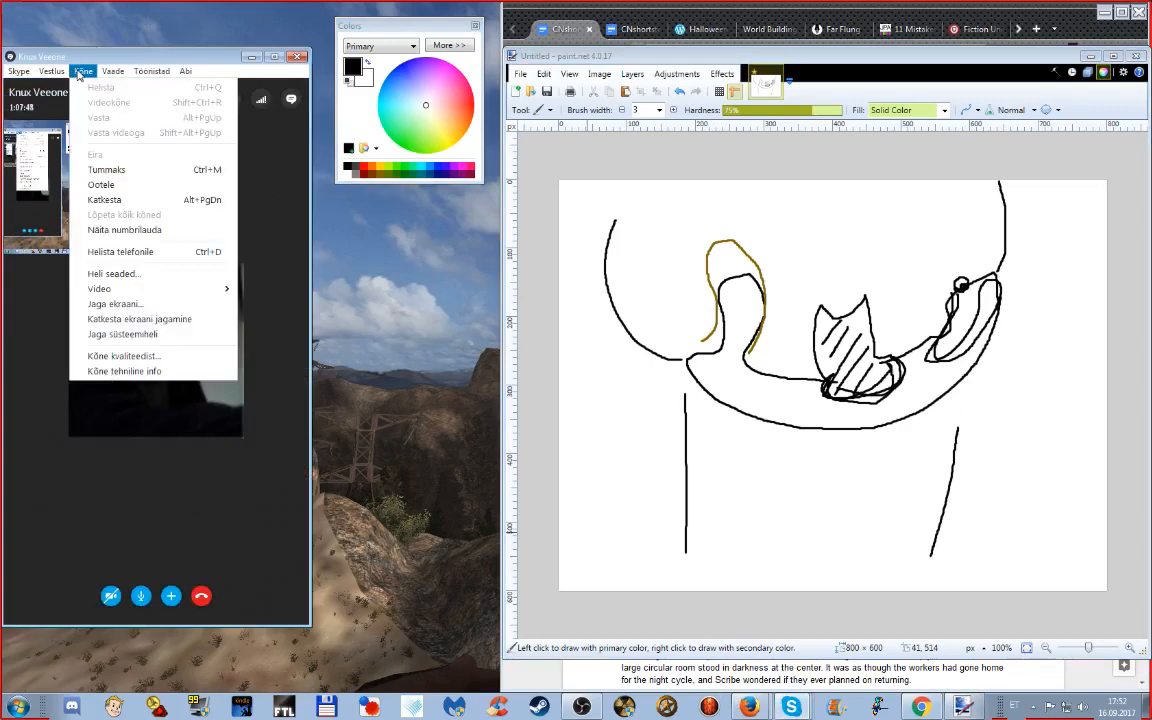
{"action": "left_click", "coordinate": [83, 70]}
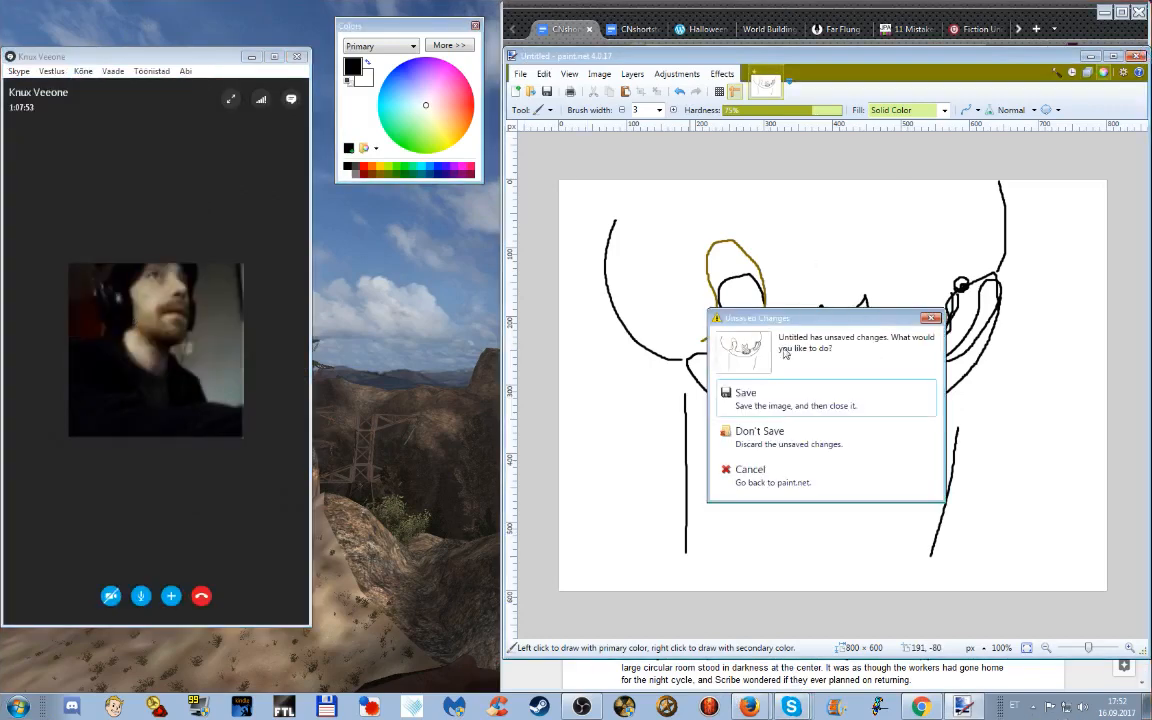
{"action": "left_click", "coordinate": [760, 431]}
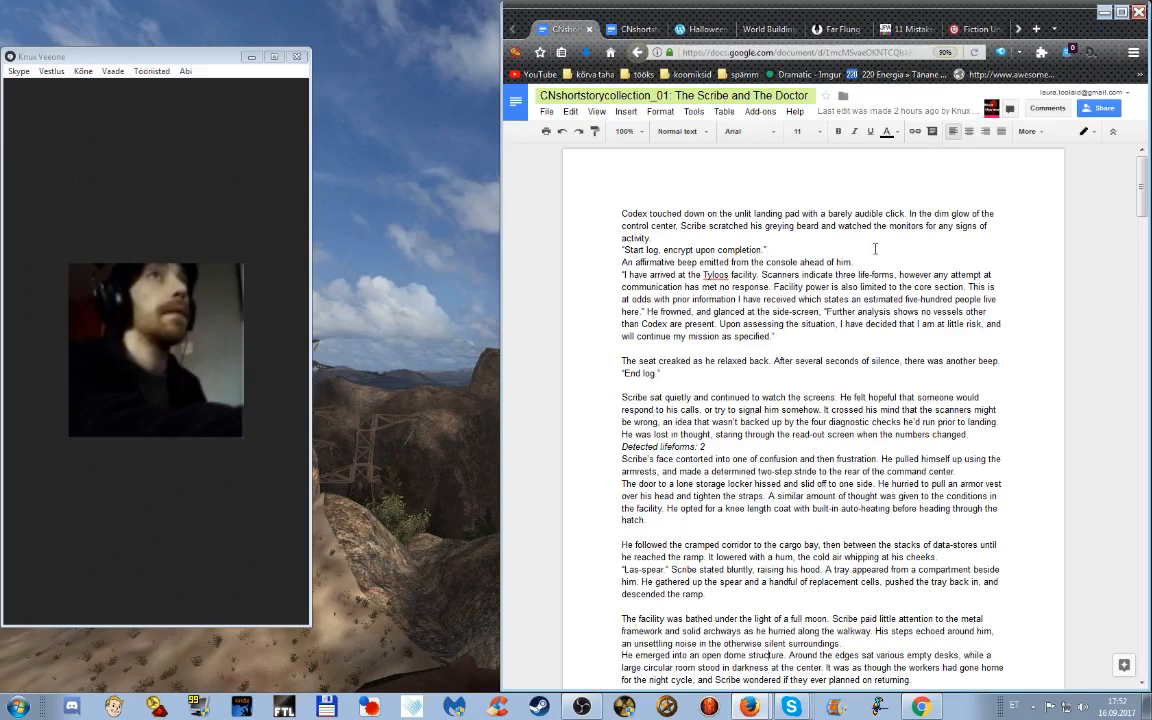
Scroll the story down to the 'And then, it stopped.' section
{"action": "scroll", "scroll_direction": "down", "scroll_amount": 3}
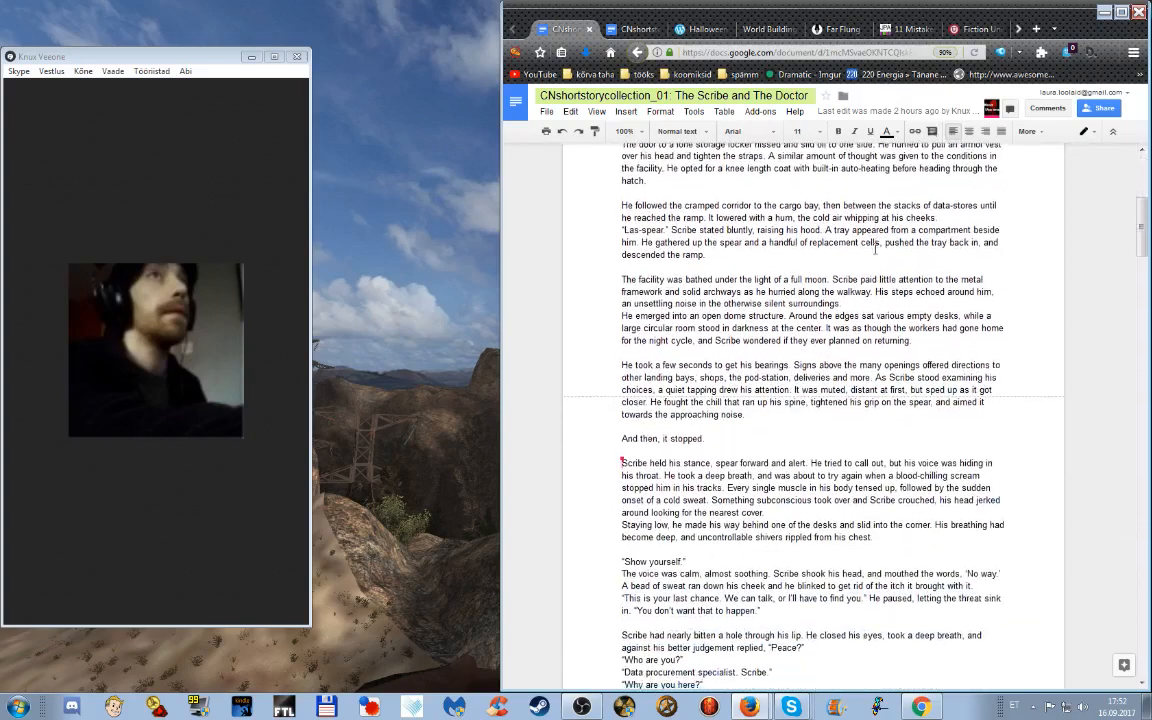
{"action": "scroll", "scroll_direction": "down", "scroll_amount": 3}
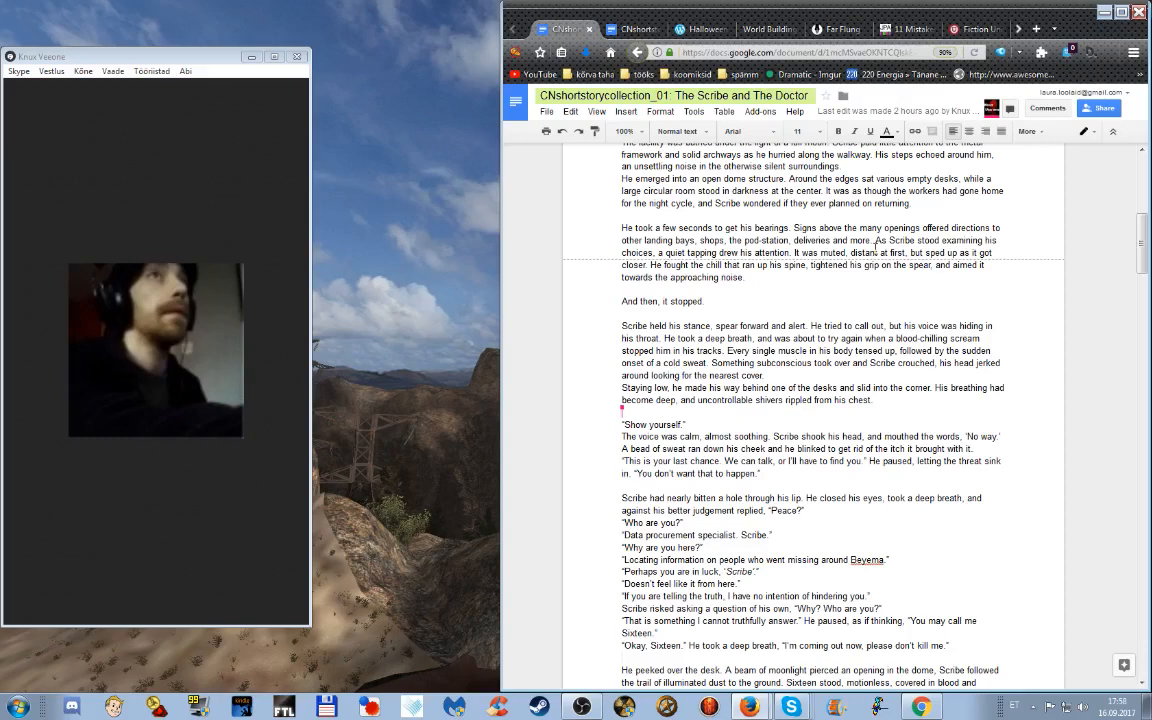
{"action": "mouse_move", "coordinate": [967, 277]}
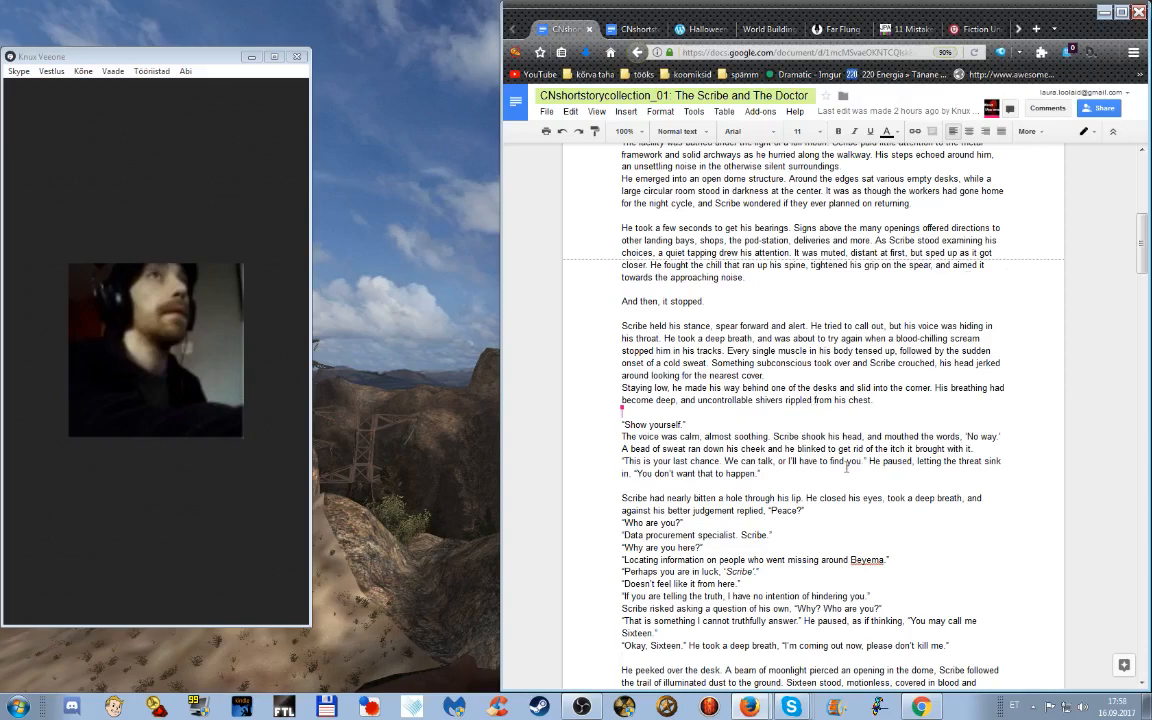
{"action": "scroll", "scroll_direction": "down", "scroll_amount": 3}
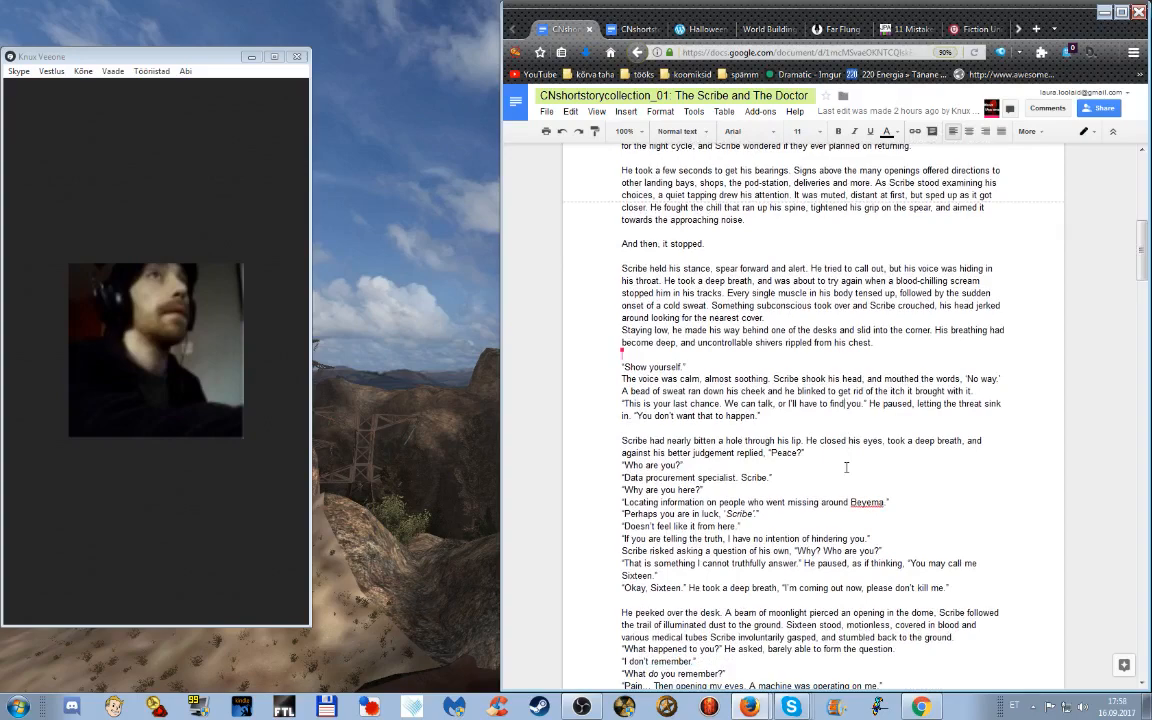
{"action": "scroll", "scroll_direction": "down", "scroll_amount": 3}
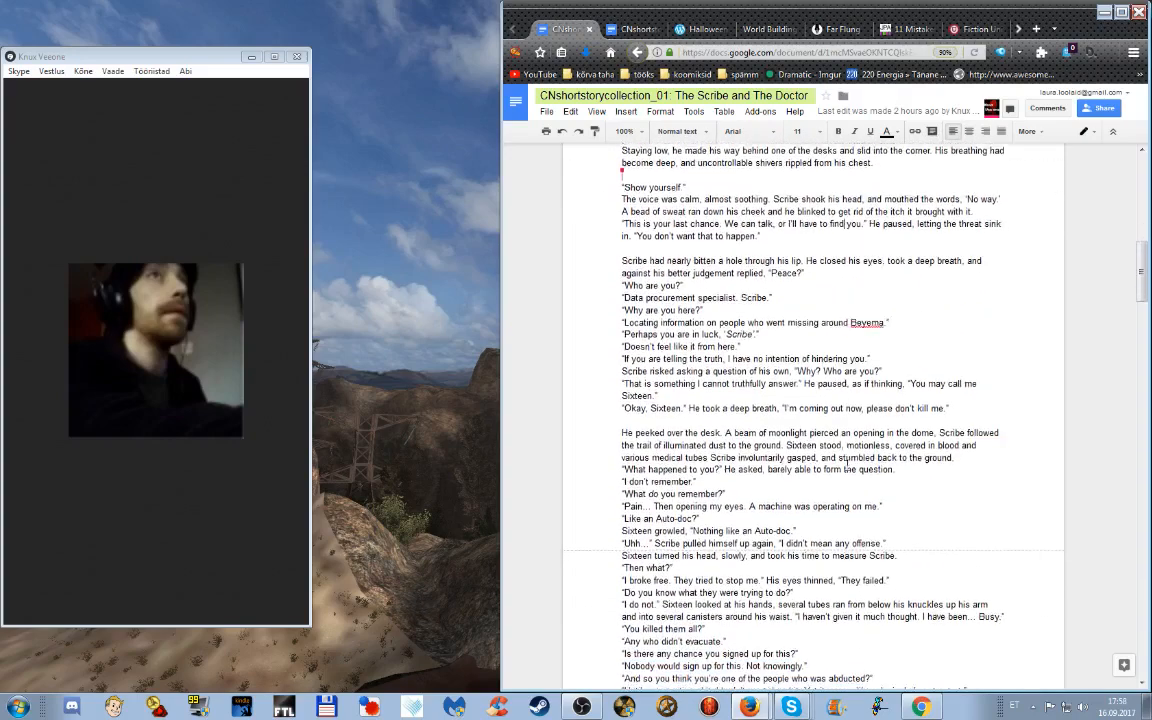
{"action": "scroll", "scroll_direction": "down", "scroll_amount": 3}
{"action": "type", "text": "."}
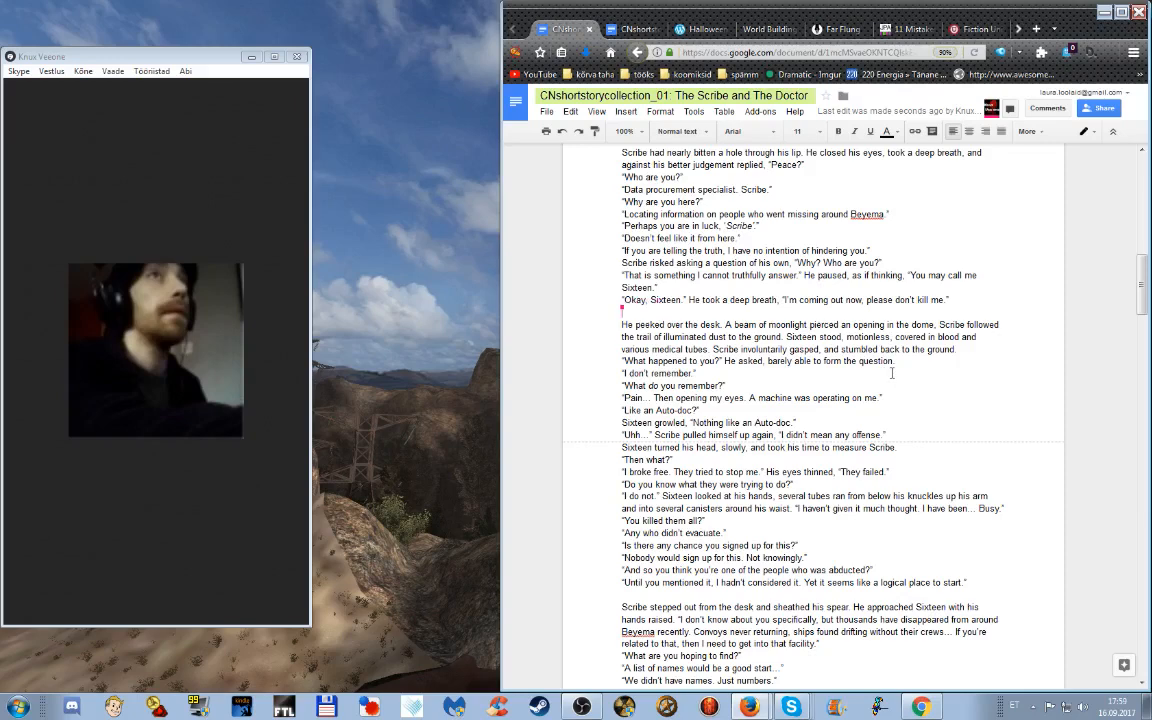
{"action": "mouse_move", "coordinate": [907, 475]}
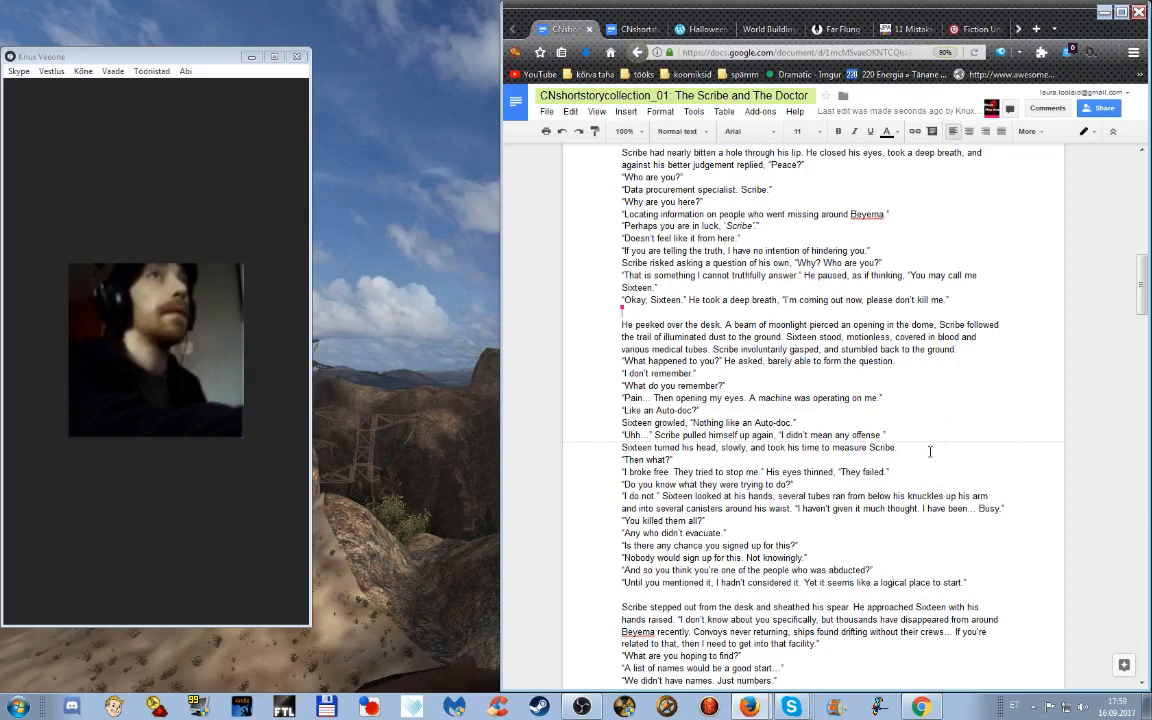
{"action": "mouse_move", "coordinate": [955, 408]}
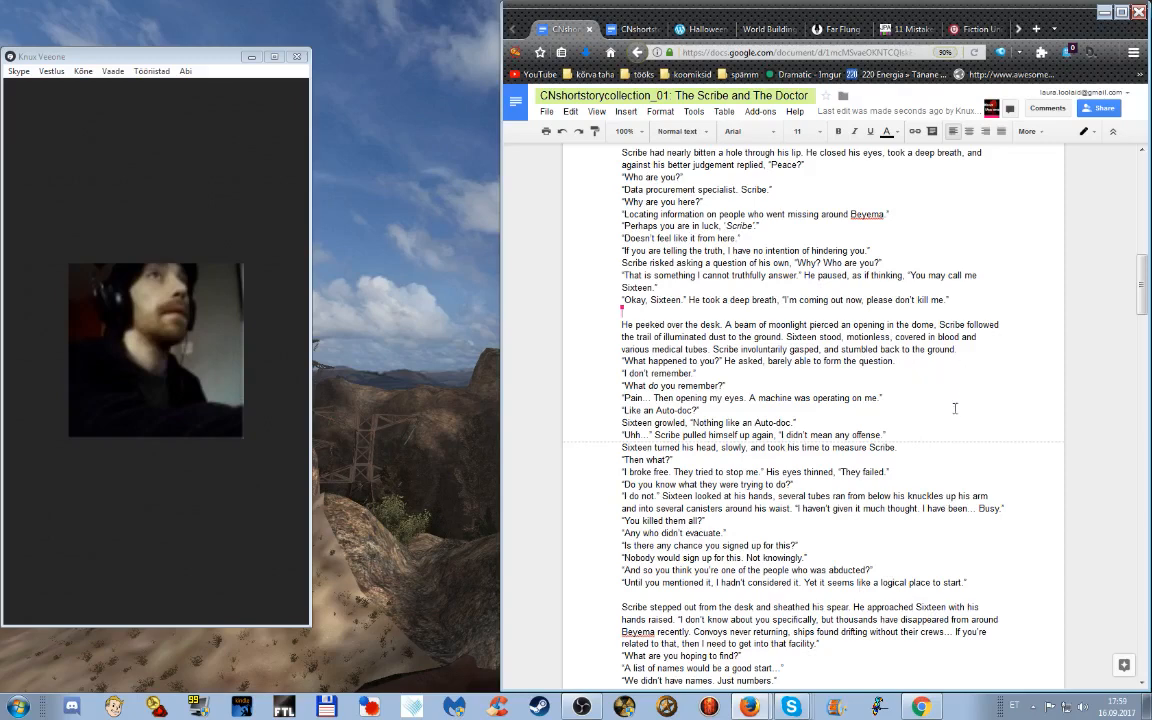
{"action": "mouse_move", "coordinate": [958, 428]}
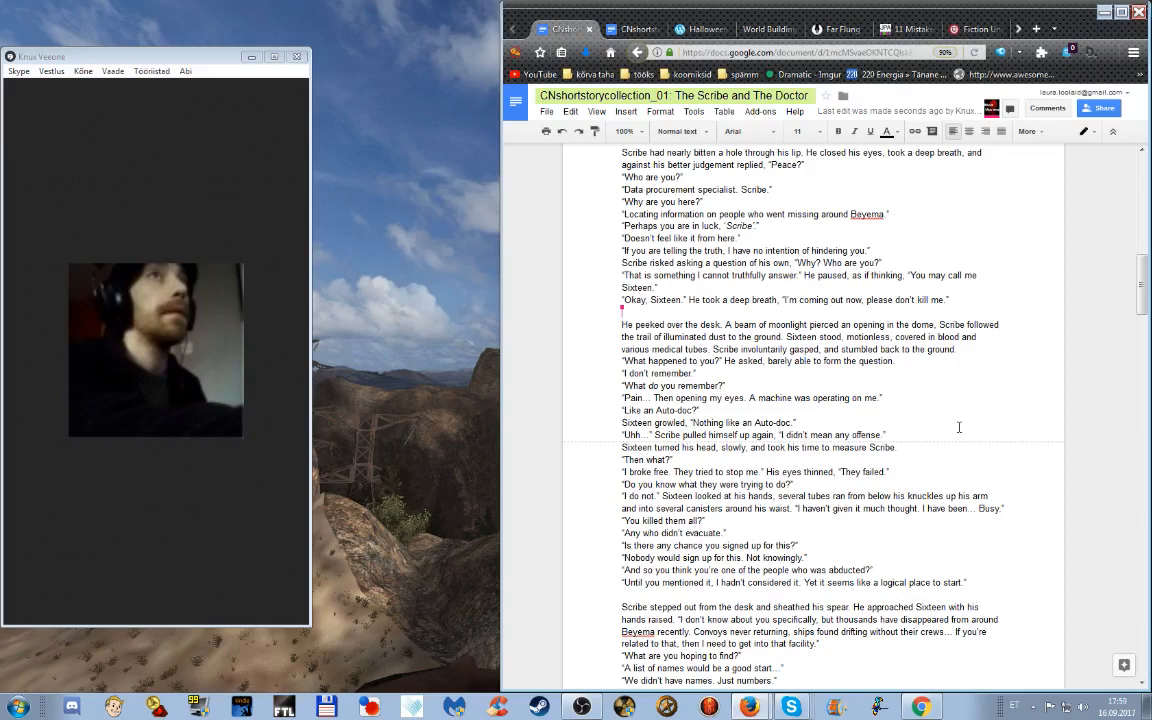
{"action": "mouse_move", "coordinate": [865, 480]}
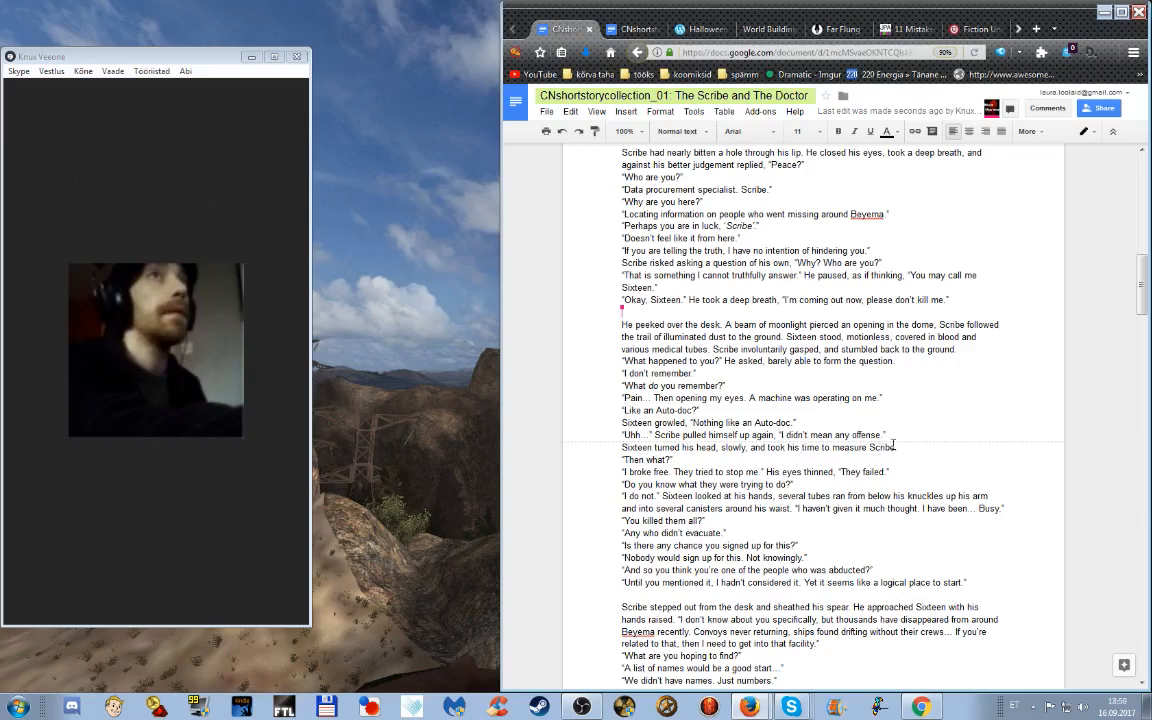
{"action": "mouse_move", "coordinate": [890, 533]}
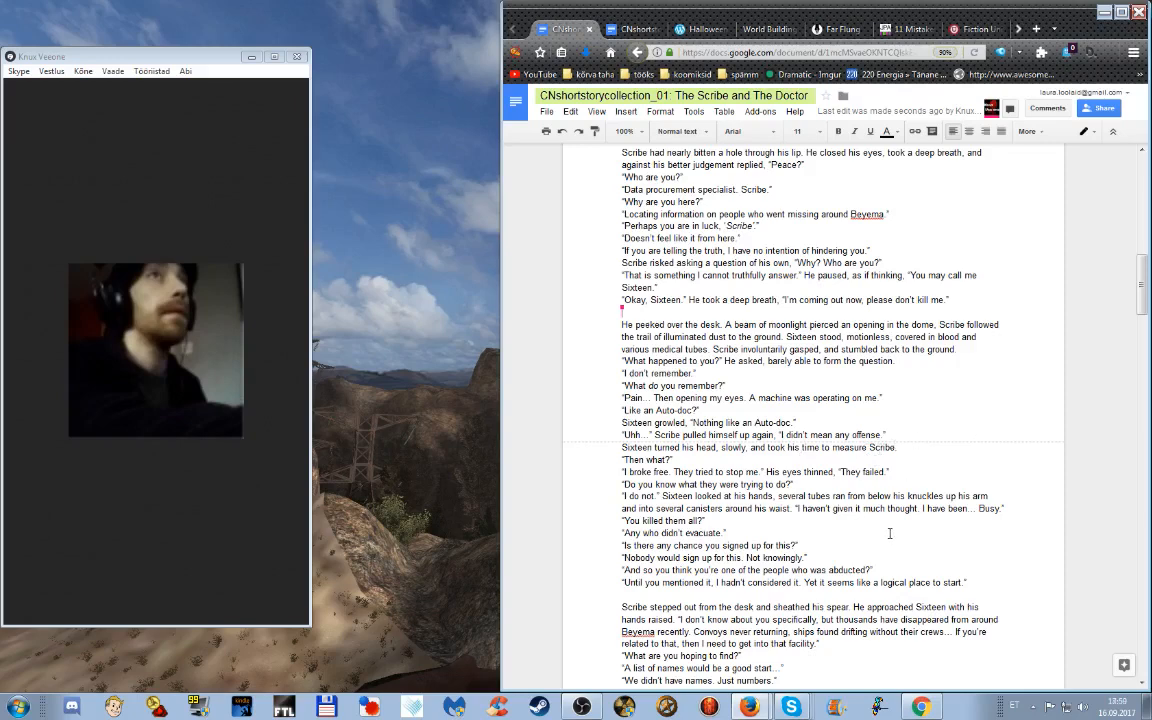
{"action": "mouse_move", "coordinate": [963, 574]}
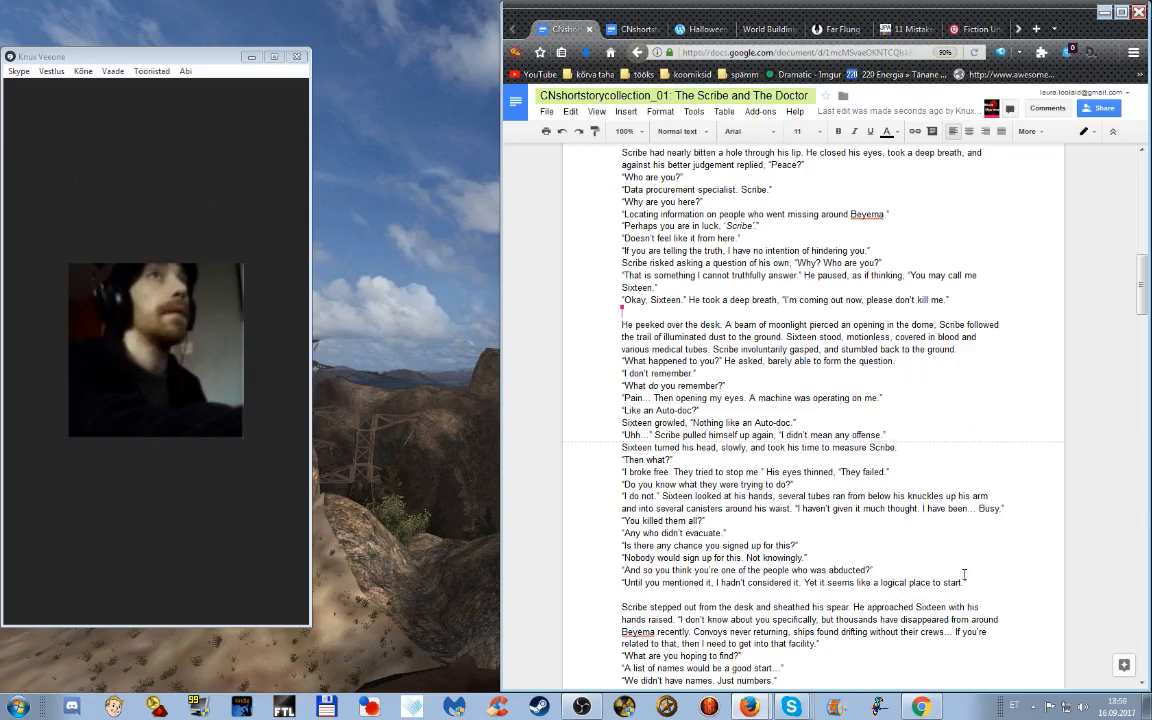
{"action": "mouse_move", "coordinate": [929, 375]}
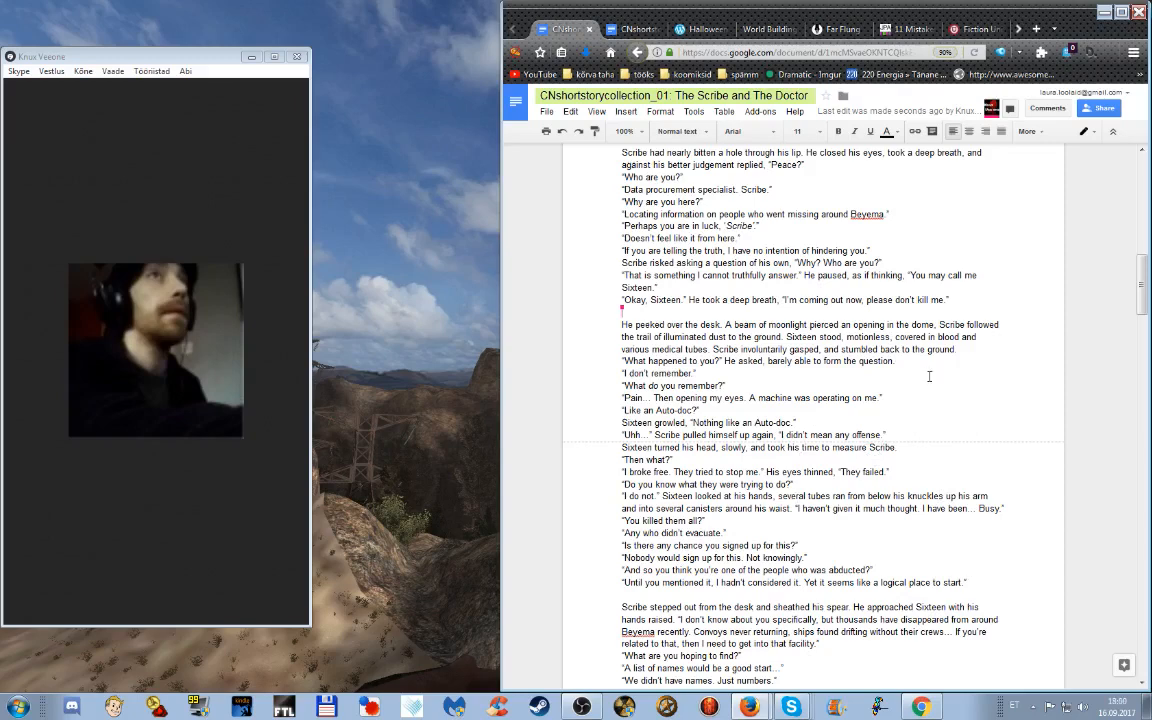
{"action": "mouse_move", "coordinate": [945, 502]}
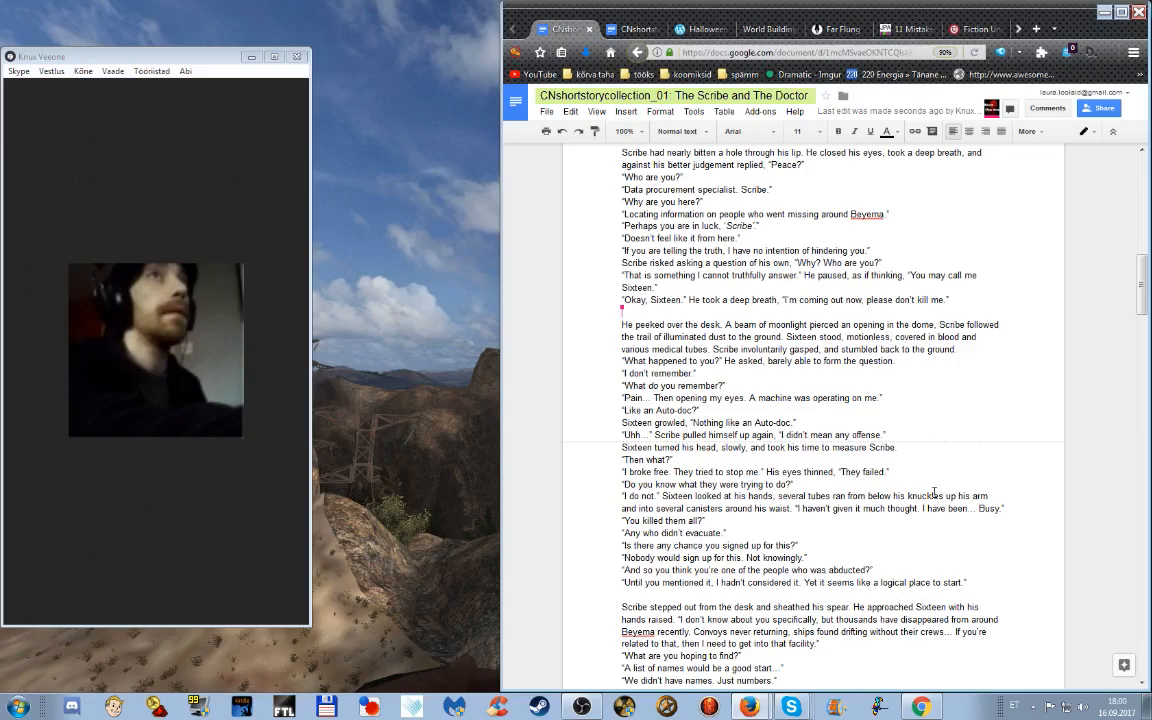
{"action": "mouse_move", "coordinate": [918, 483]}
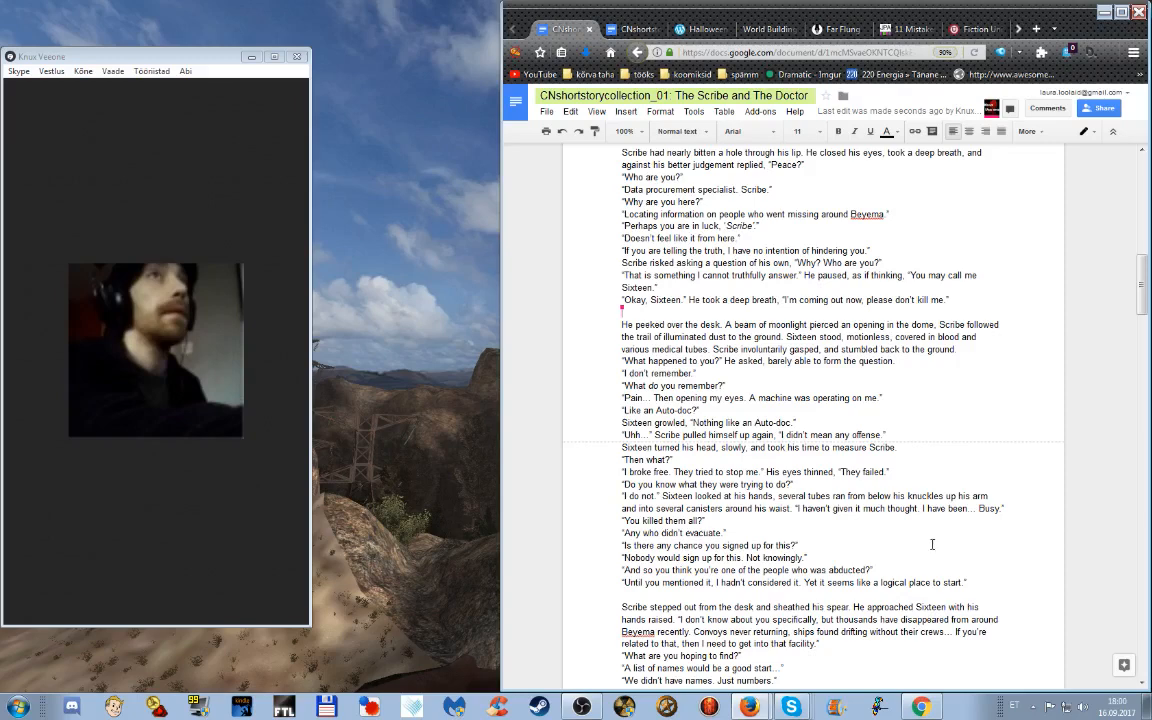
{"action": "mouse_move", "coordinate": [950, 424]}
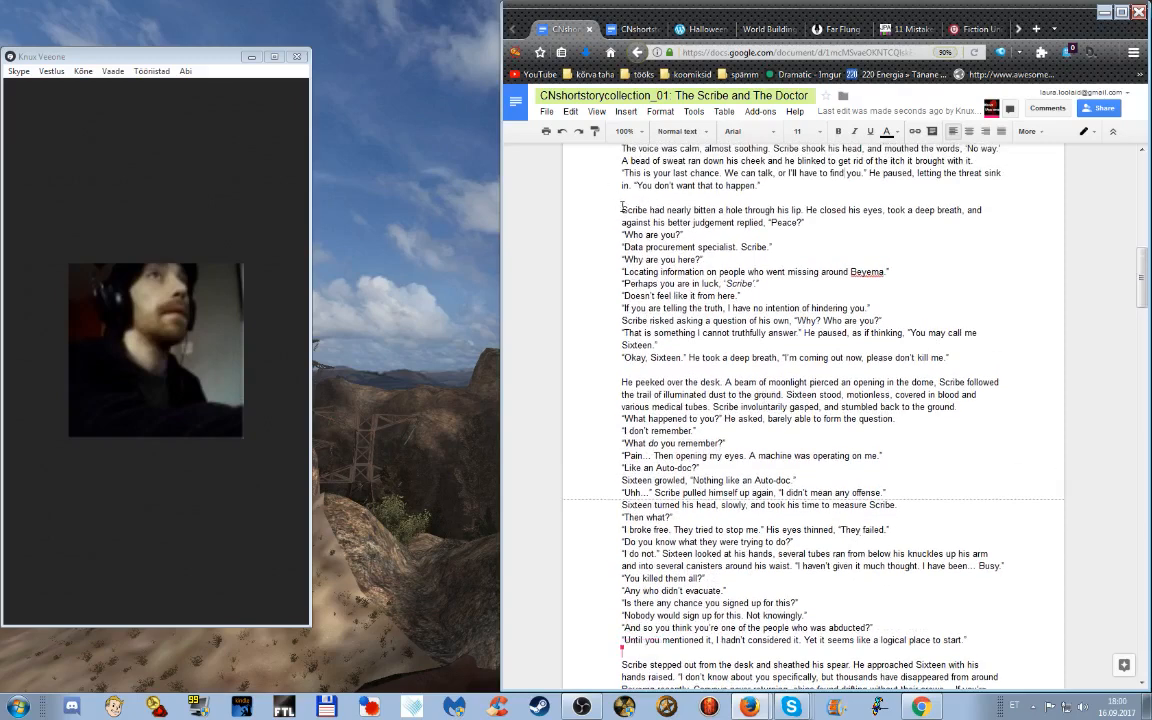
{"action": "left_click_drag", "start_coordinate": [621, 209], "coordinate": [968, 640]}
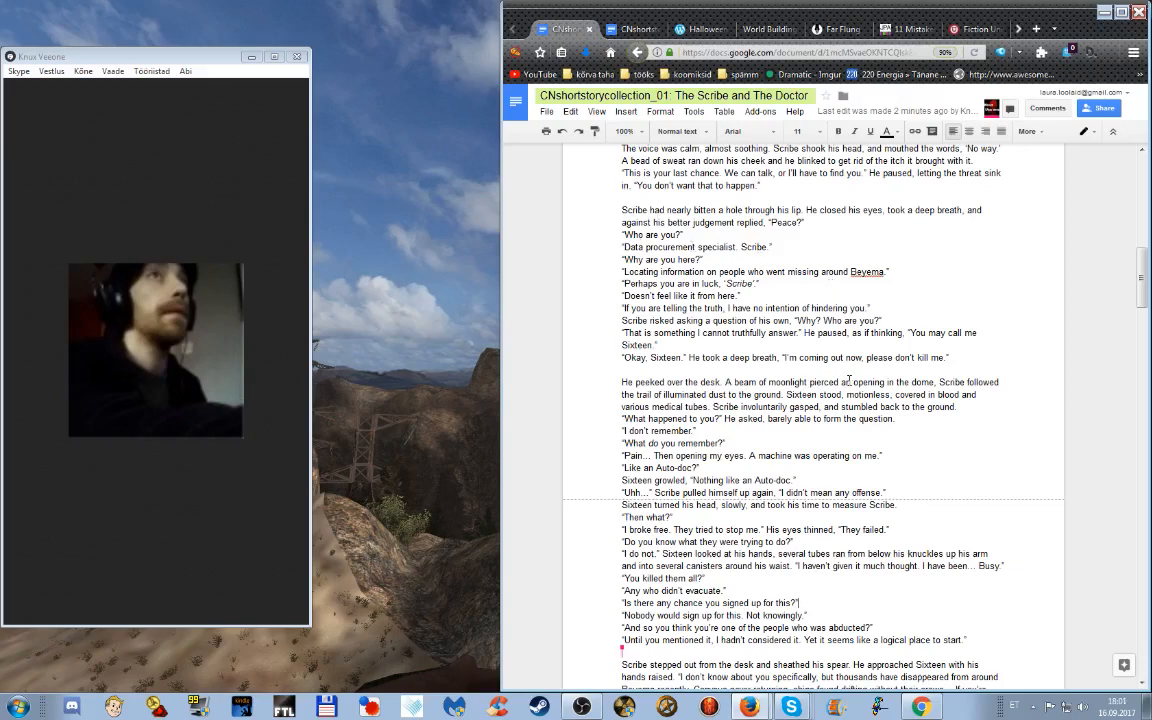
{"action": "mouse_move", "coordinate": [892, 415]}
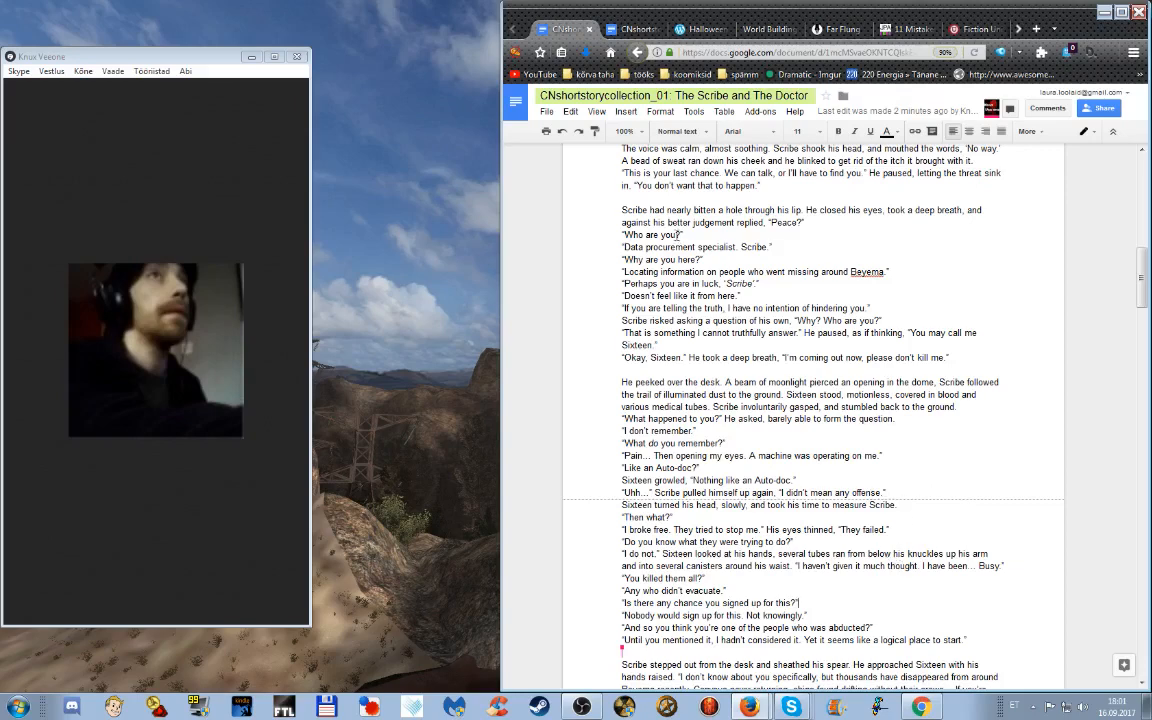
{"action": "mouse_move", "coordinate": [846, 438]}
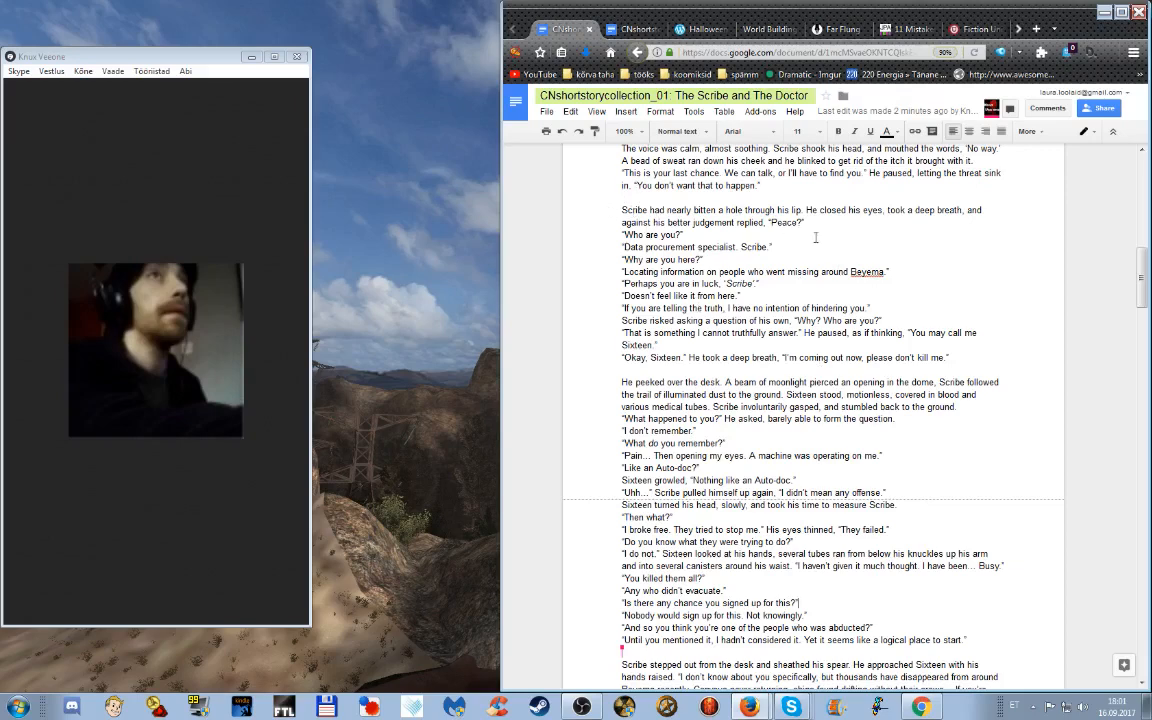
{"action": "mouse_move", "coordinate": [841, 248]}
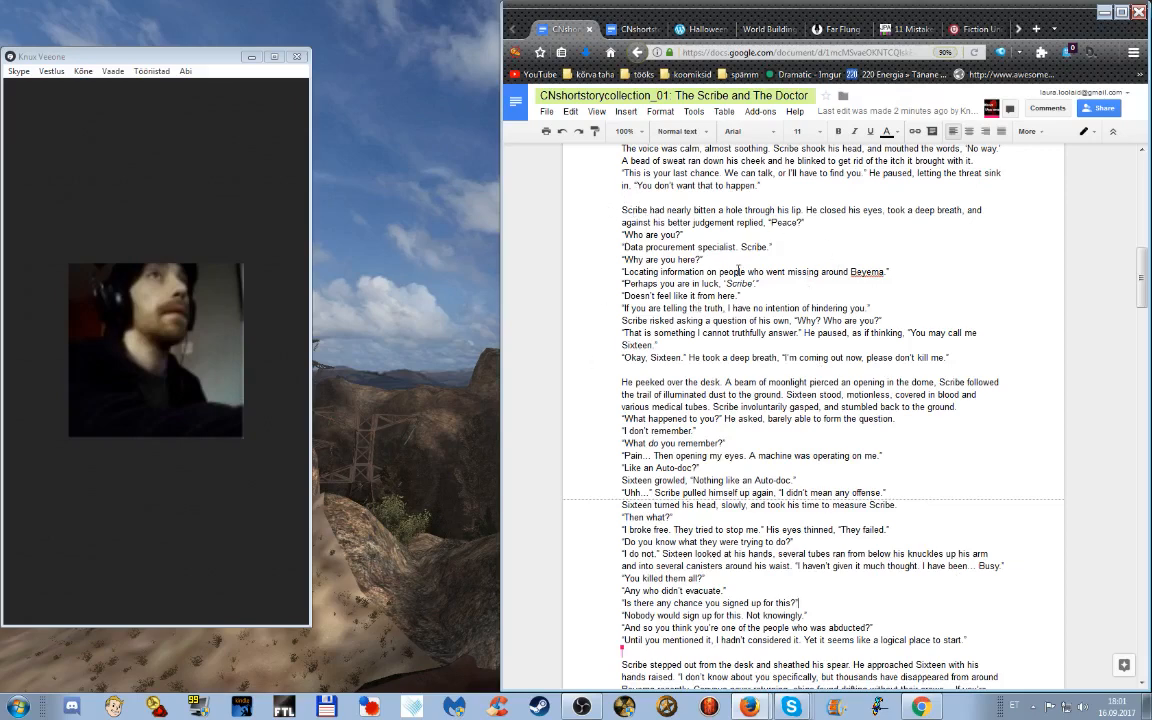
{"action": "mouse_move", "coordinate": [907, 368]}
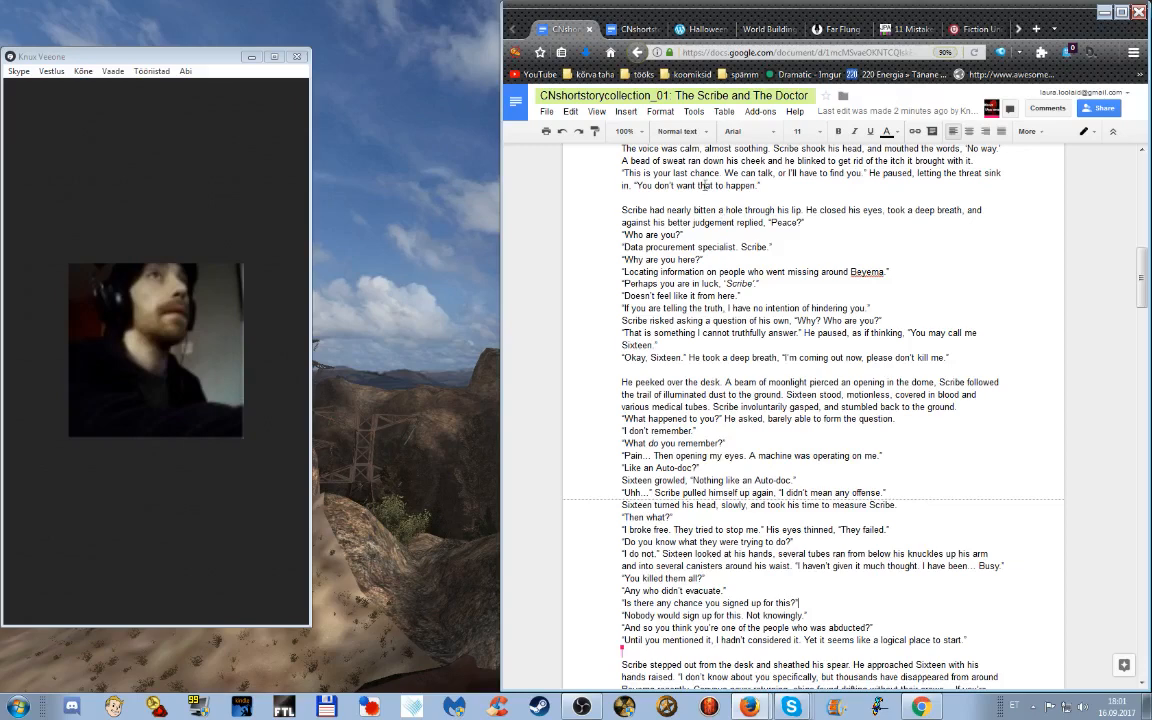
{"action": "mouse_move", "coordinate": [595, 181]}
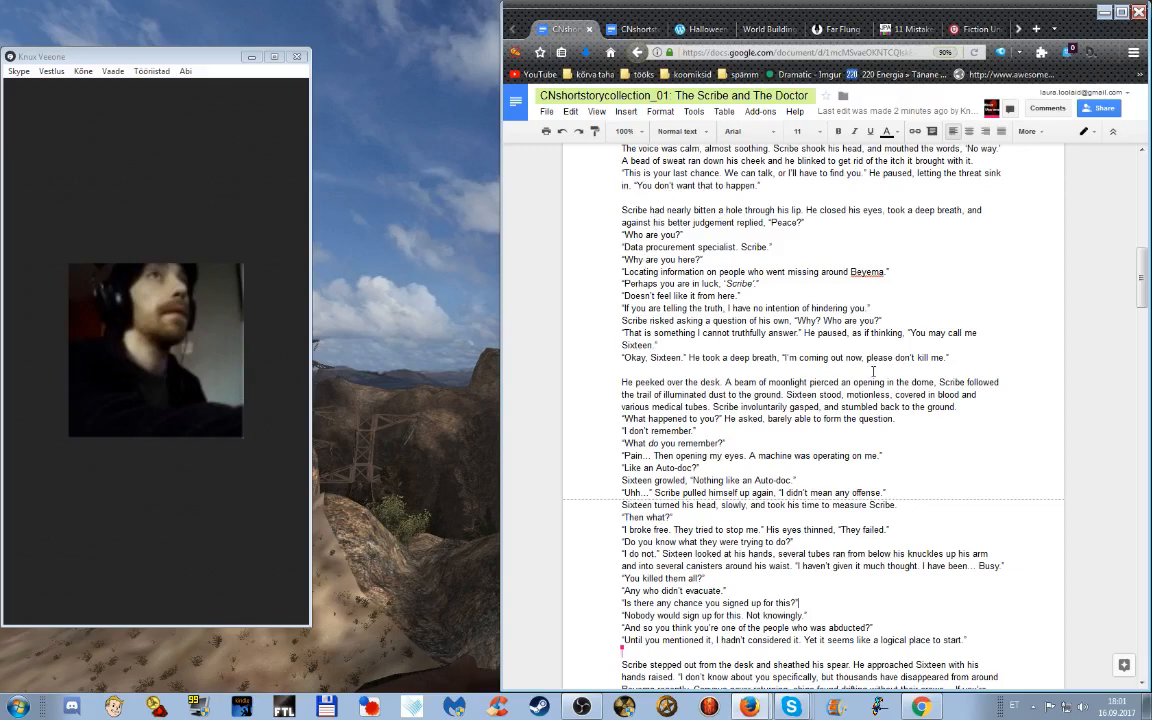
{"action": "mouse_move", "coordinate": [920, 431]}
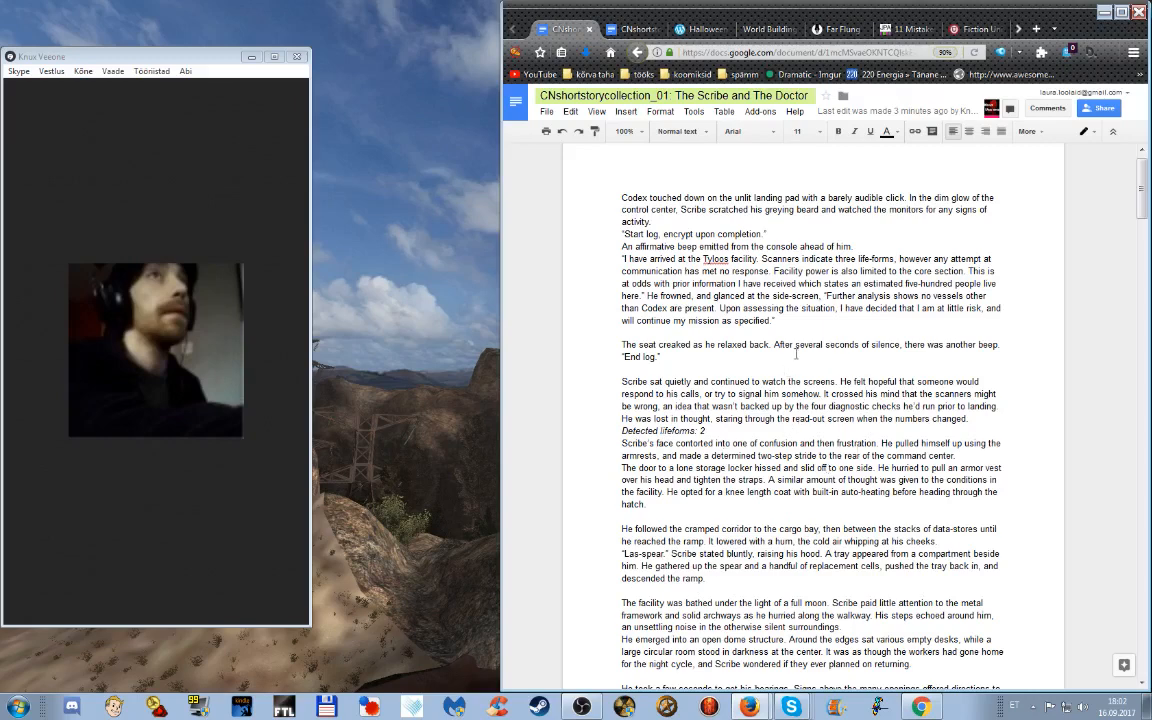
{"action": "mouse_move", "coordinate": [843, 371]}
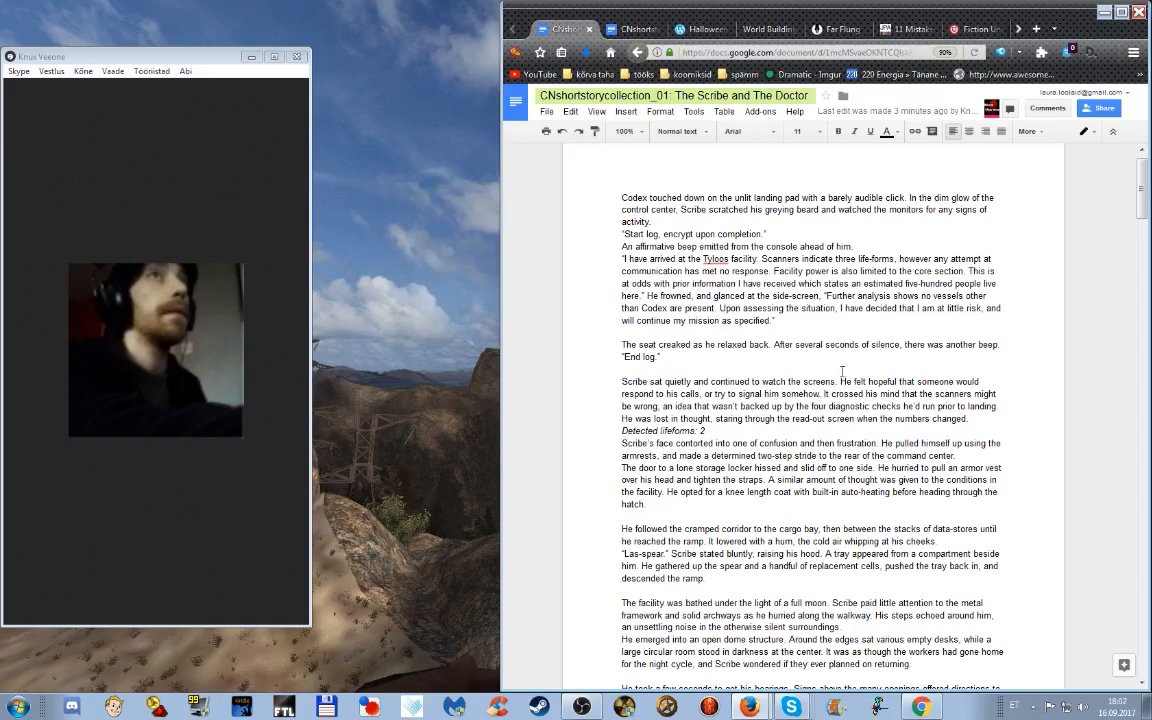
{"action": "mouse_move", "coordinate": [967, 381]}
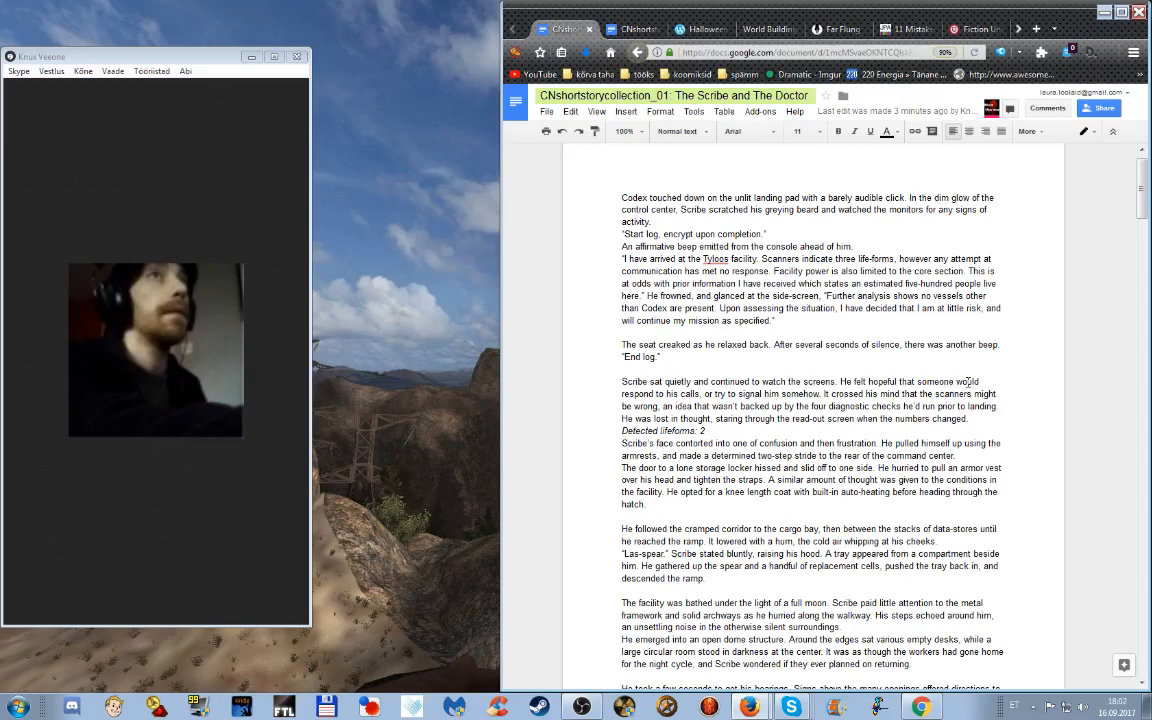
{"action": "mouse_move", "coordinate": [795, 381]}
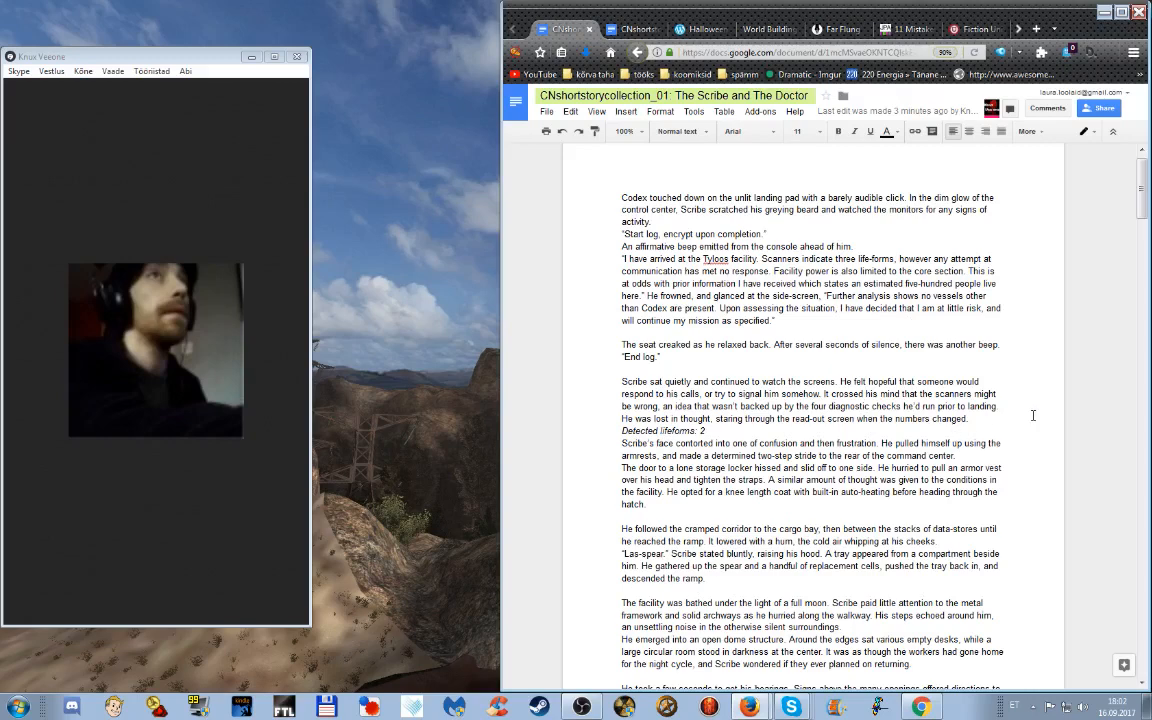
{"action": "mouse_move", "coordinate": [1030, 410]}
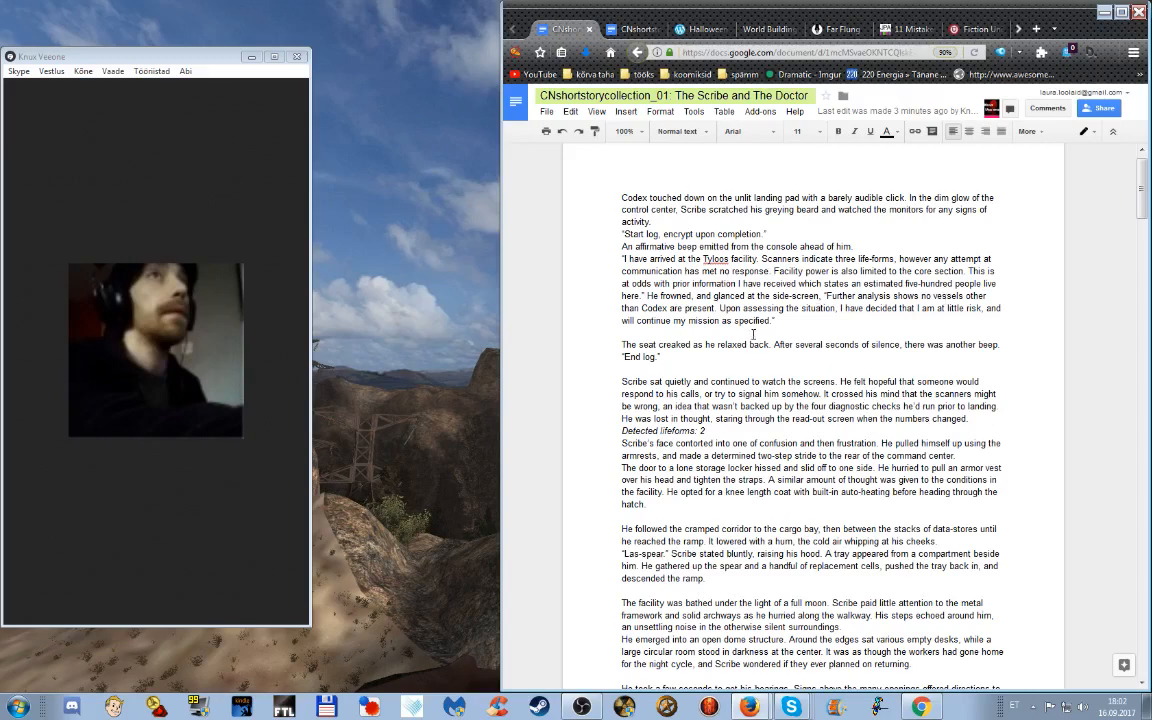
{"action": "mouse_move", "coordinate": [966, 278]}
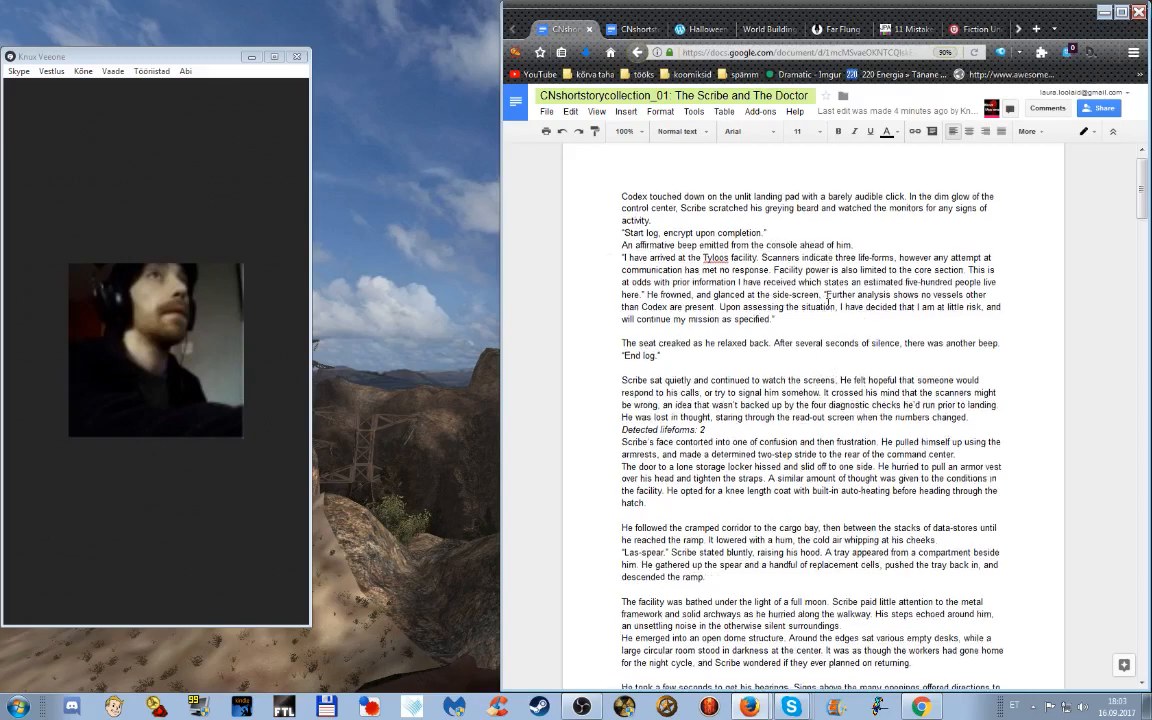
{"action": "scroll", "scroll_direction": "down", "scroll_amount": 3}
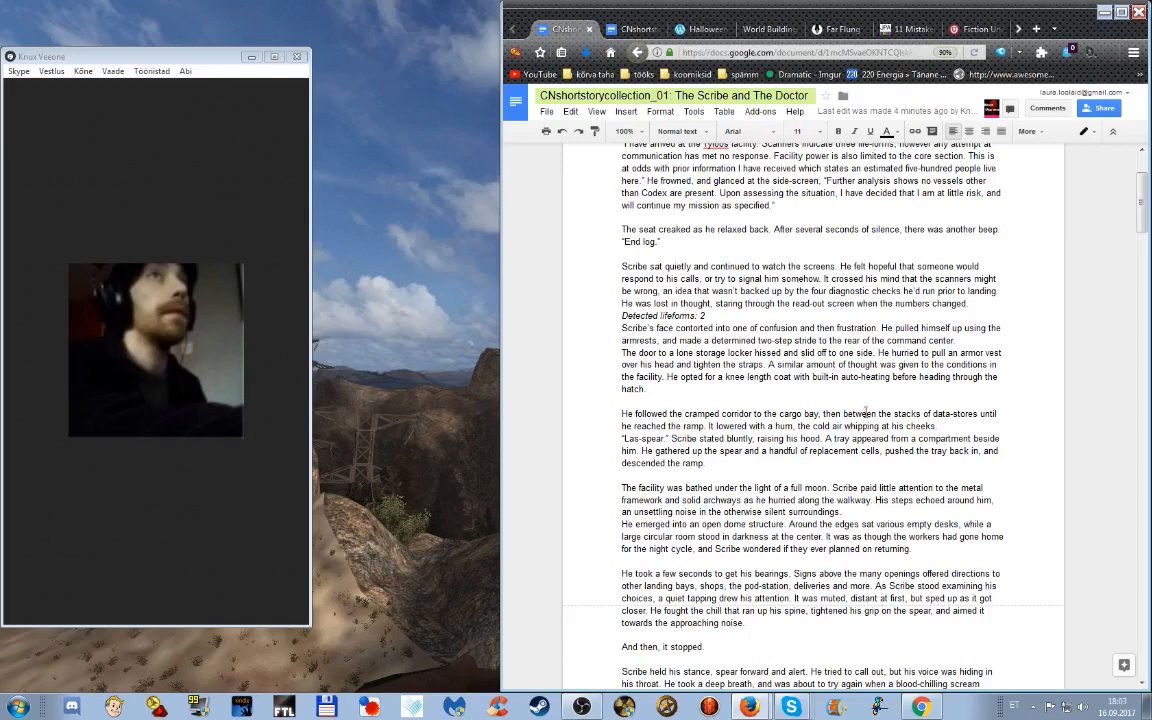
{"action": "mouse_move", "coordinate": [849, 397]}
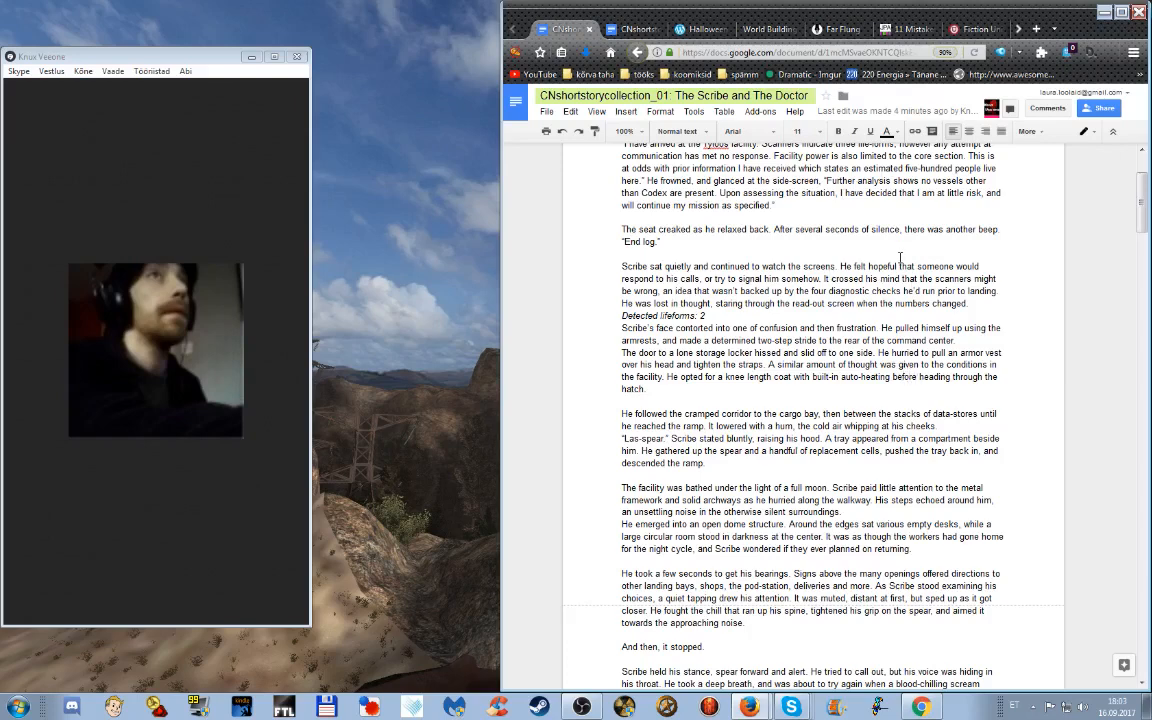
{"action": "mouse_move", "coordinate": [895, 260]}
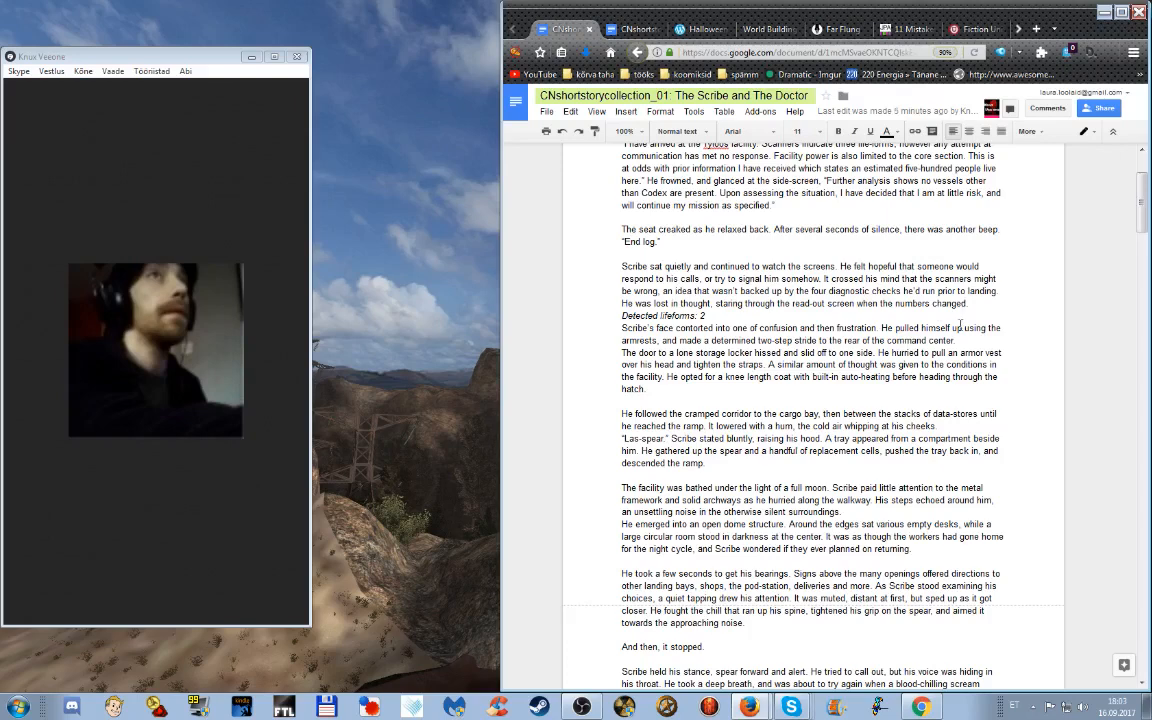
Scroll past 'Detected lifeforms: 2' to the scream and Scribe's 'Peace?' reply
{"action": "scroll", "scroll_direction": "down", "scroll_amount": 3}
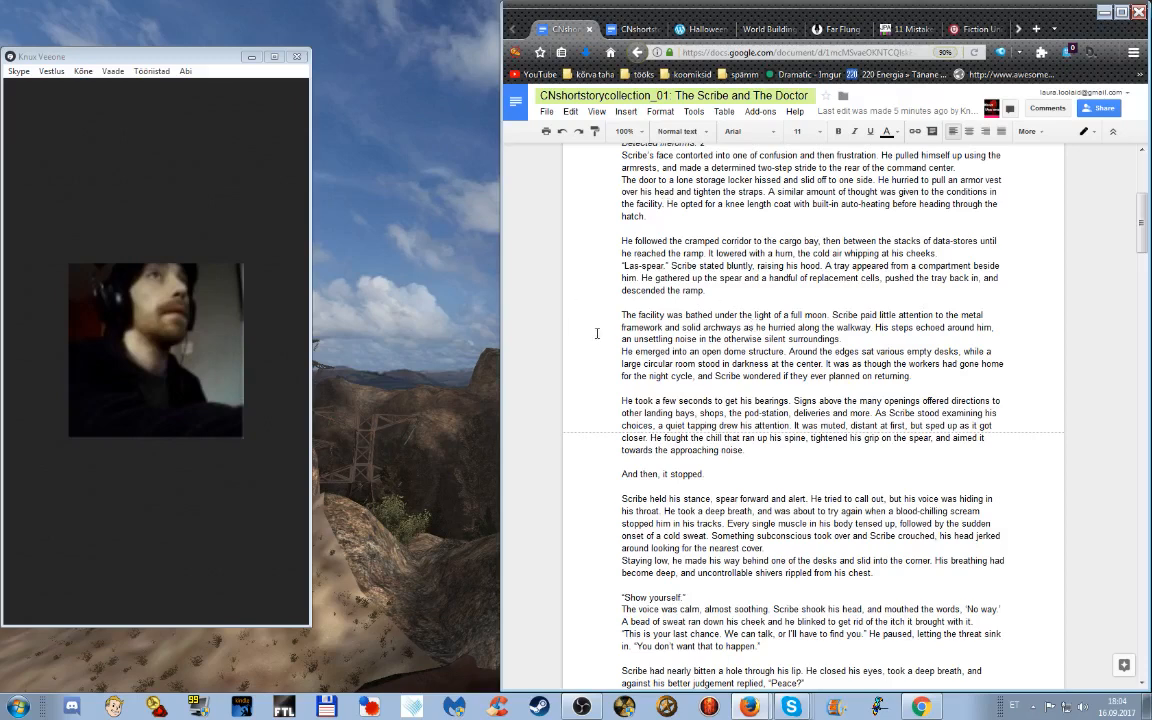
{"action": "mouse_move", "coordinate": [618, 303]}
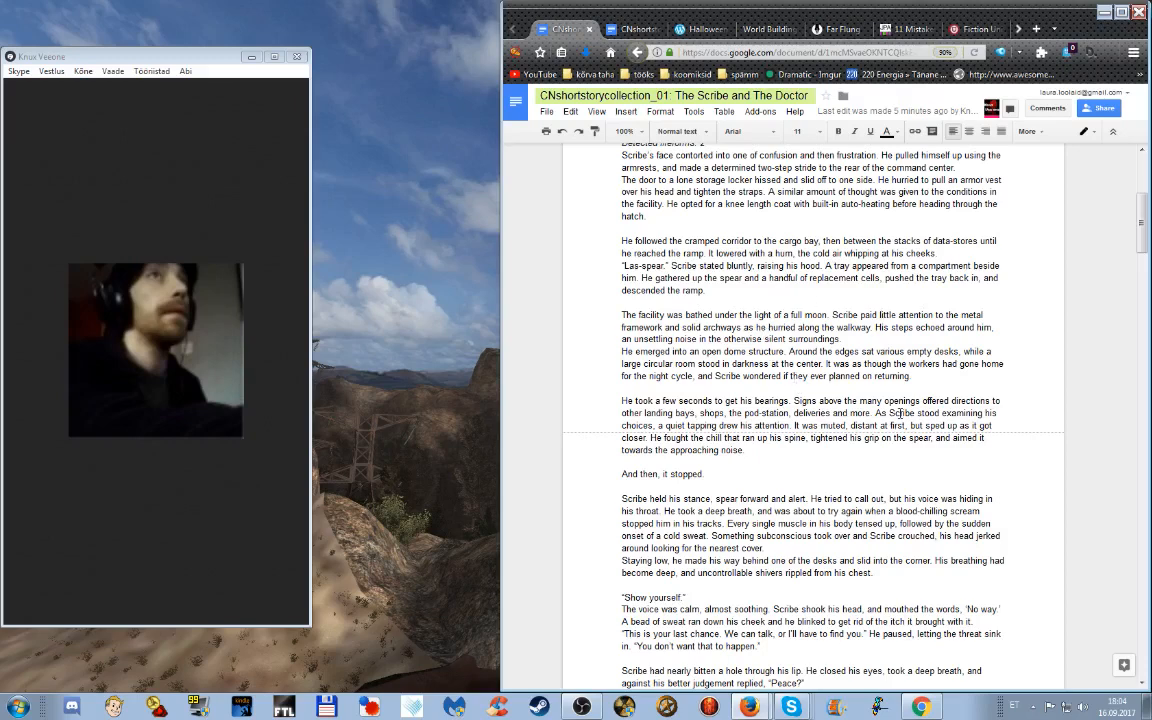
{"action": "mouse_move", "coordinate": [810, 362]}
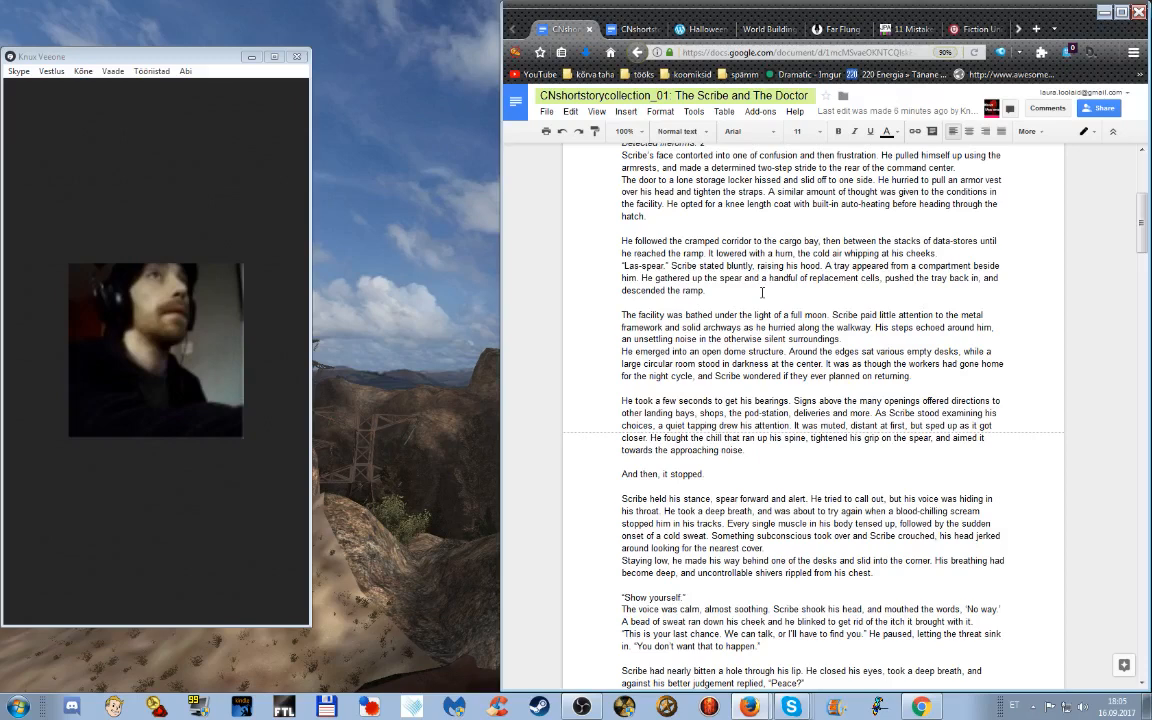
Scroll through the Scribe–Sixteen introduction dialogue up to the abduction question
{"action": "scroll", "scroll_direction": "down", "scroll_amount": 3}
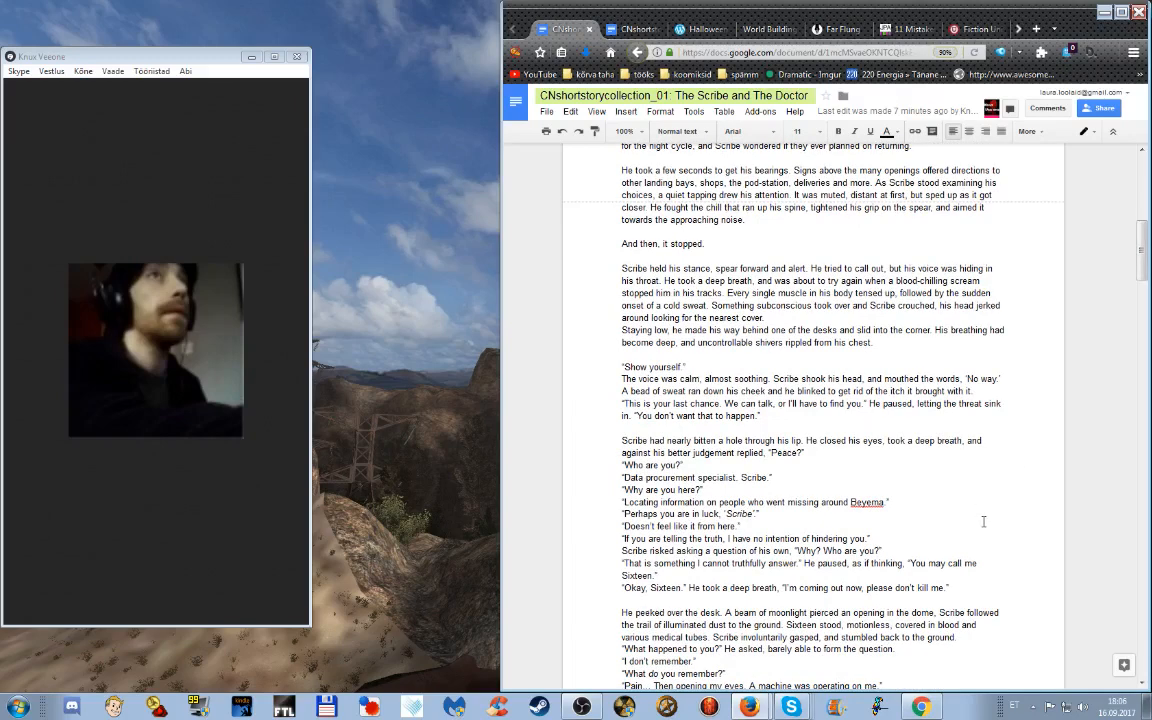
{"action": "mouse_move", "coordinate": [972, 516]}
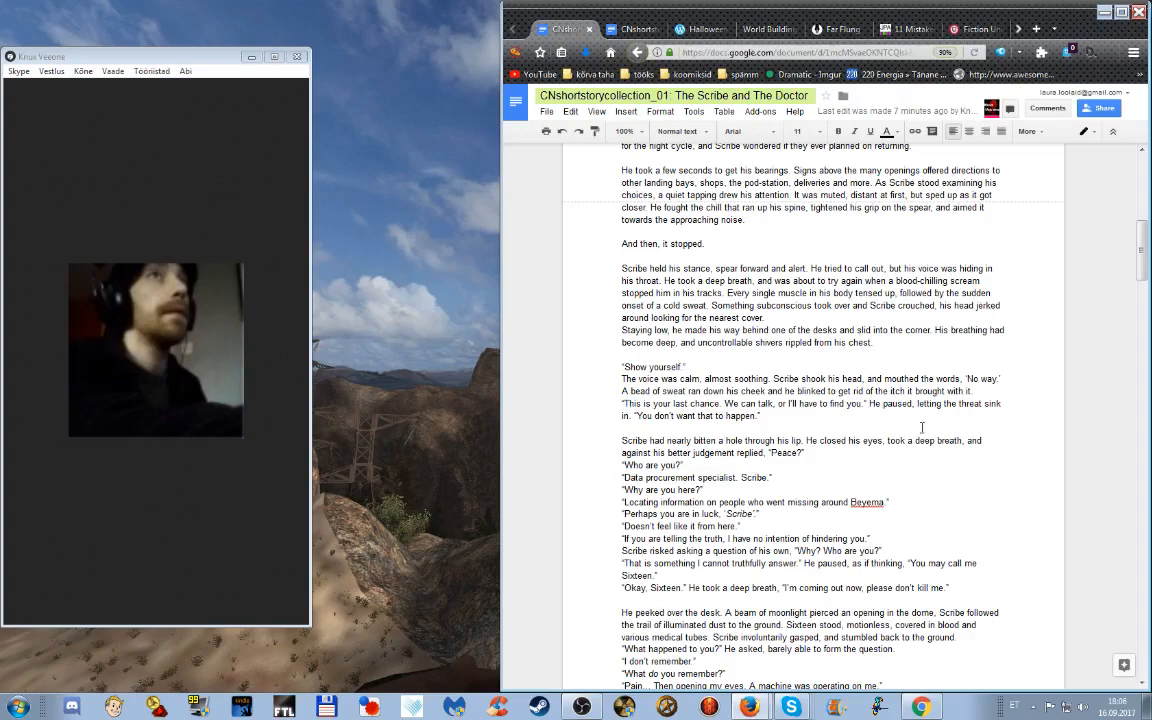
{"action": "scroll", "scroll_direction": "down", "scroll_amount": 3}
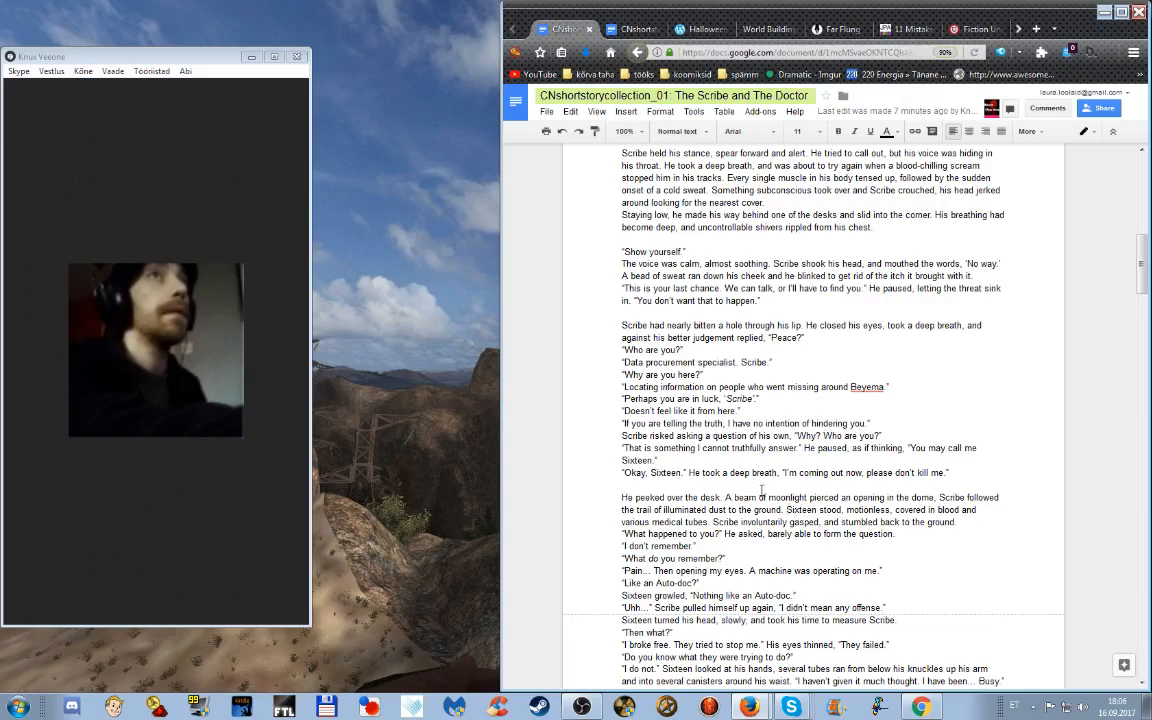
{"action": "mouse_move", "coordinate": [835, 494]}
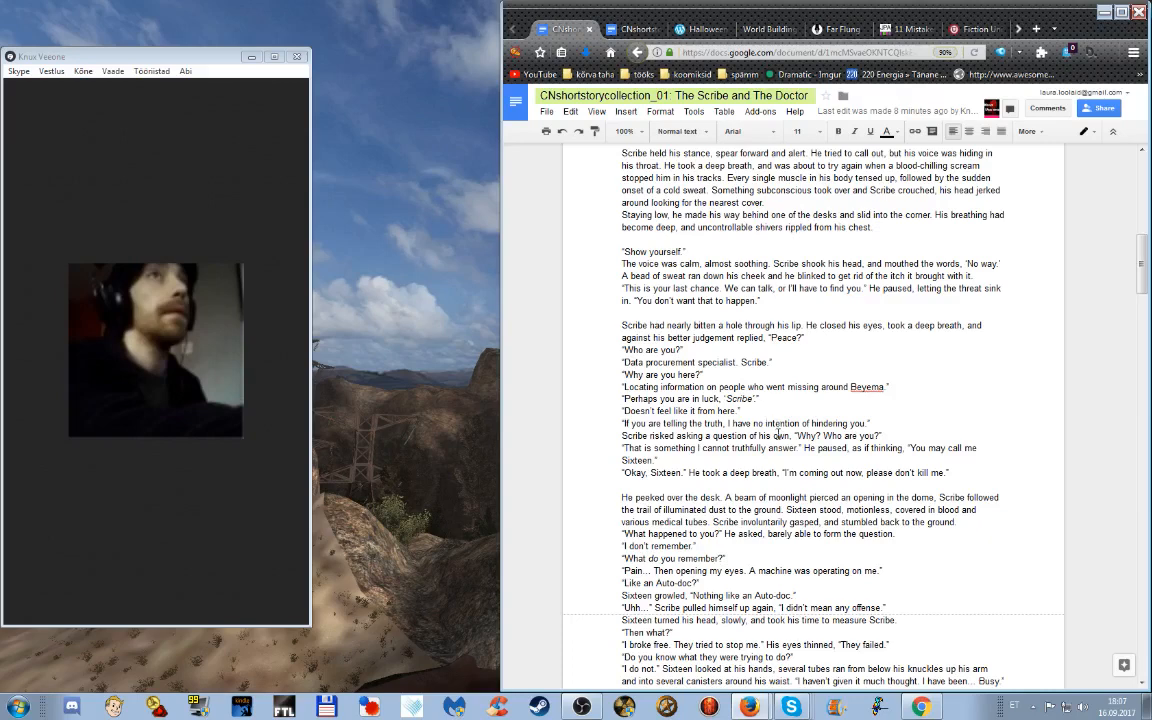
{"action": "mouse_move", "coordinate": [763, 417]}
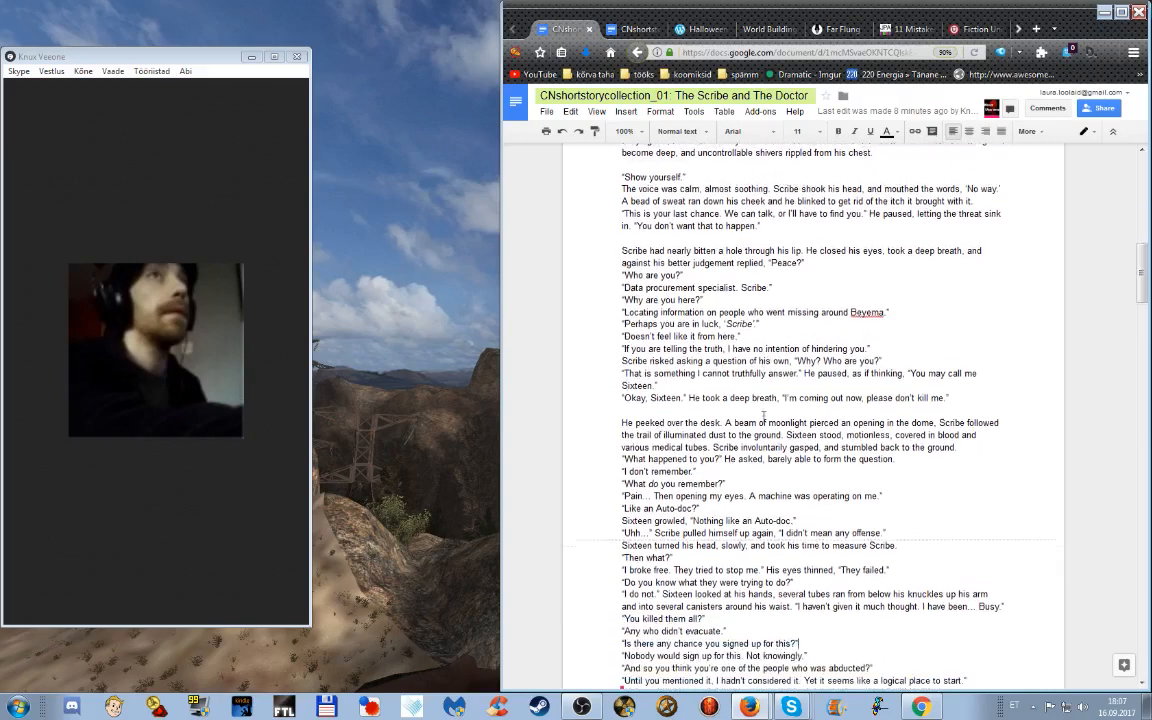
{"action": "scroll", "scroll_direction": "down", "scroll_amount": 3}
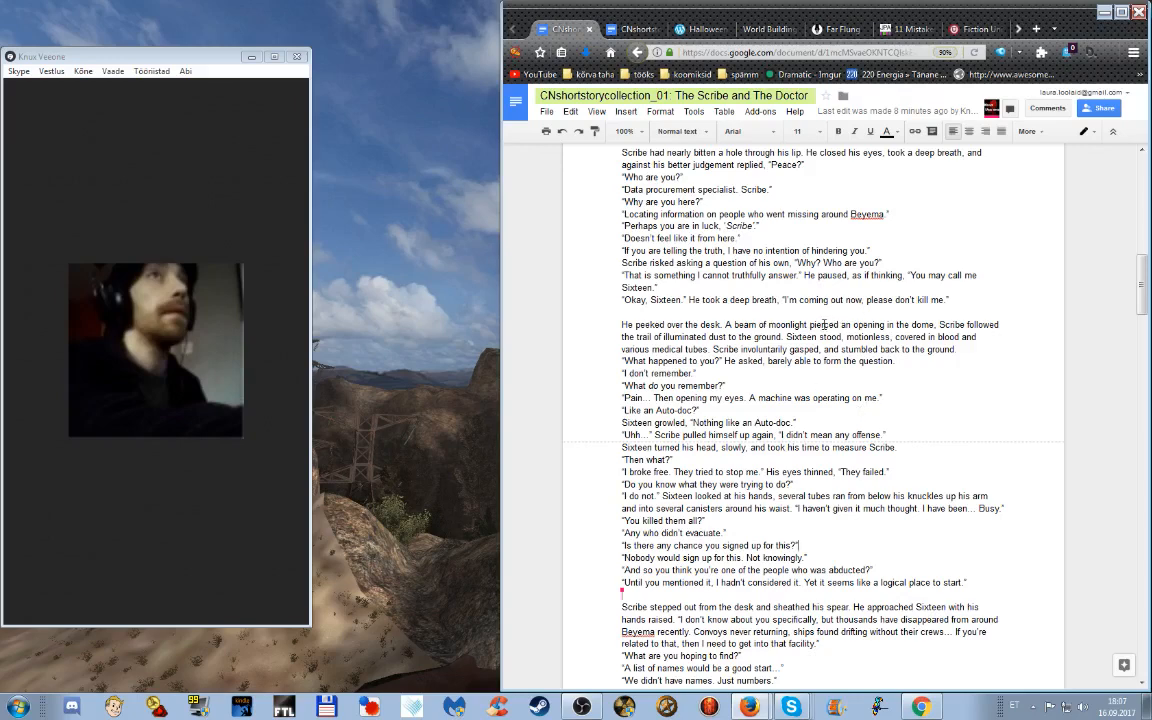
{"action": "mouse_move", "coordinate": [728, 347]}
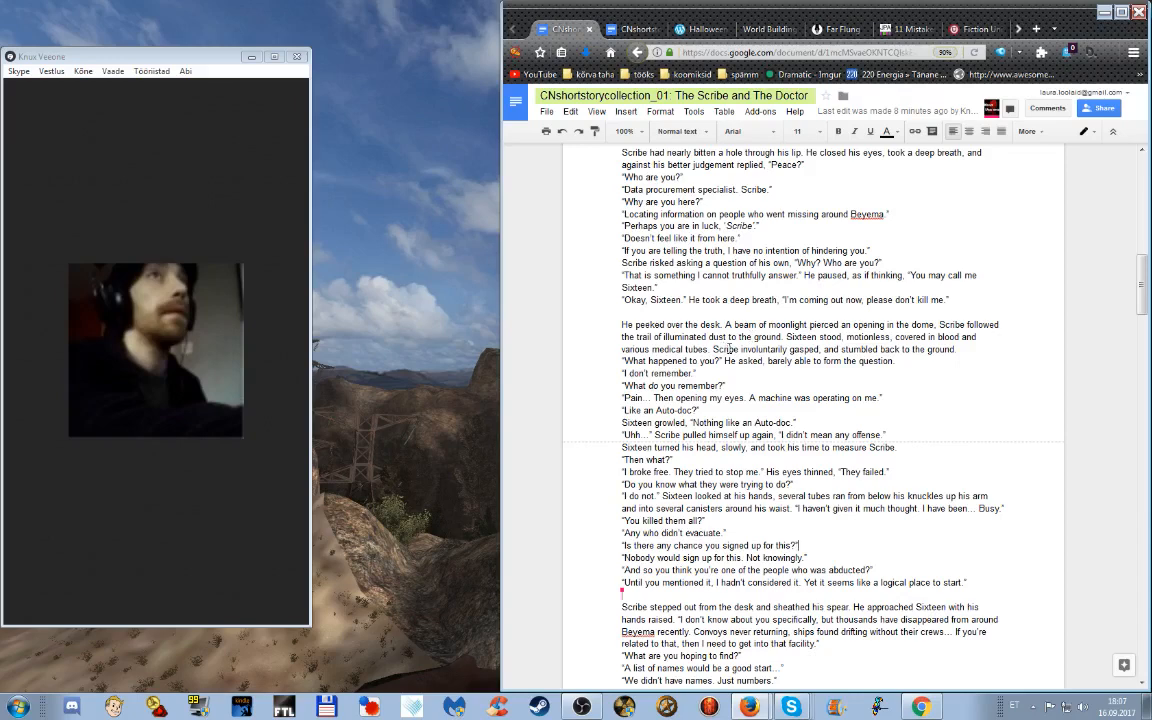
{"action": "mouse_move", "coordinate": [755, 487]}
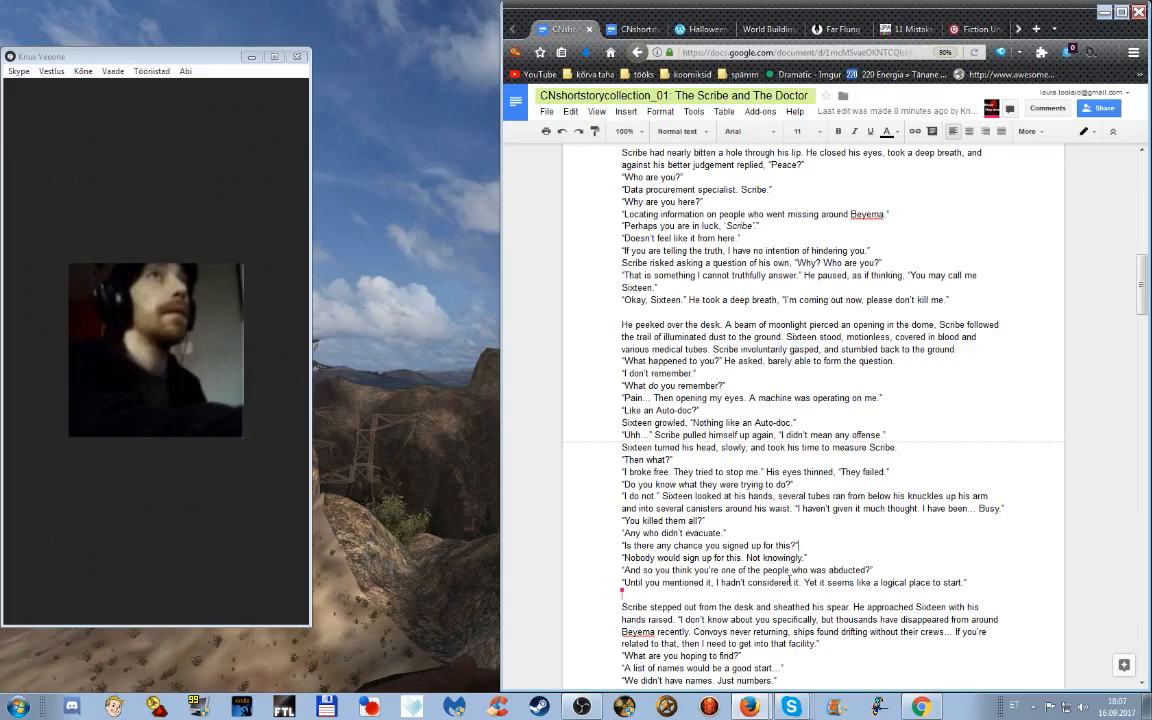
{"action": "mouse_move", "coordinate": [751, 285]}
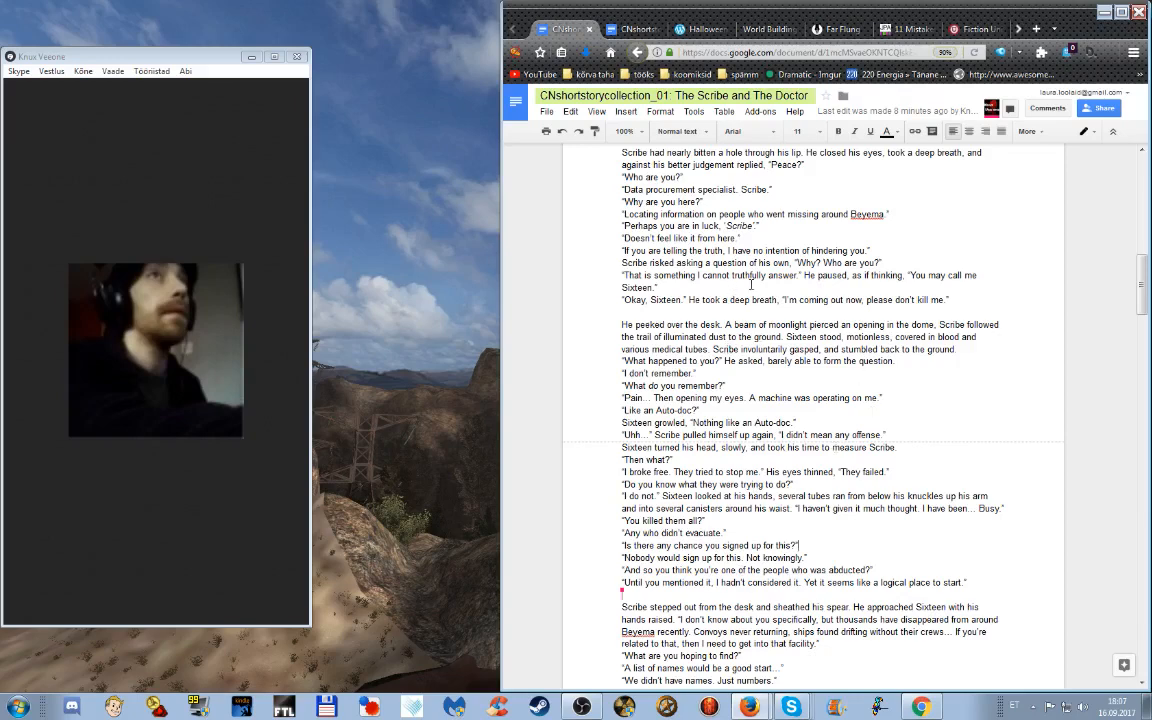
{"action": "mouse_move", "coordinate": [909, 312]}
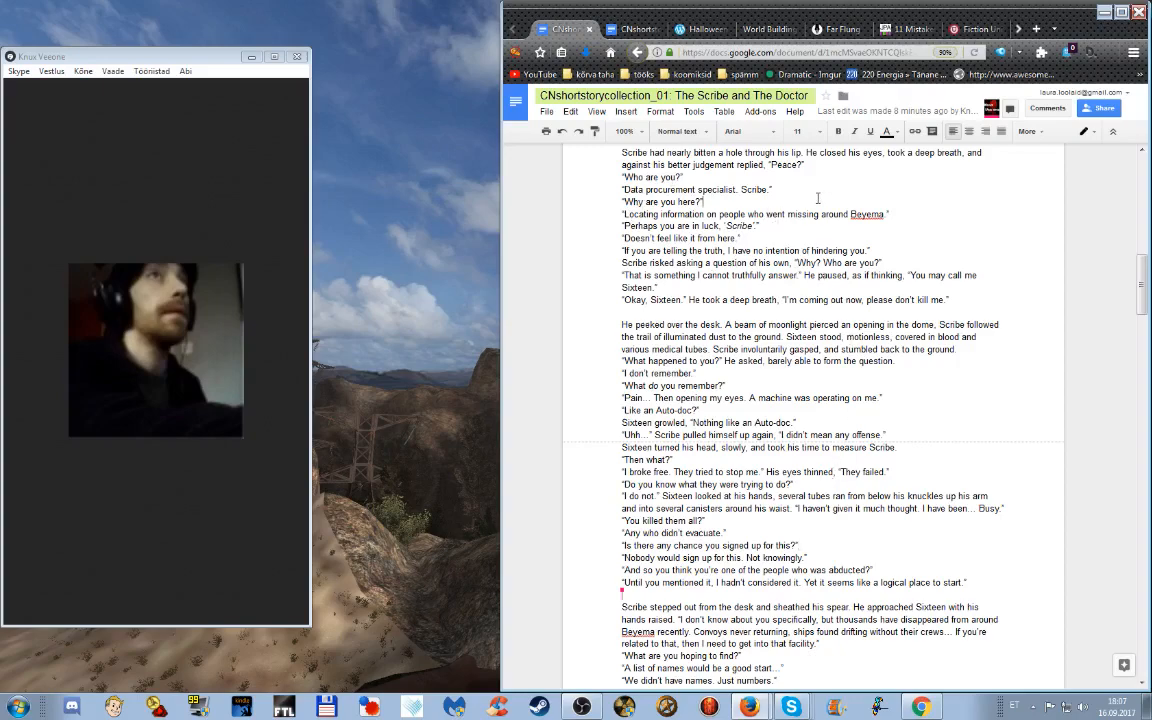
{"action": "scroll", "scroll_direction": "up", "scroll_amount": 3}
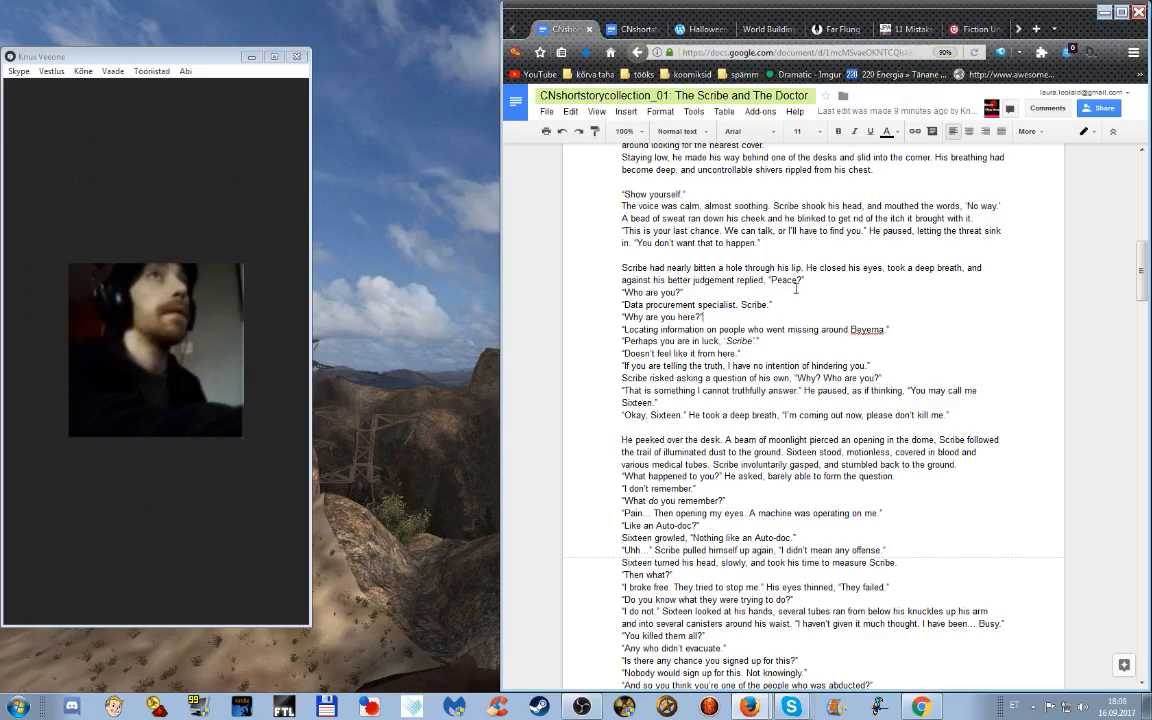
{"action": "mouse_move", "coordinate": [791, 317]}
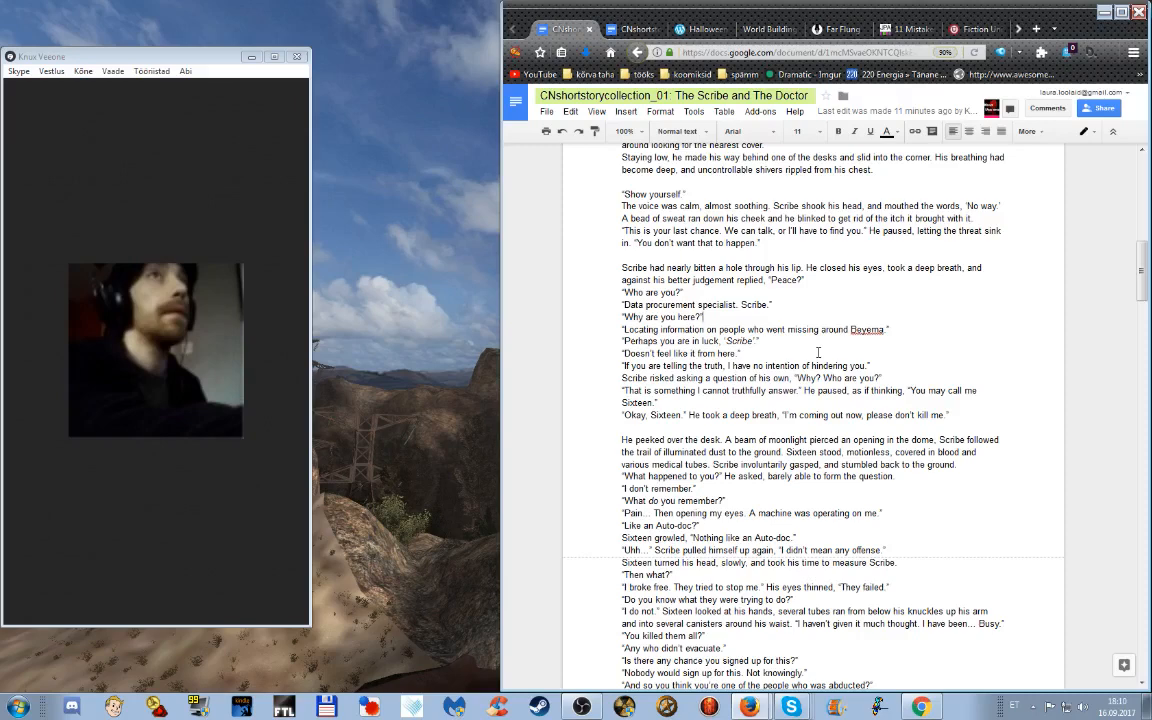
{"action": "scroll", "scroll_direction": "down", "scroll_amount": 3}
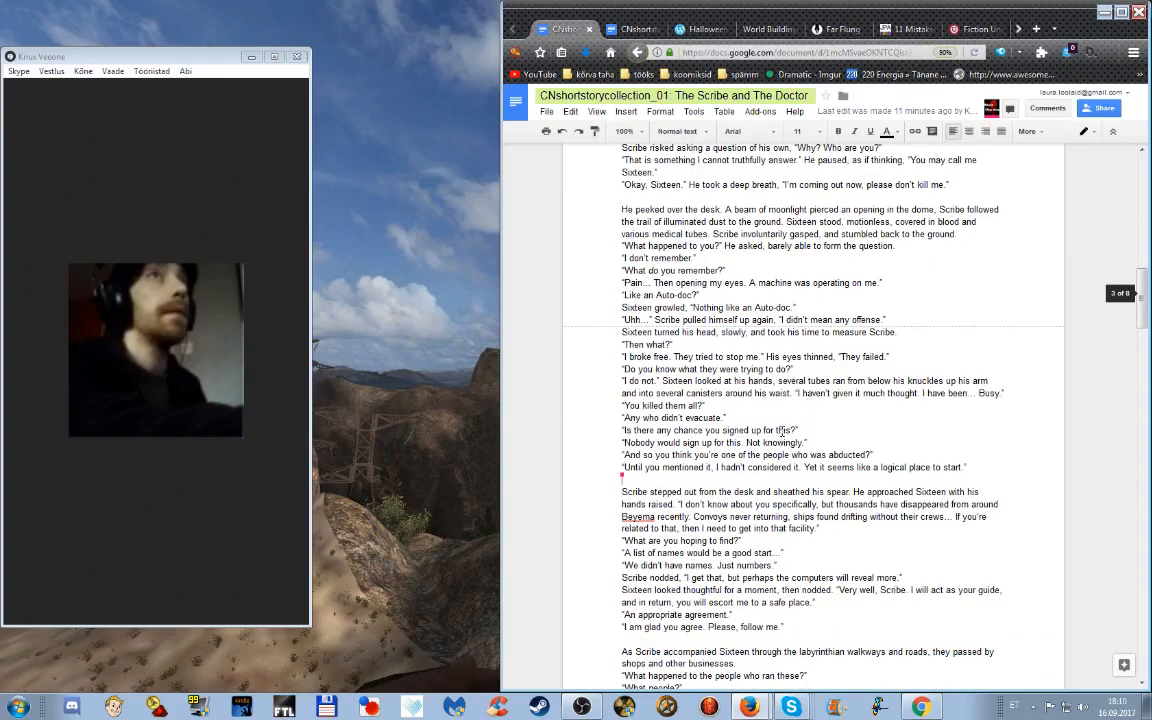